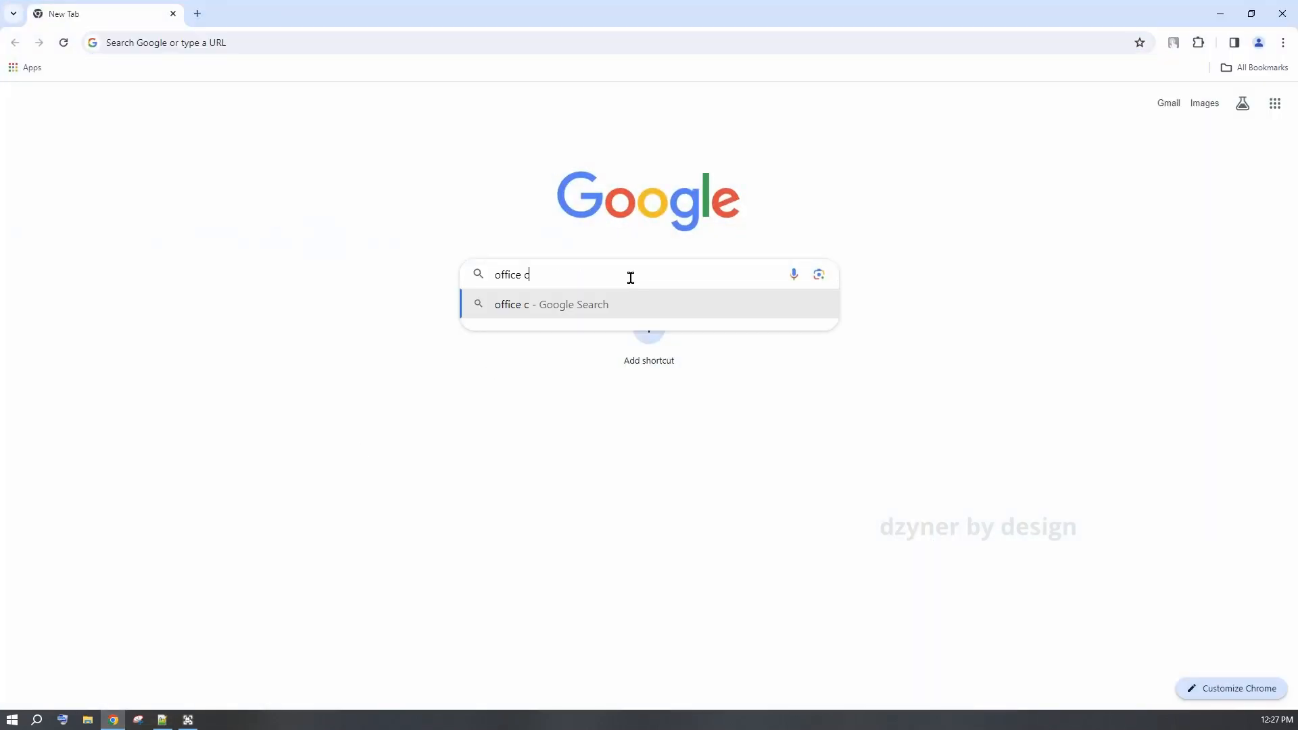
Search Google for 'office customization tool' and bring up the results
type("ustomization")
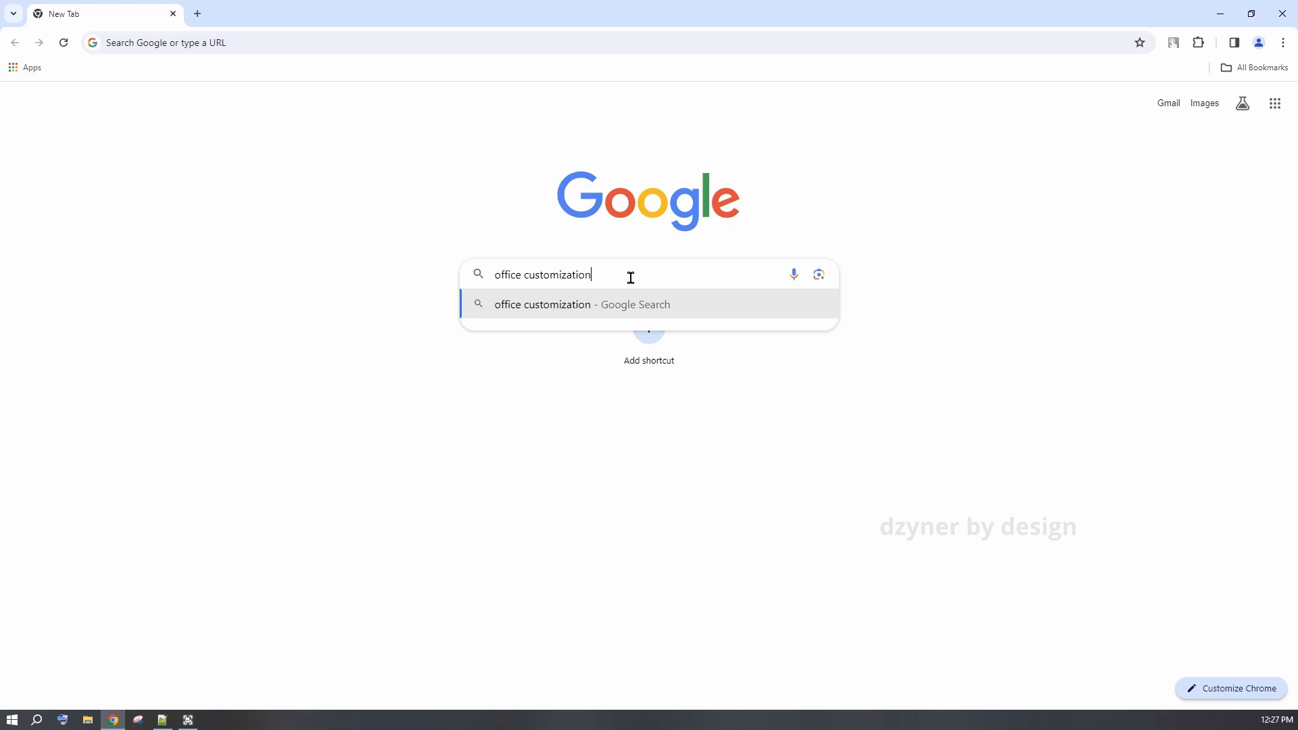
type("tool")
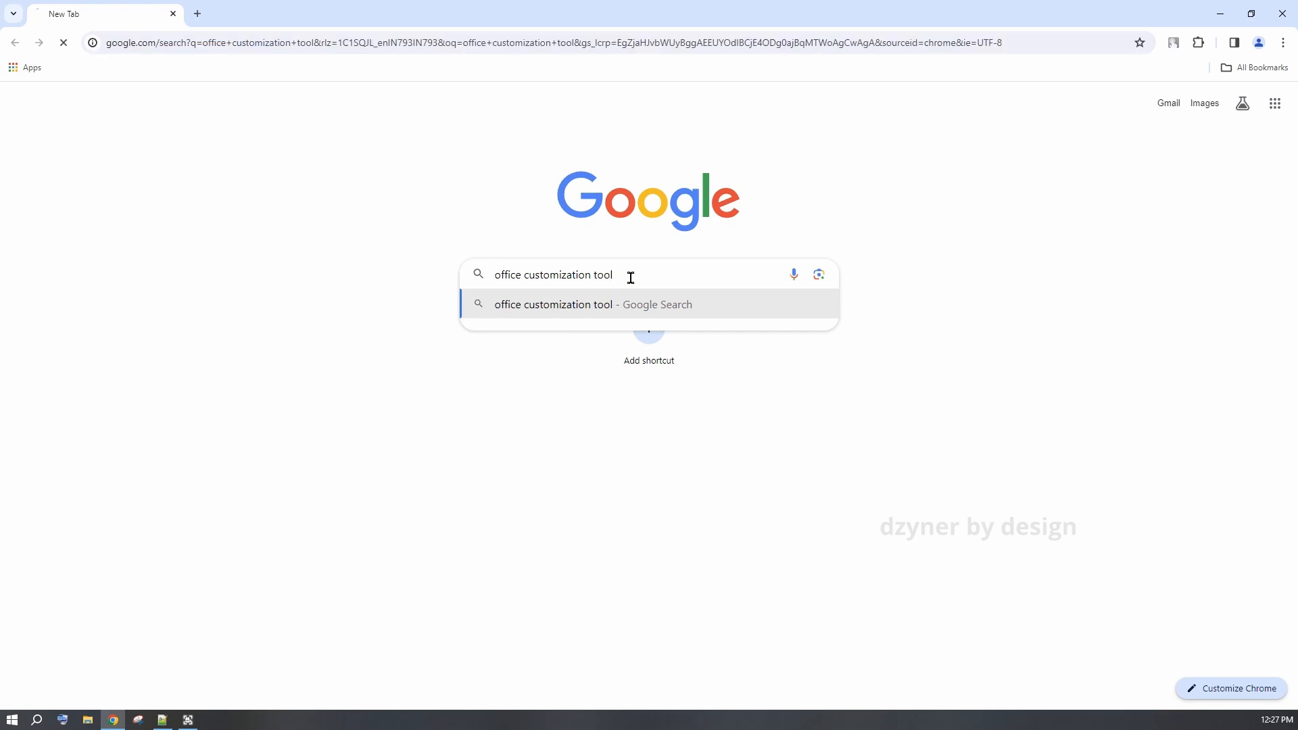
key("enter")
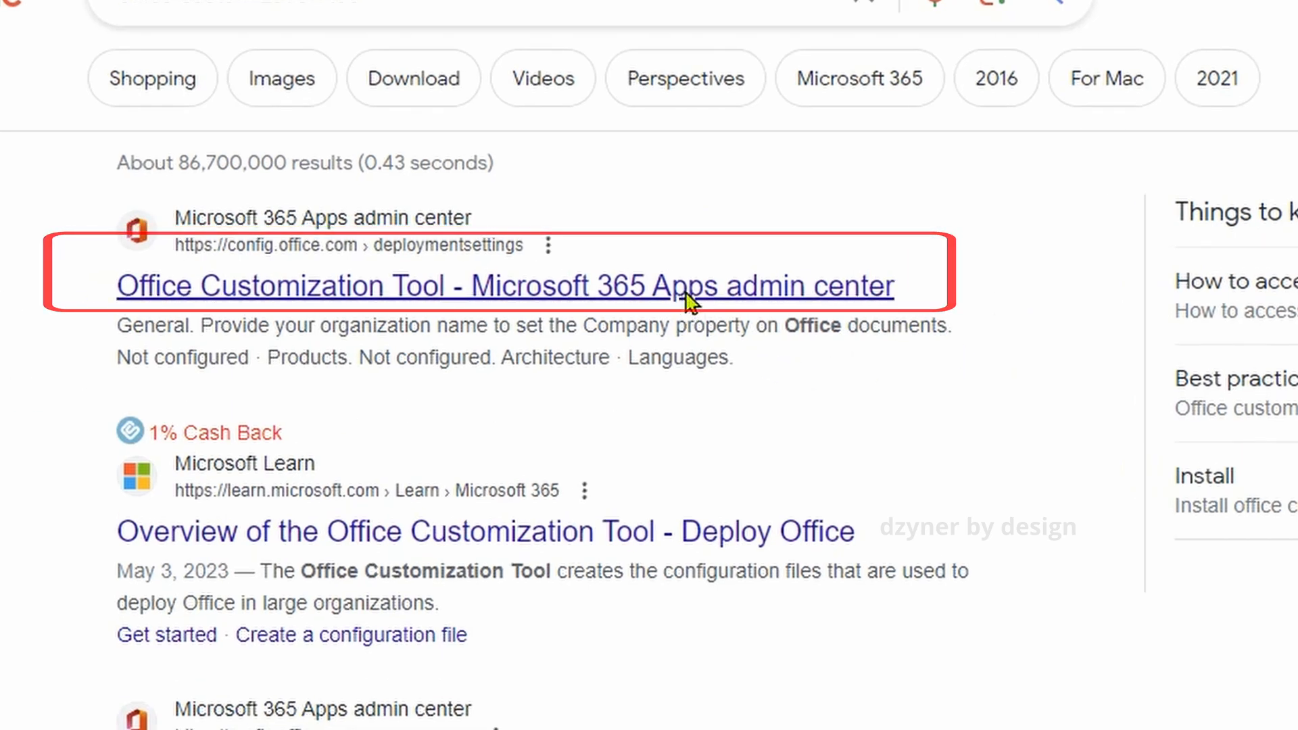
Open the config.office.com deployment settings page, then view This PC's properties from File Explorer
left_click(505, 285)
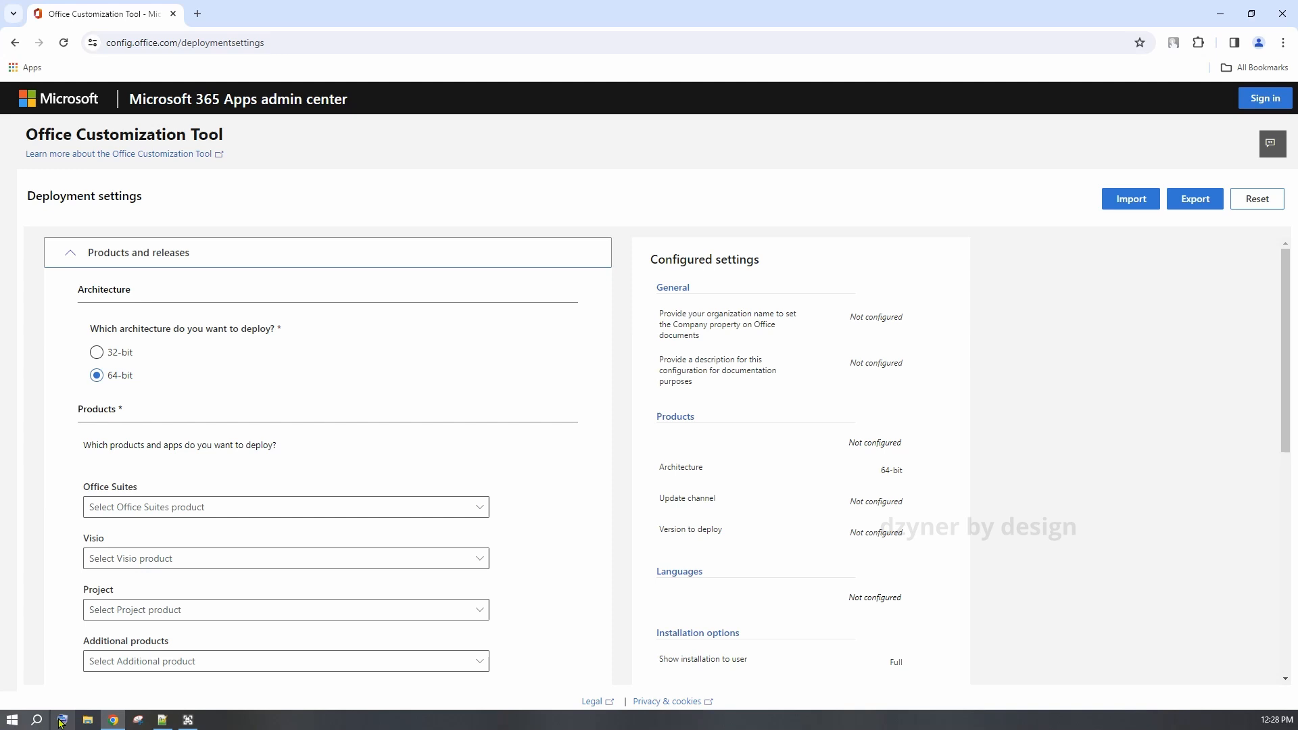
left_click(87, 717)
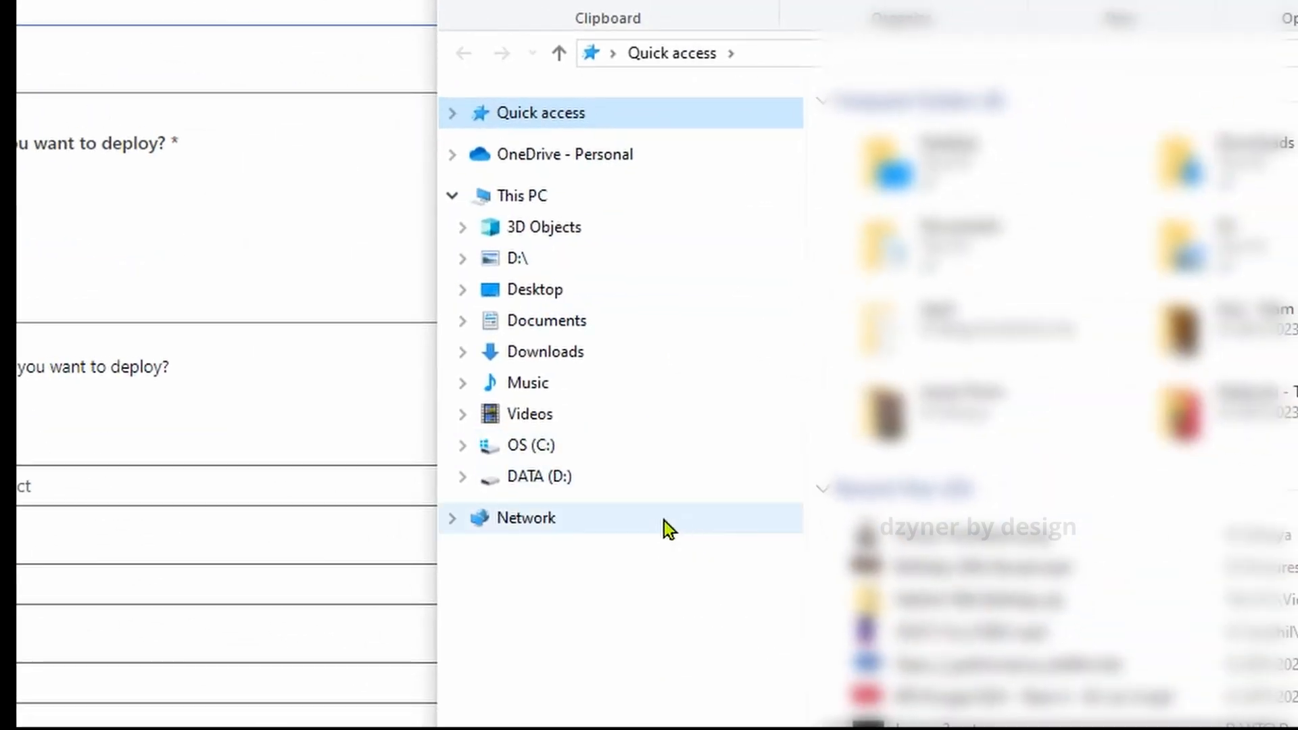
mouse_move(531, 227)
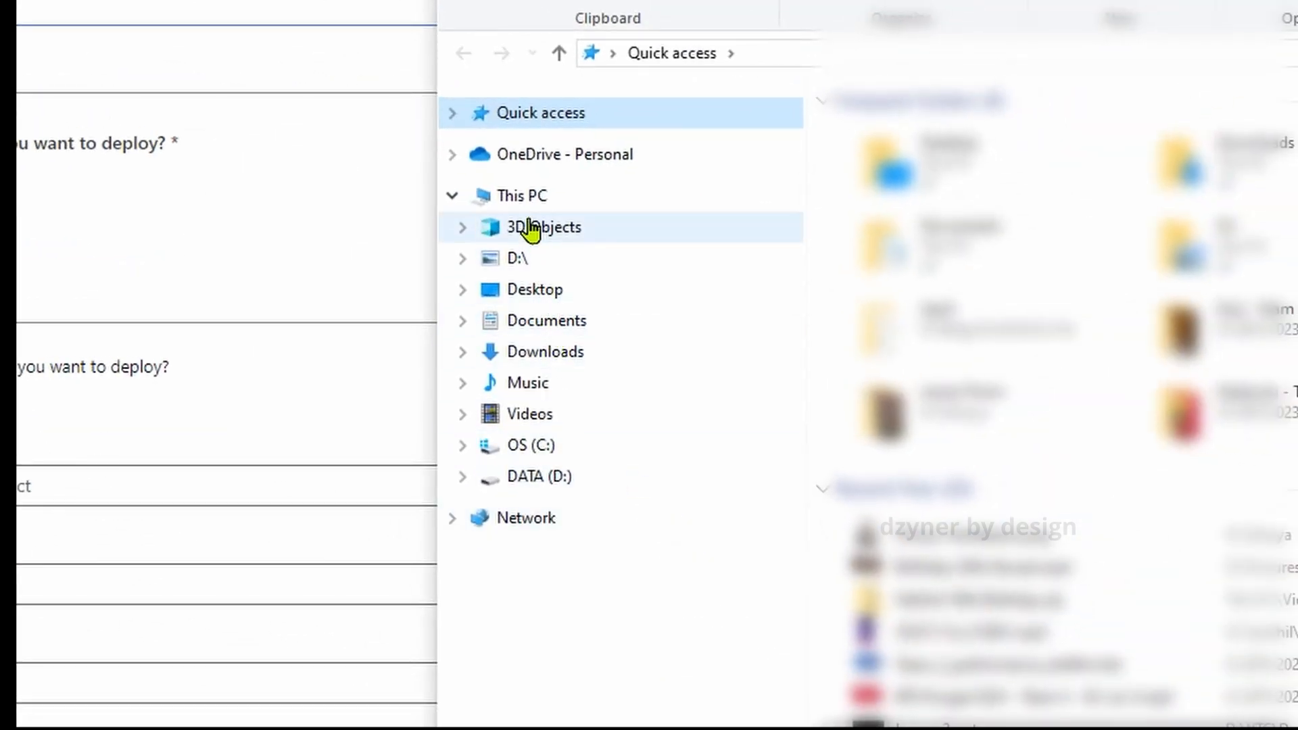
right_click(519, 194)
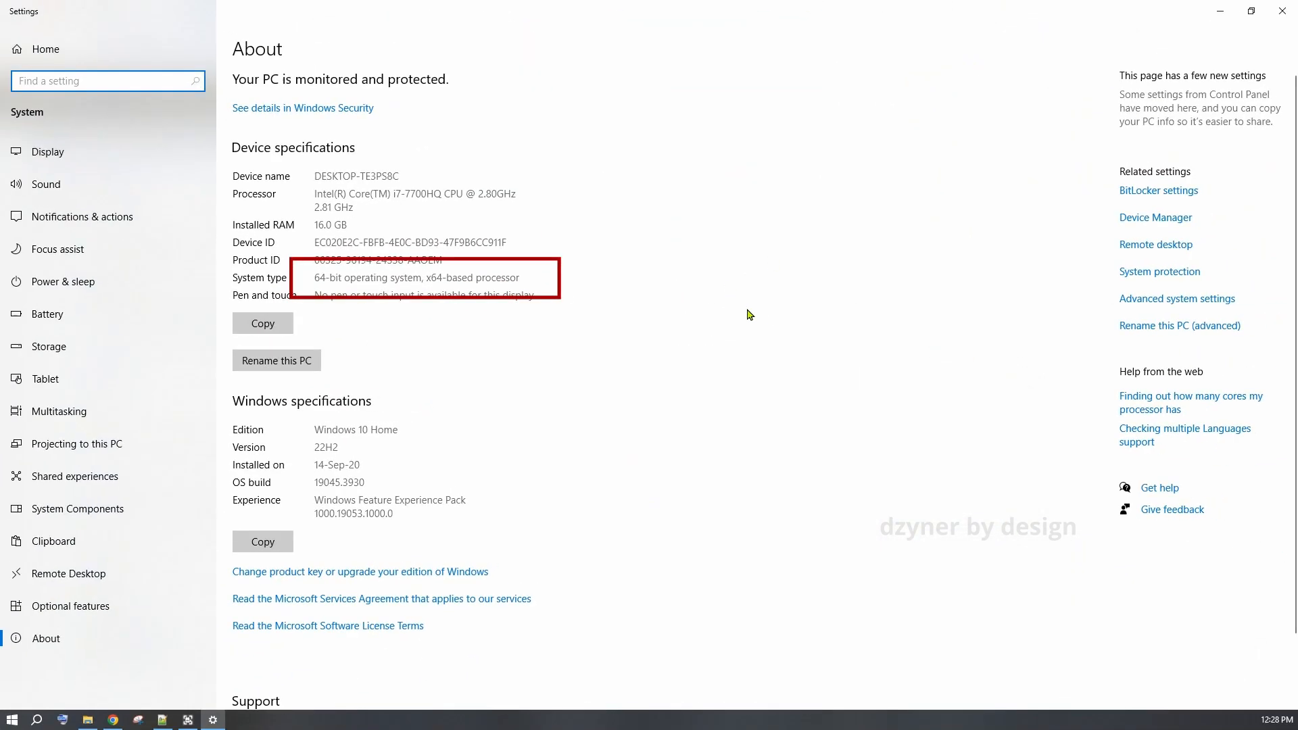
mouse_move(266, 250)
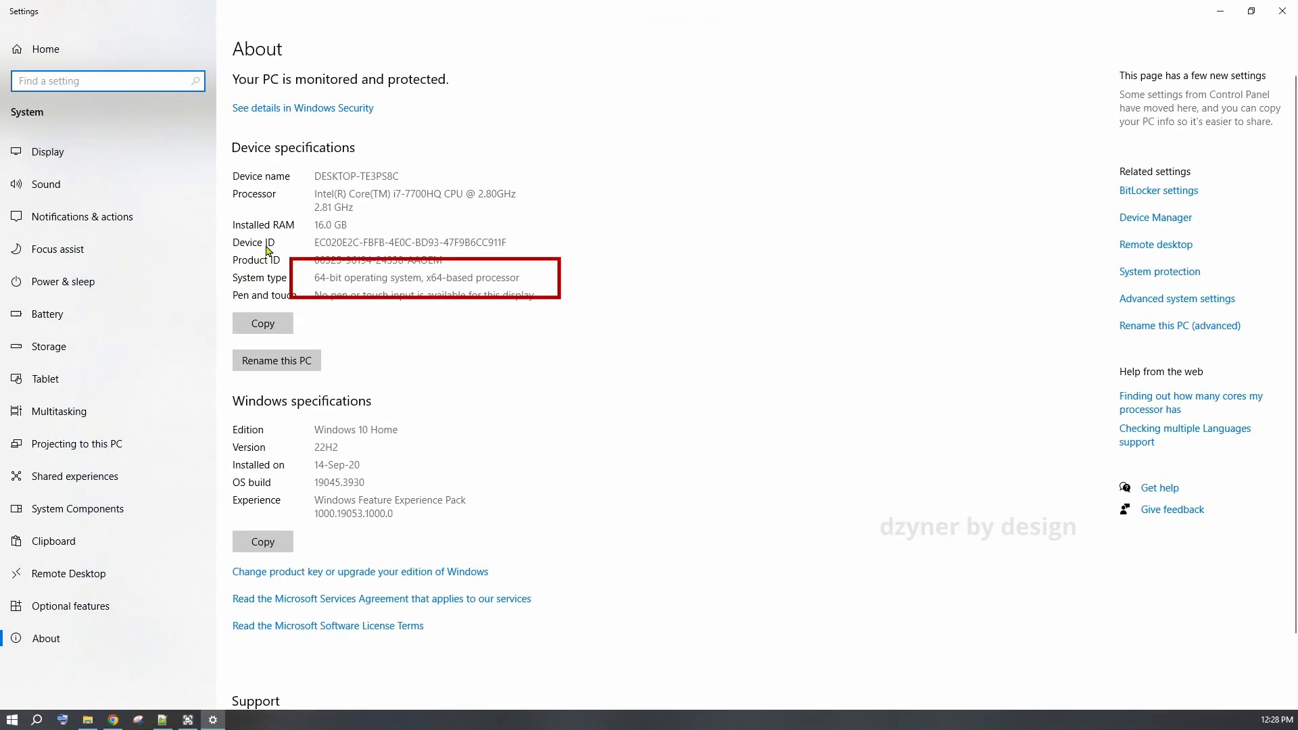
Select the '64-bit operating system' System type text on the About page
double_click(322, 278)
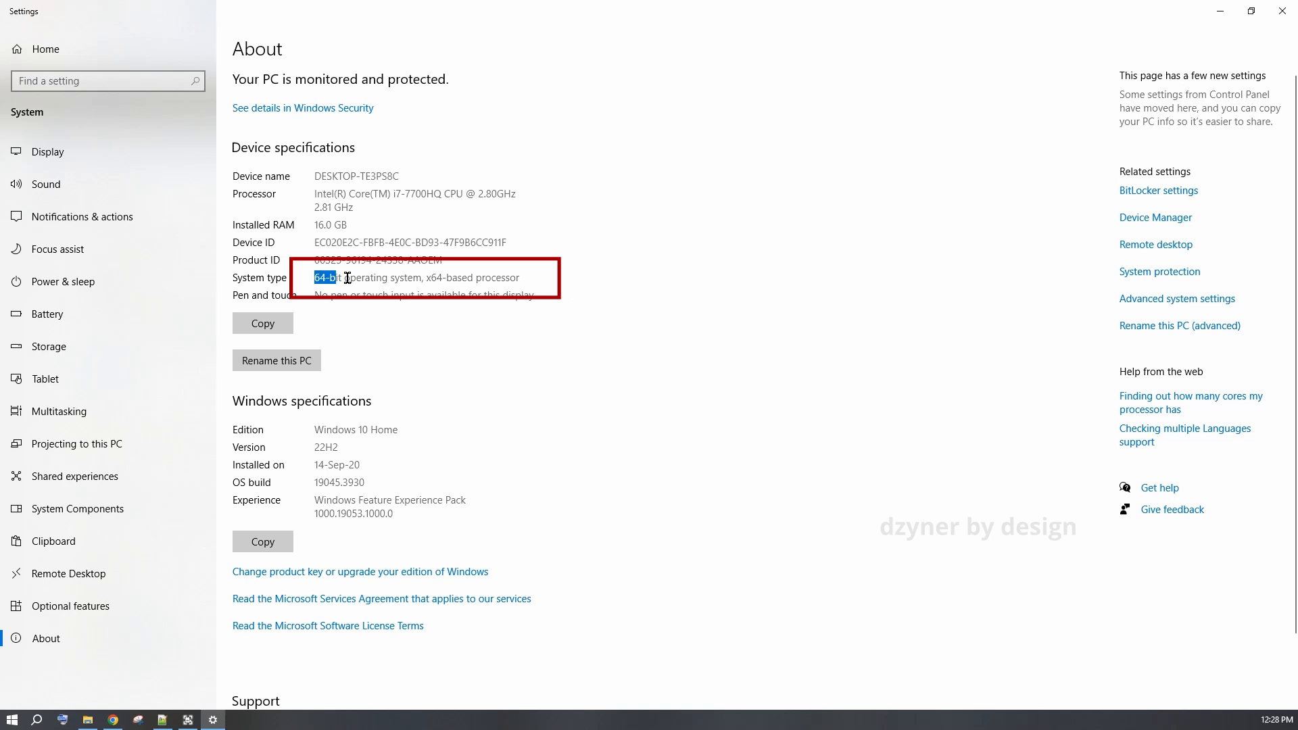
left_click_drag(321, 277, 519, 277)
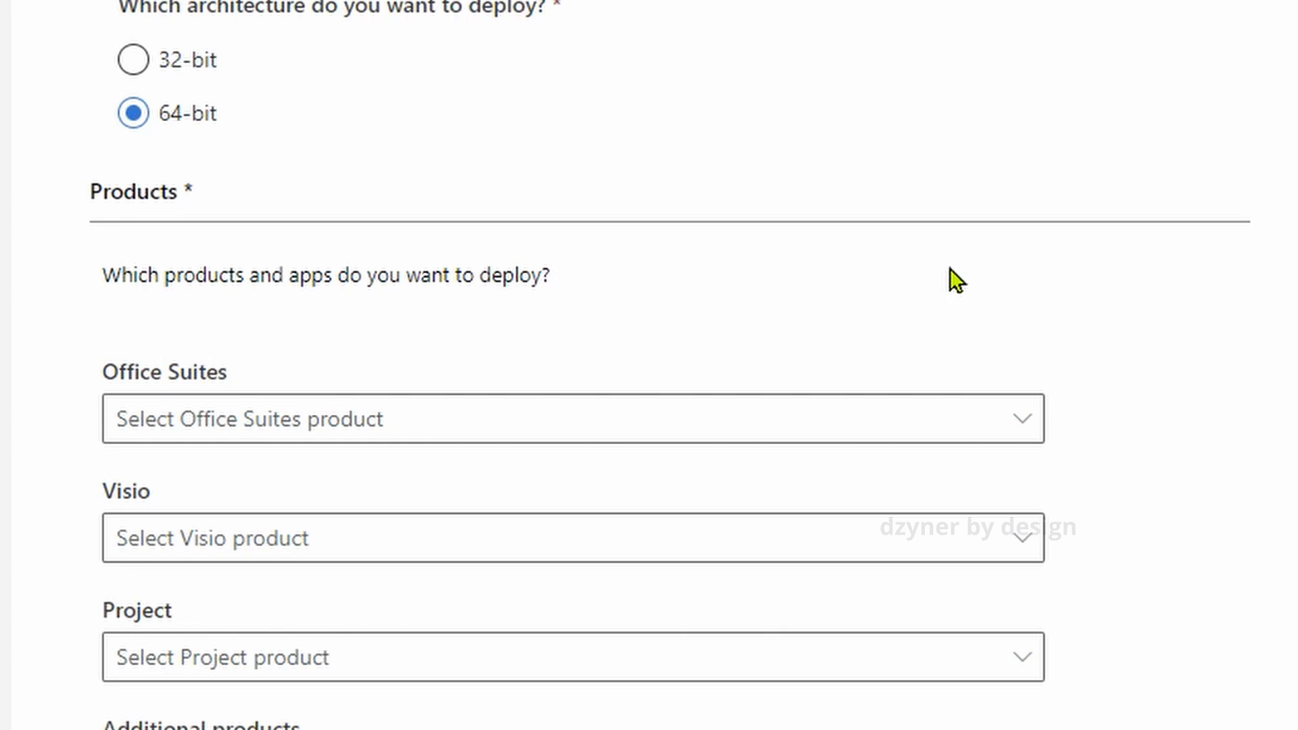
Choose Office LTSC Standard 2021 - Volume License as the Office suite to deploy
scroll("down", 3)
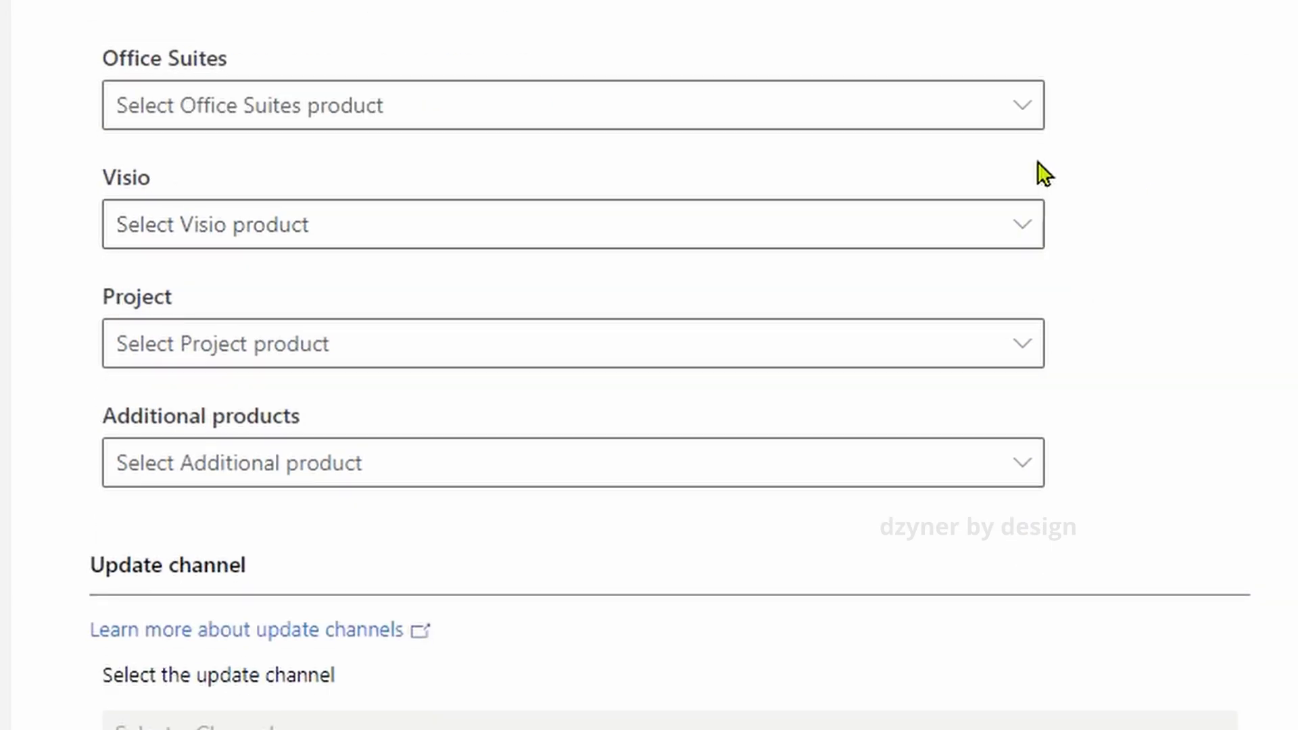
left_click(573, 105)
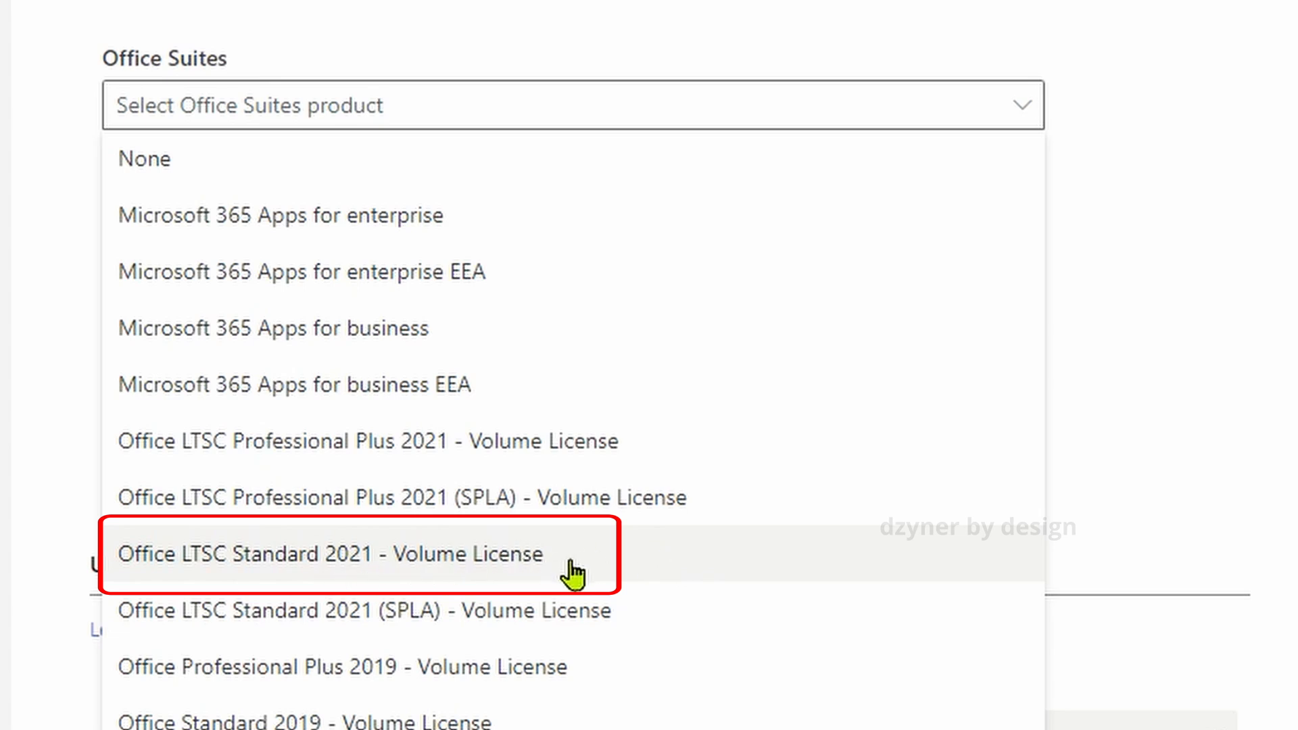
mouse_move(590, 570)
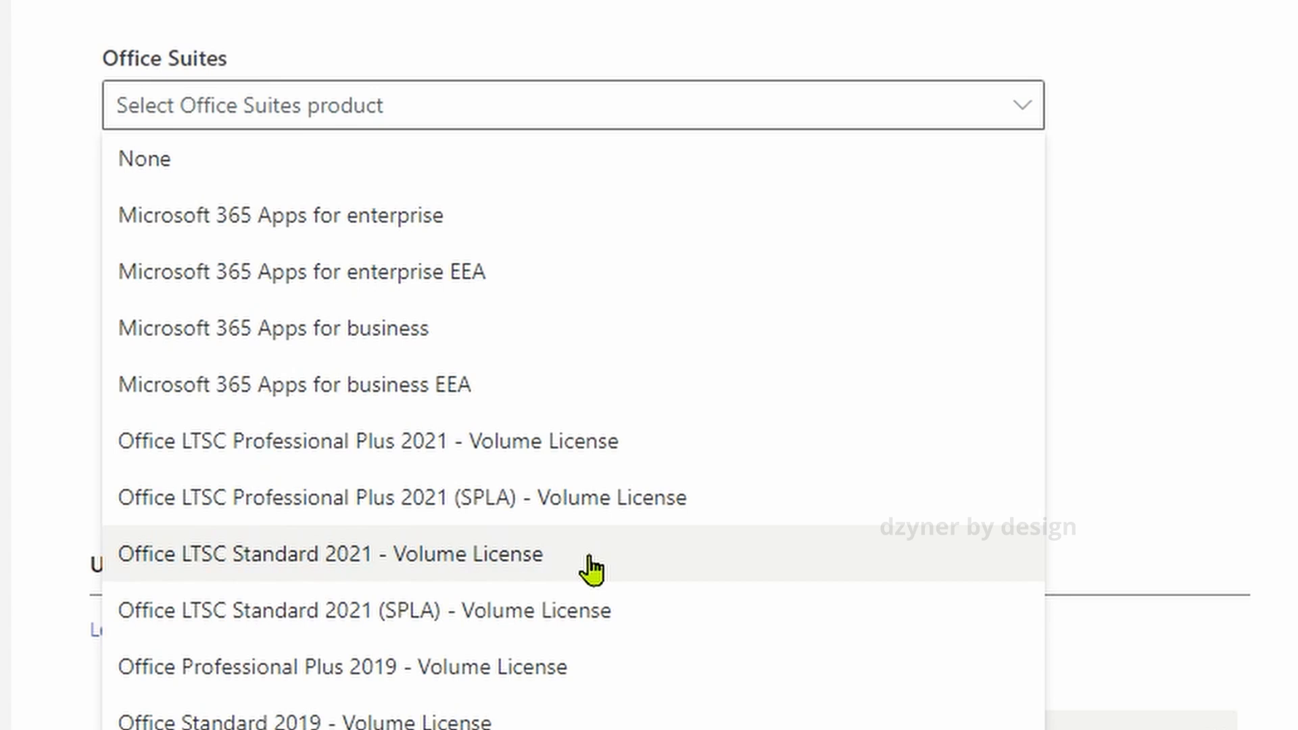
left_click(330, 555)
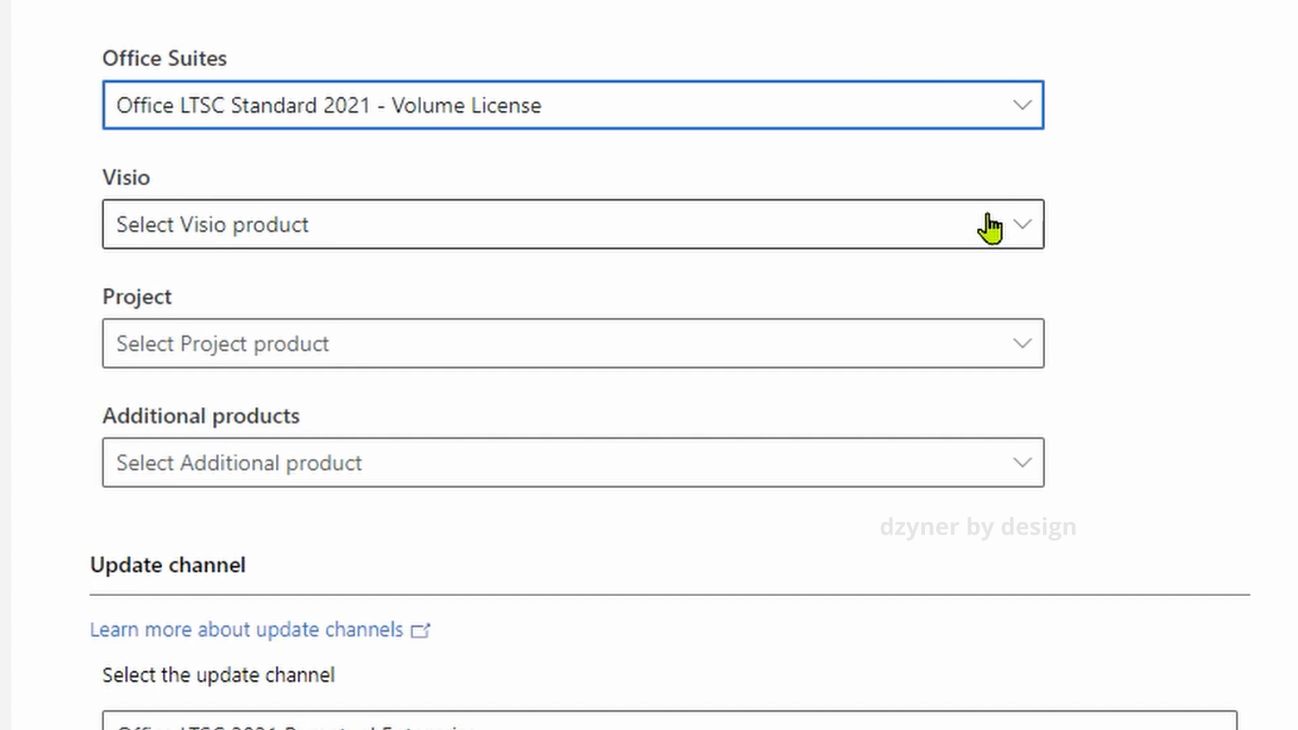
left_click(570, 225)
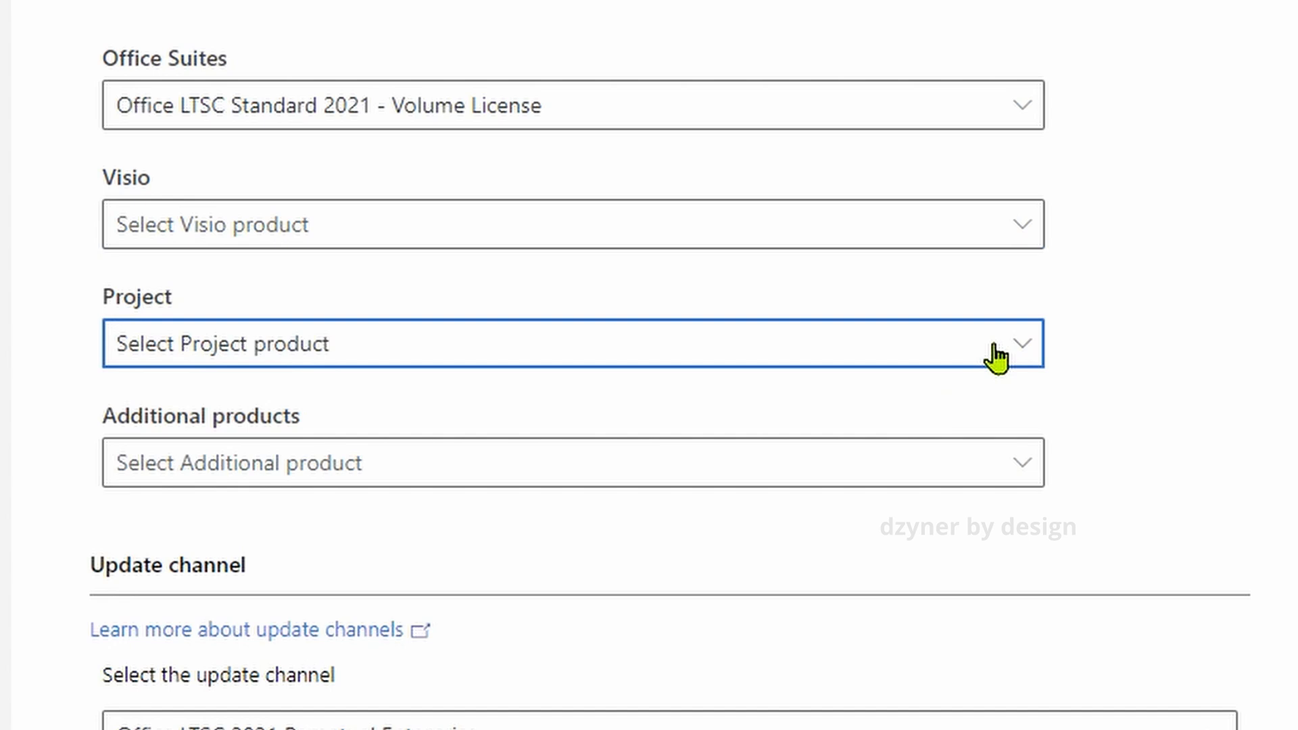
mouse_move(1026, 464)
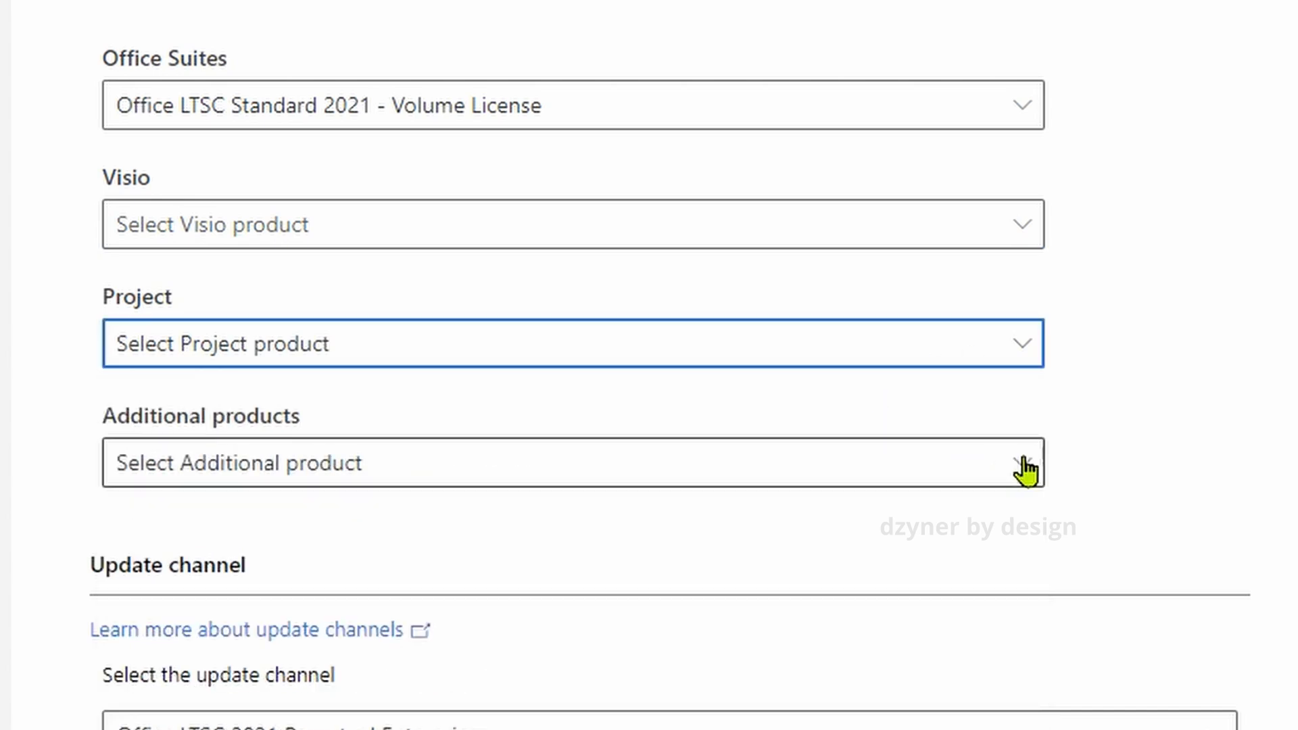
Add Language pack under Additional products and move down to the Apps list
left_click(570, 463)
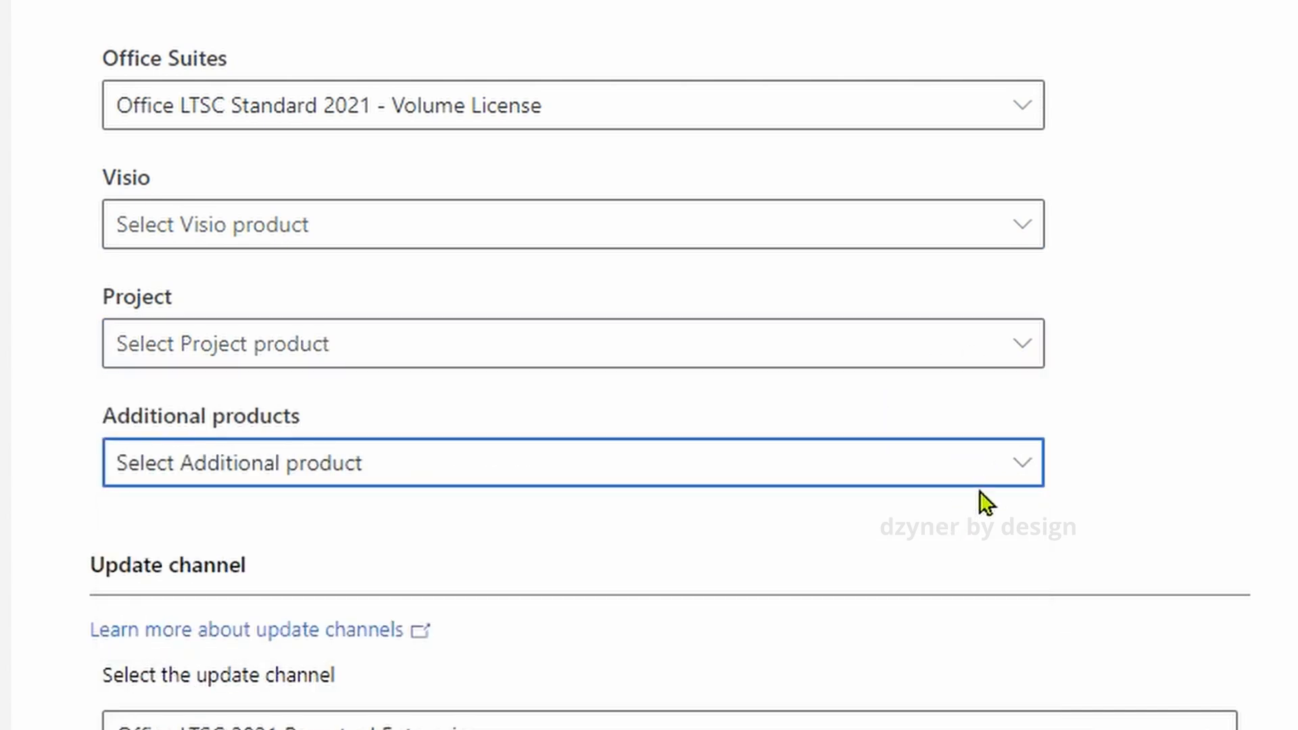
scroll("down", 3)
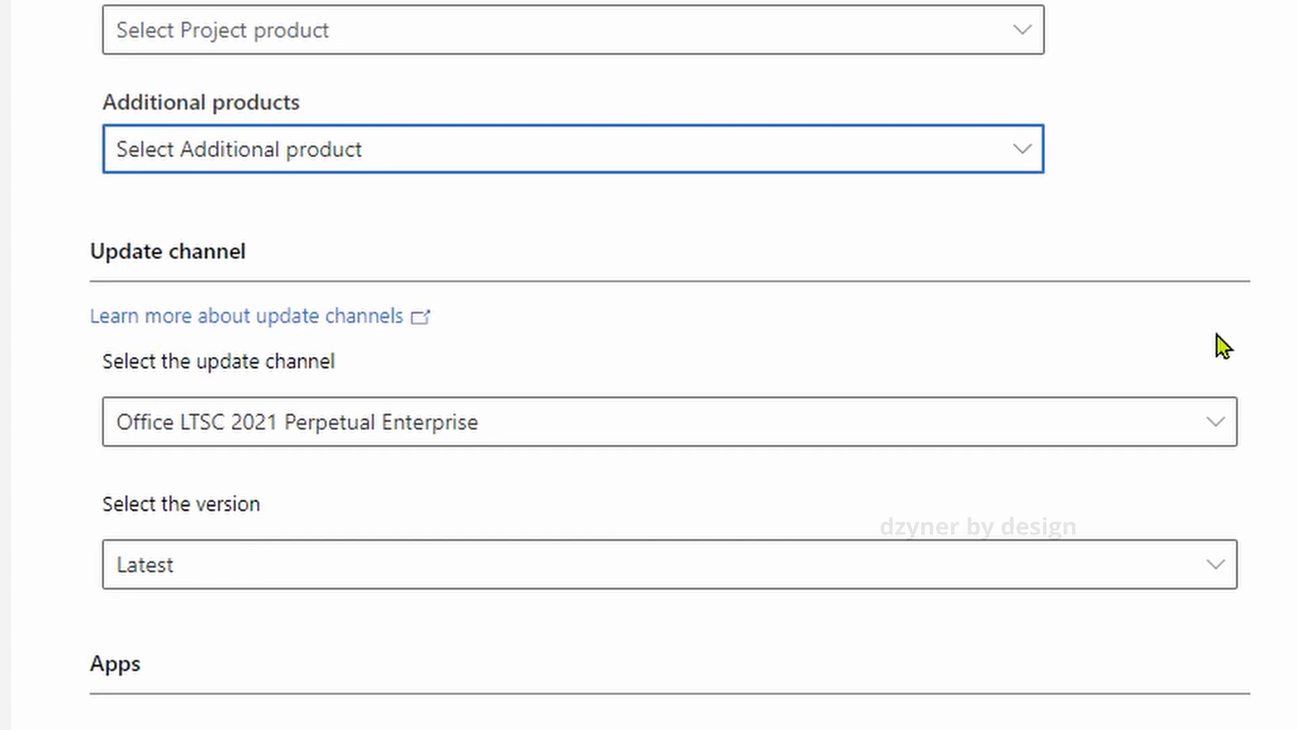
scroll("down", 3)
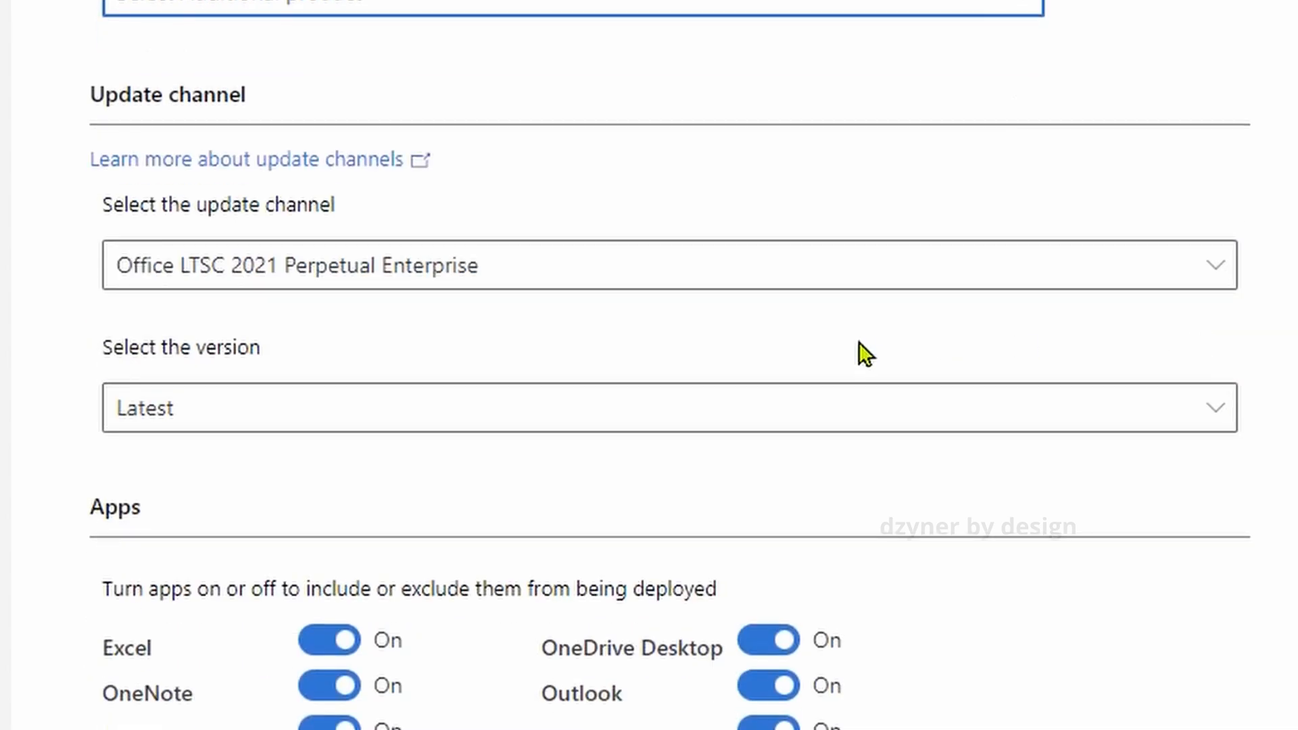
mouse_move(805, 353)
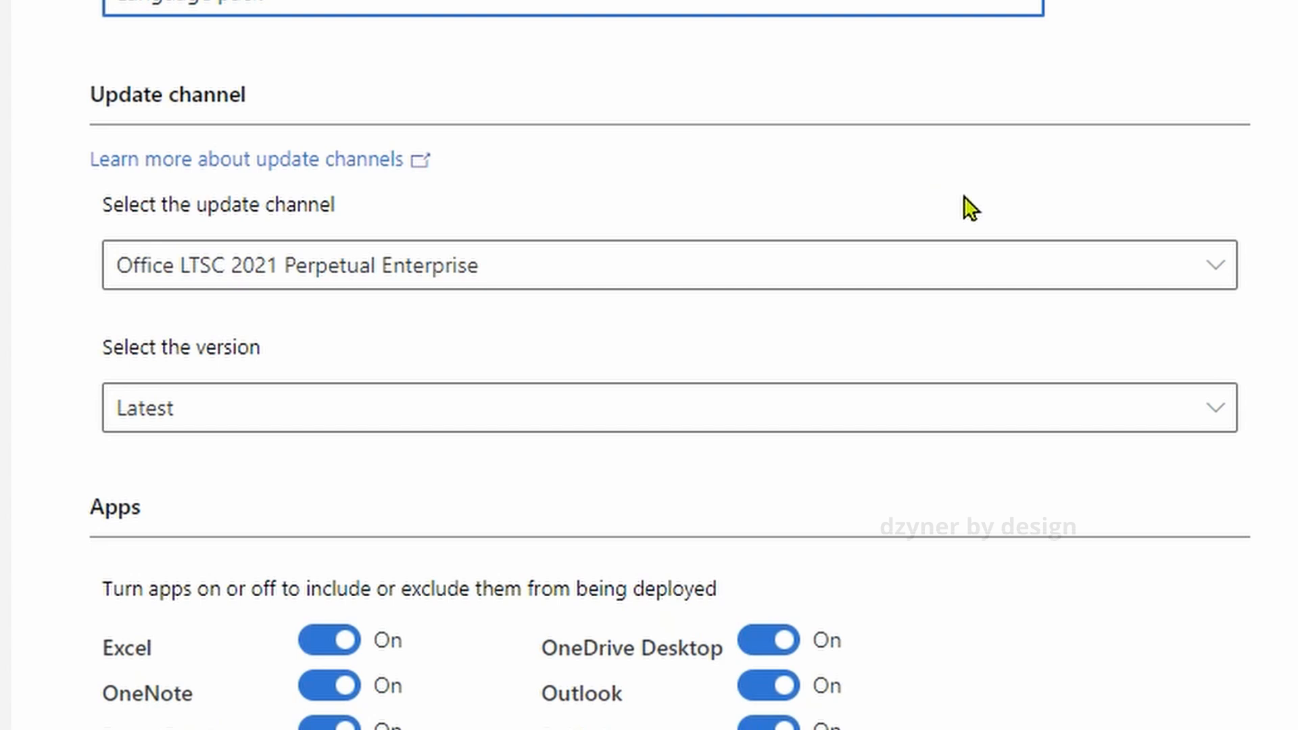
scroll("down", 3)
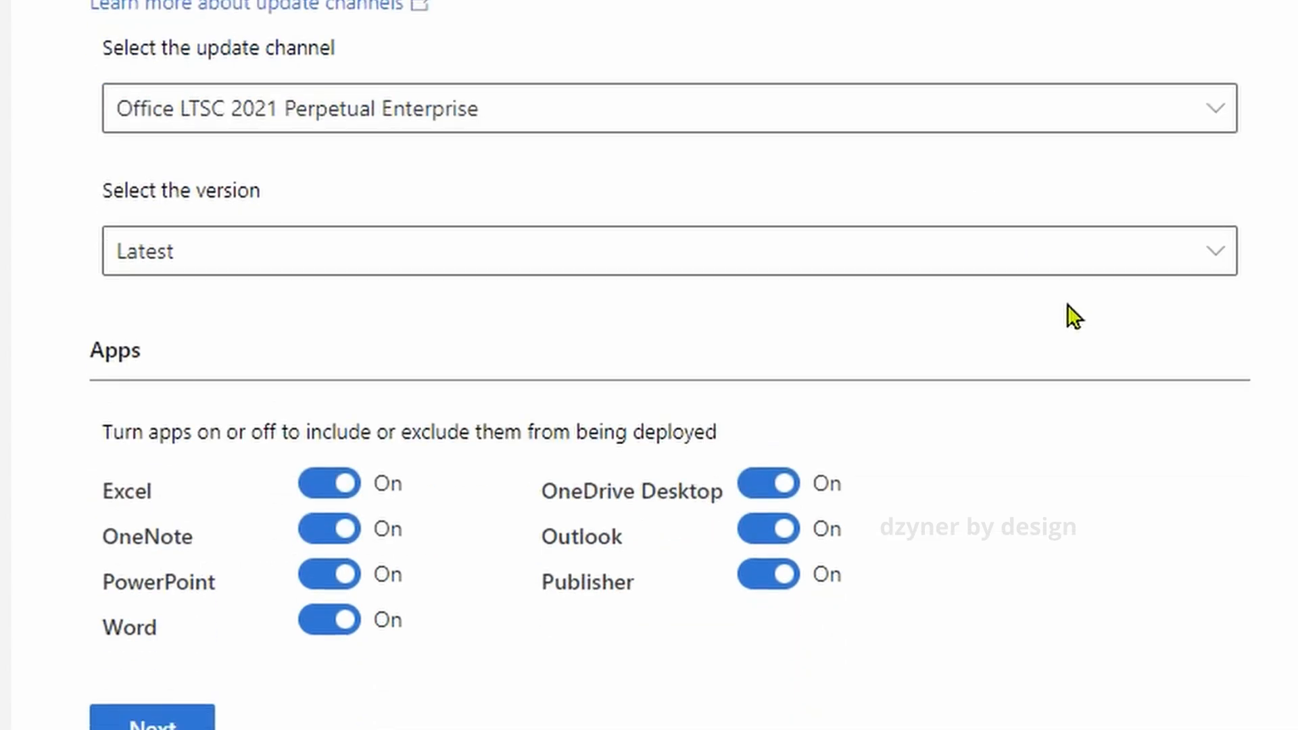
mouse_move(1037, 300)
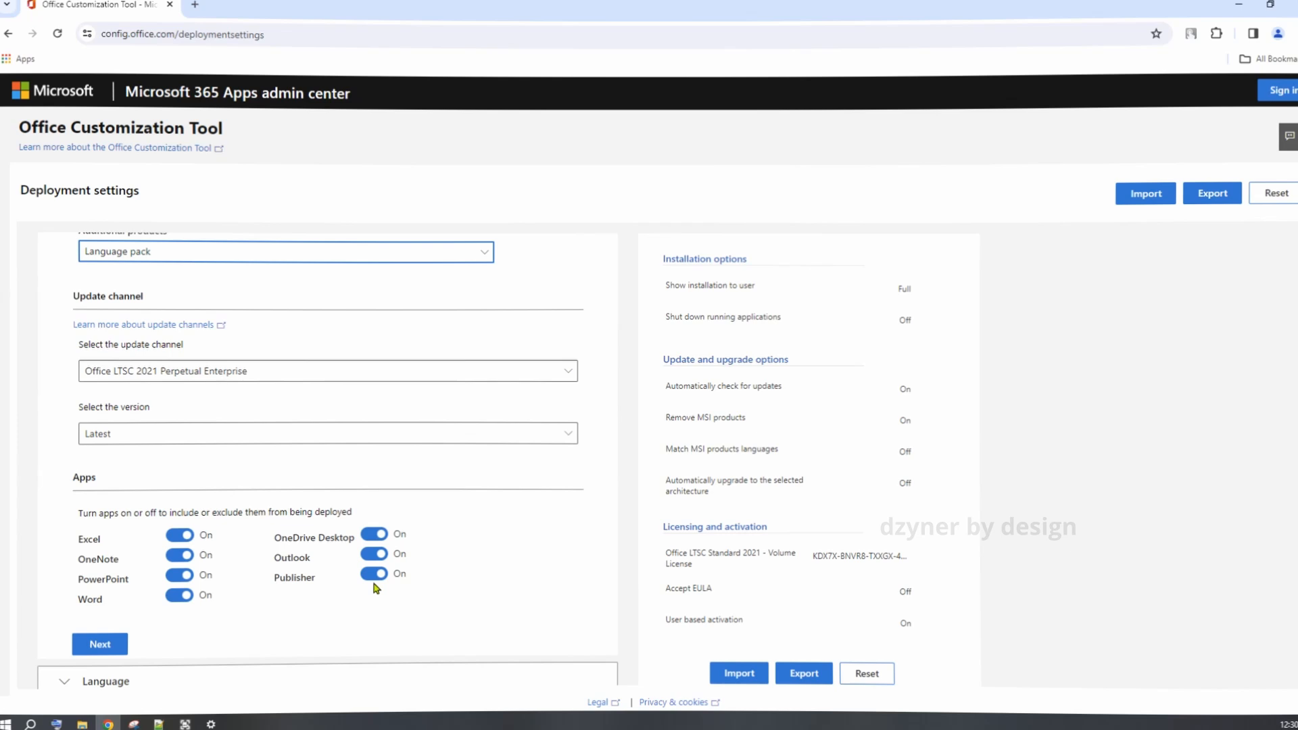
Switch Outlook Off so it is excluded from the deployed apps
left_click(373, 555)
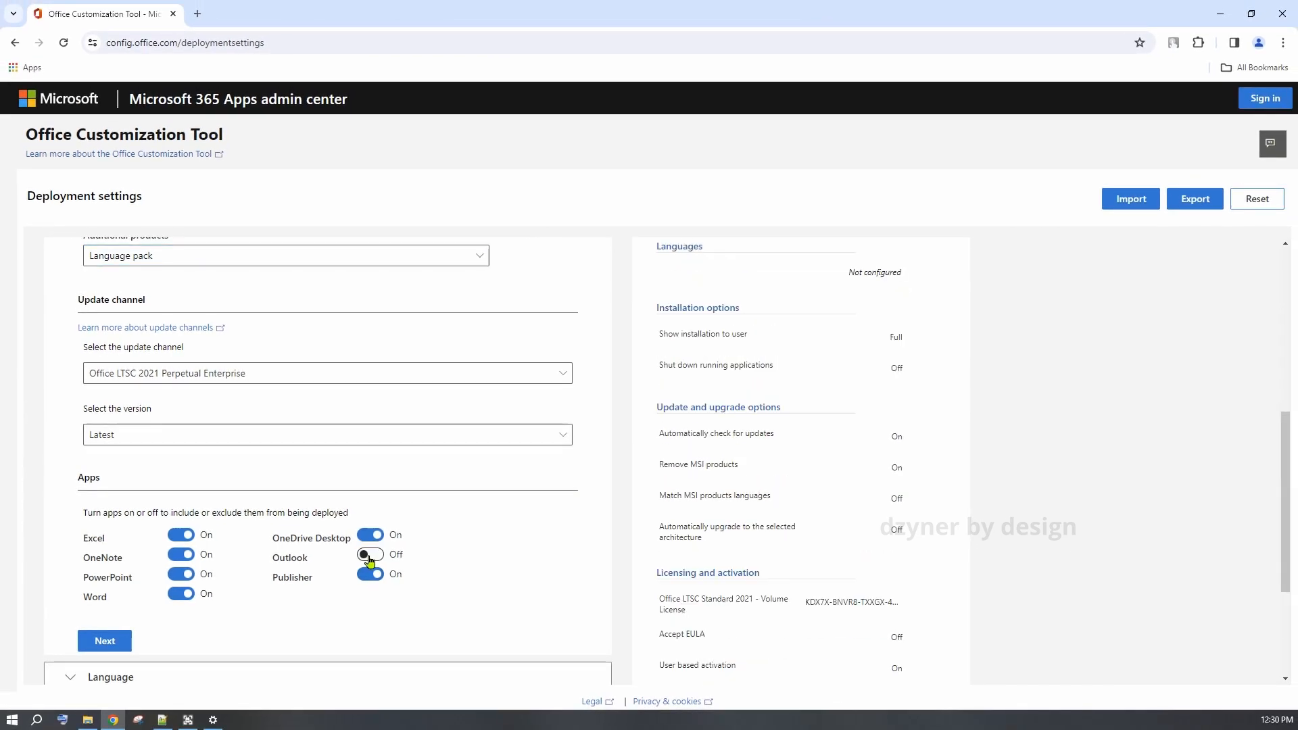
left_click(371, 573)
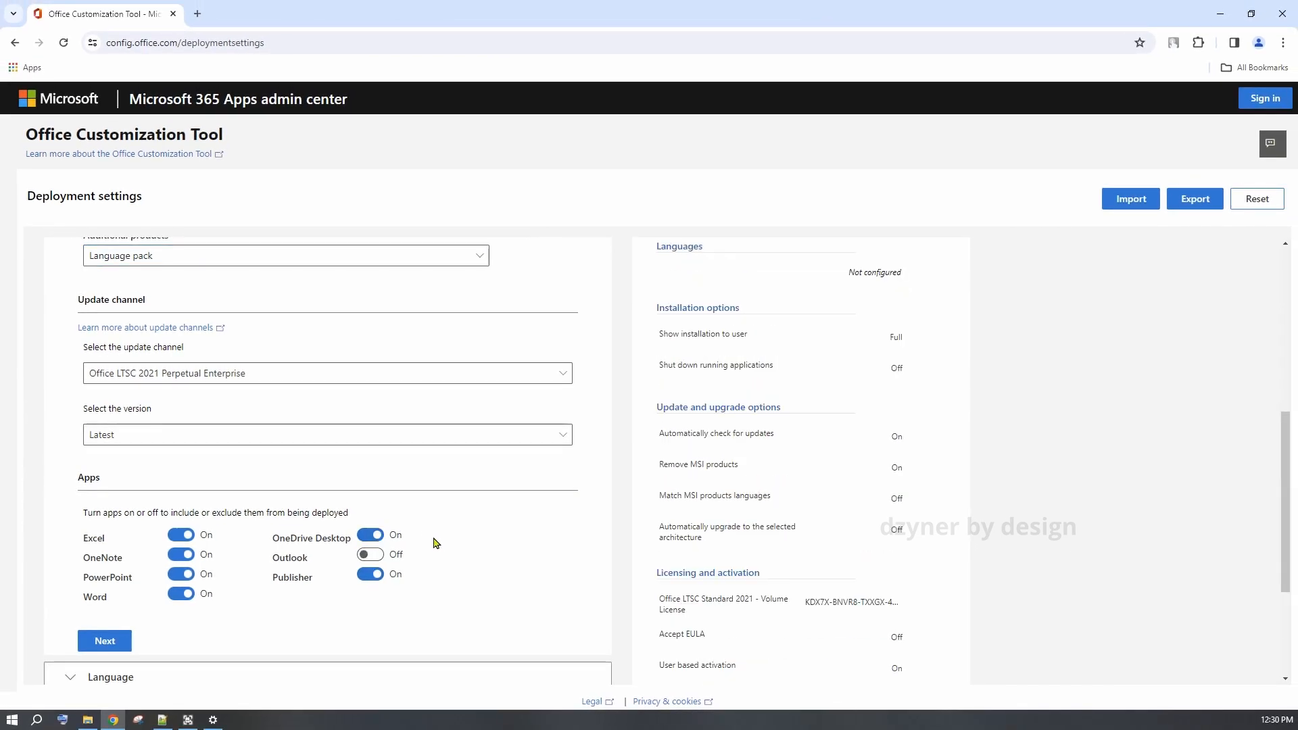
scroll("down", 3)
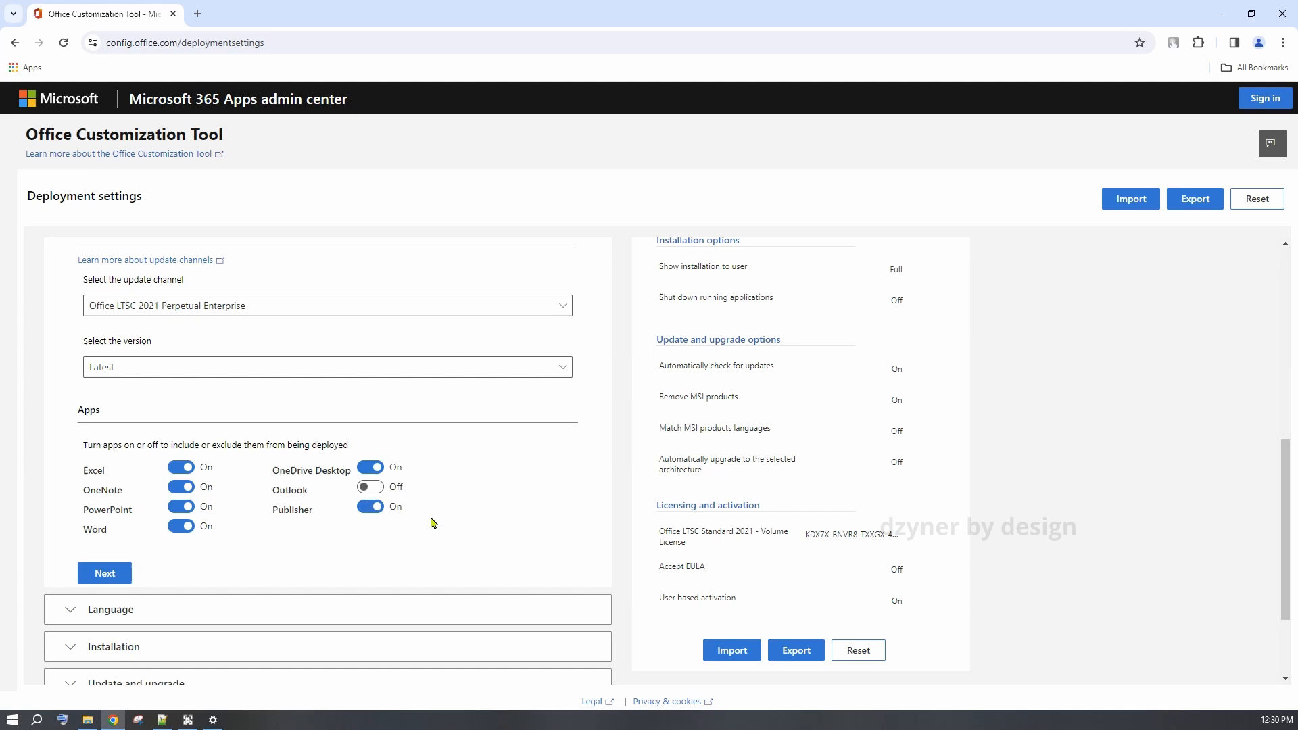
scroll("down", 3)
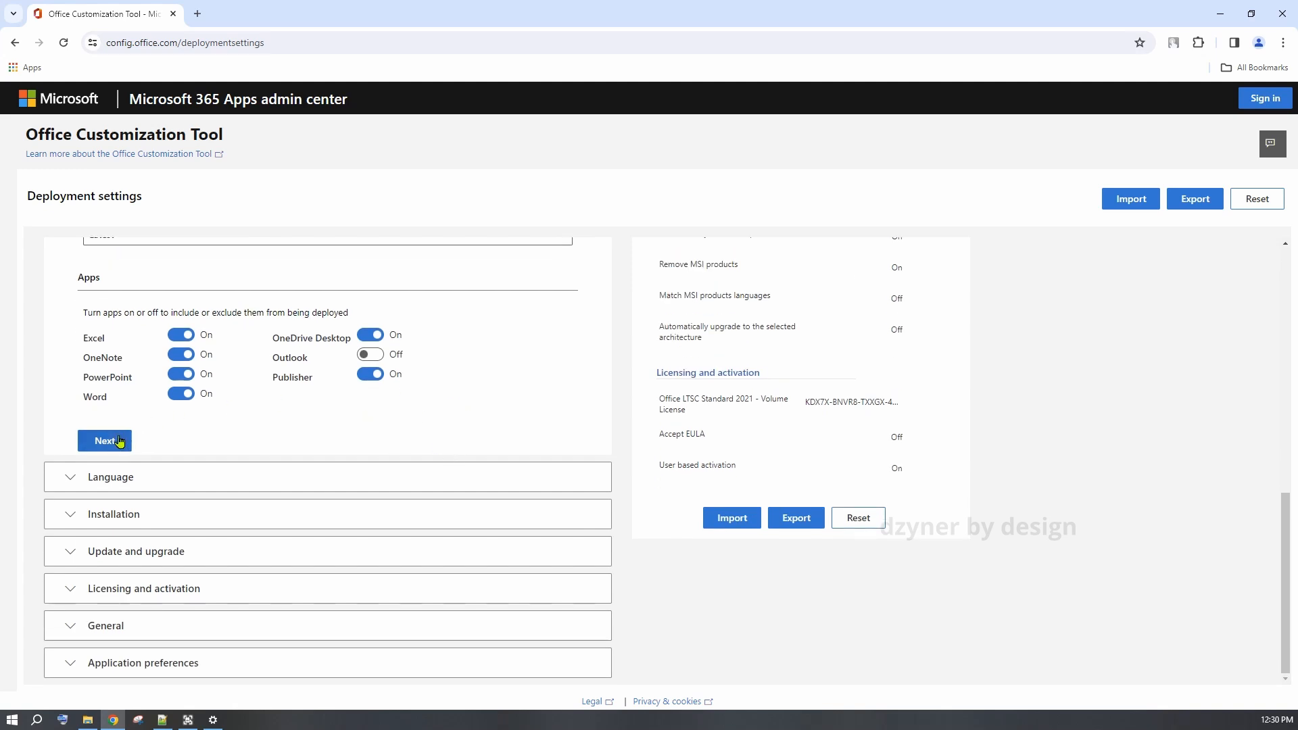
Set English (United States) as the primary language for the deployment
left_click(104, 440)
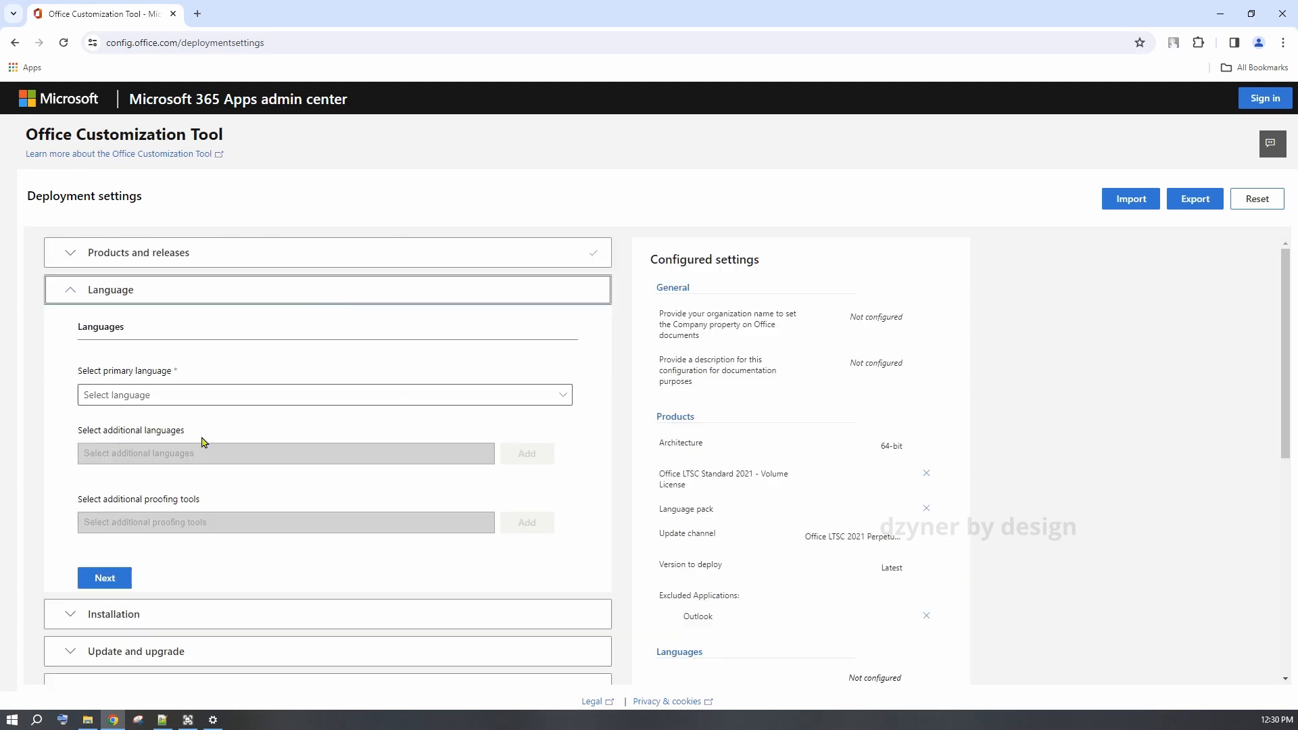
mouse_move(284, 443)
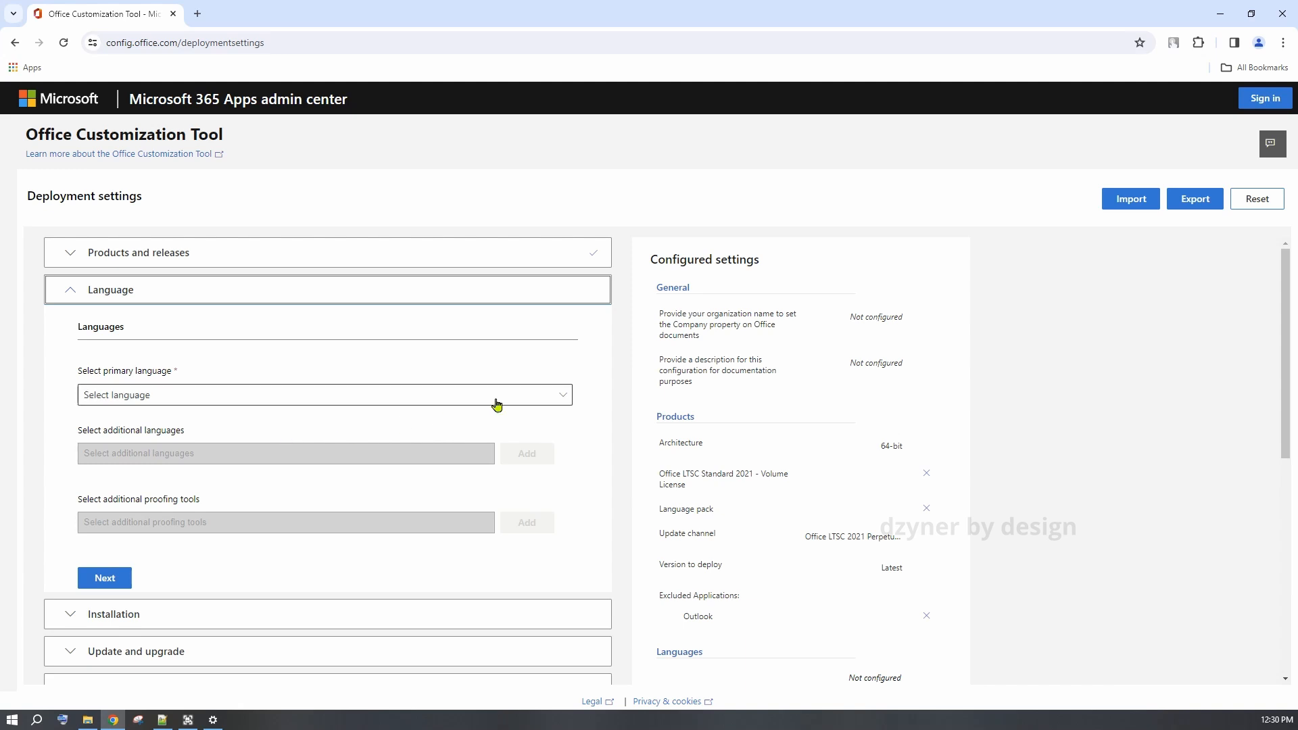
left_click(323, 395)
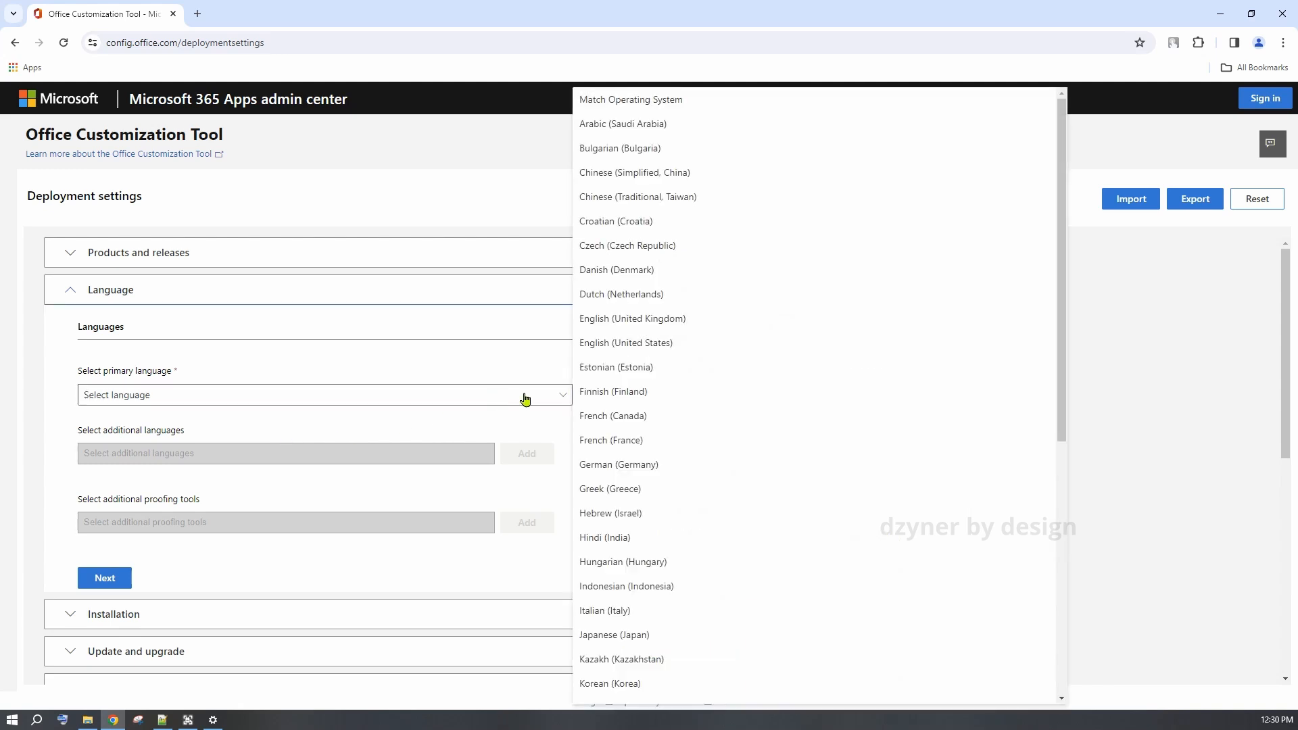
mouse_move(626, 342)
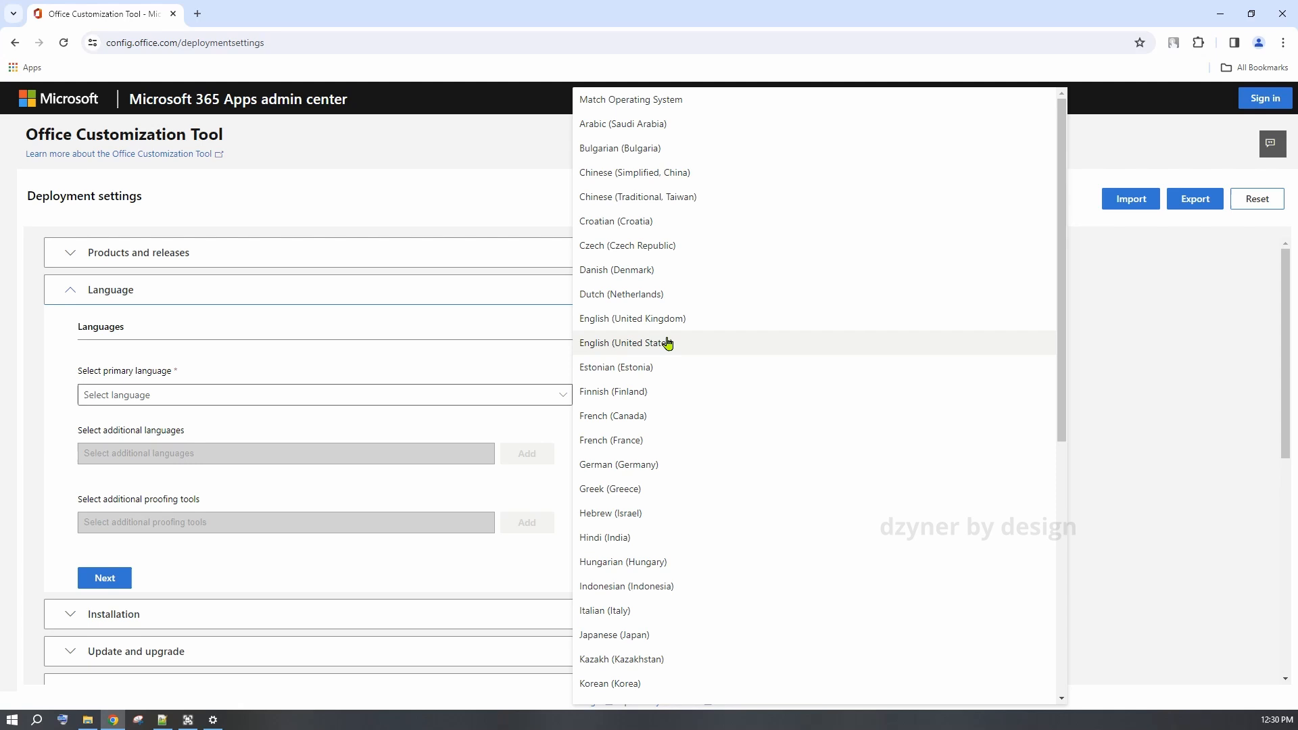
left_click(632, 342)
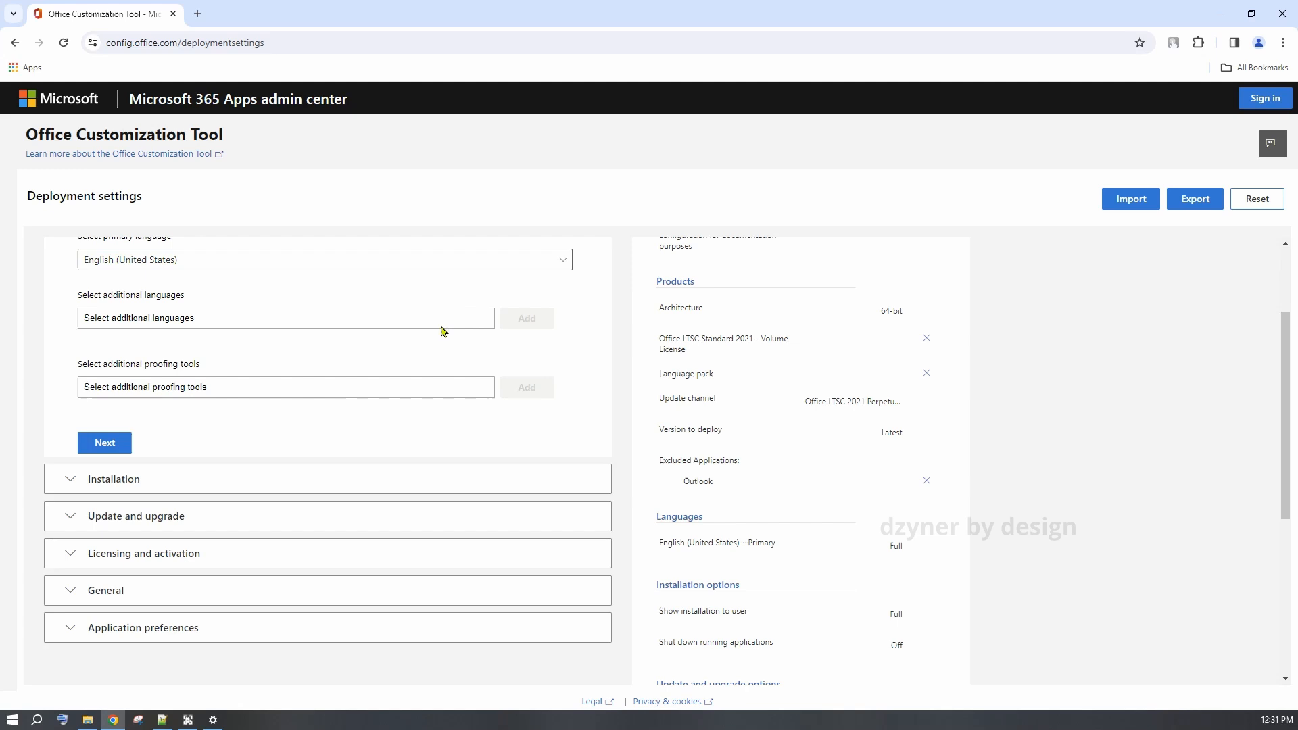
scroll("down", 3)
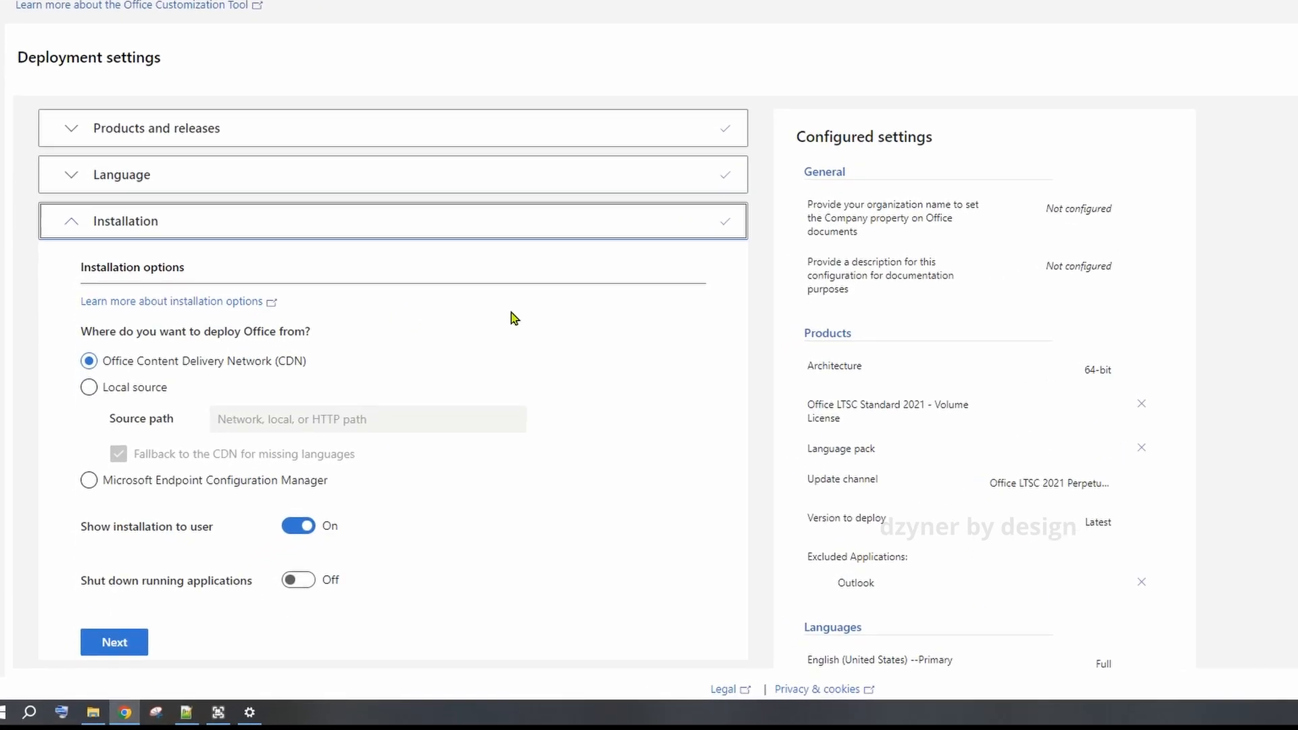
Keep the CDN installation defaults and scroll through the update and upgrade options
scroll("down", 3)
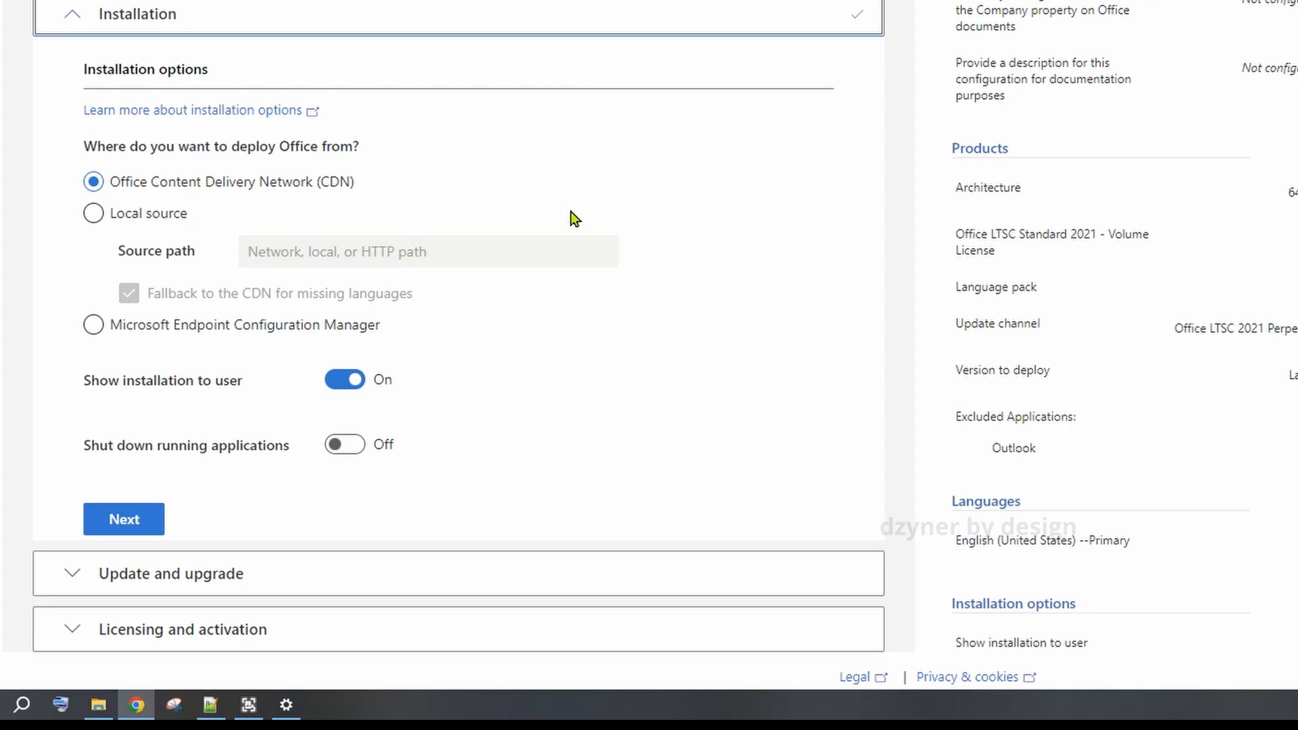
scroll("down", 3)
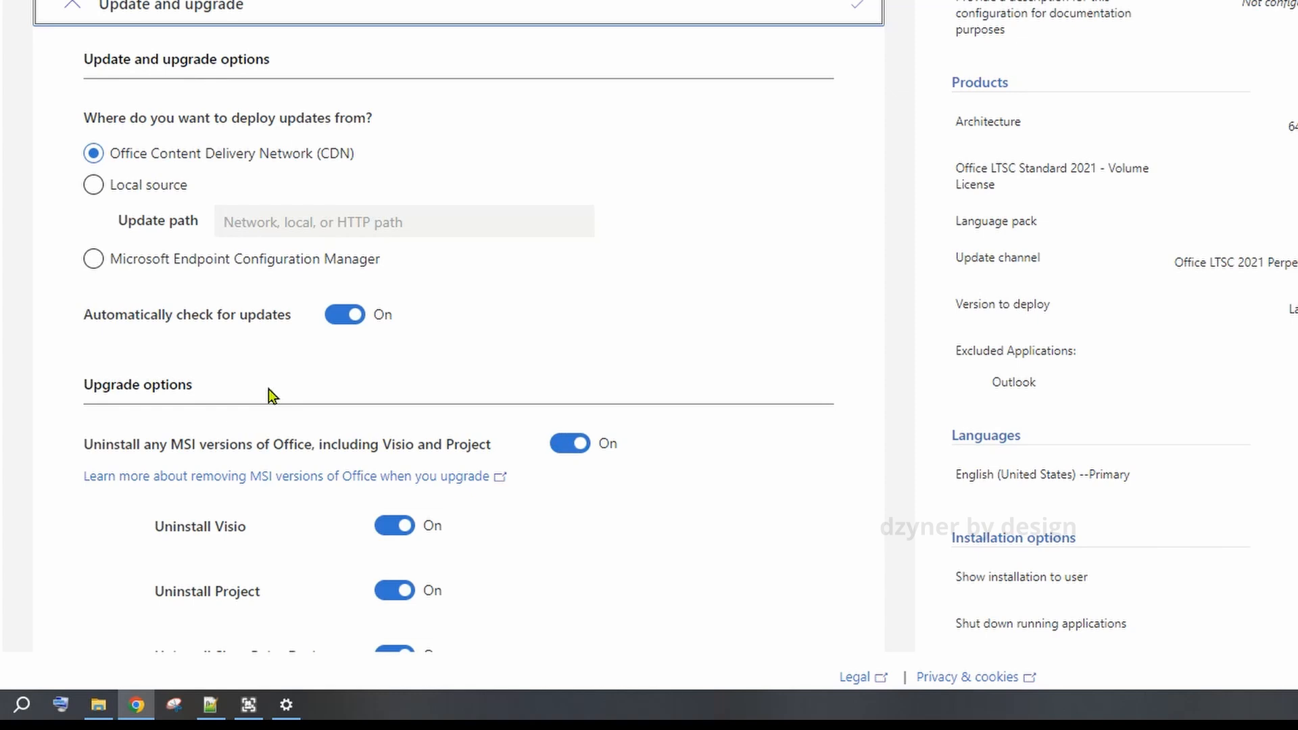
scroll("down", 3)
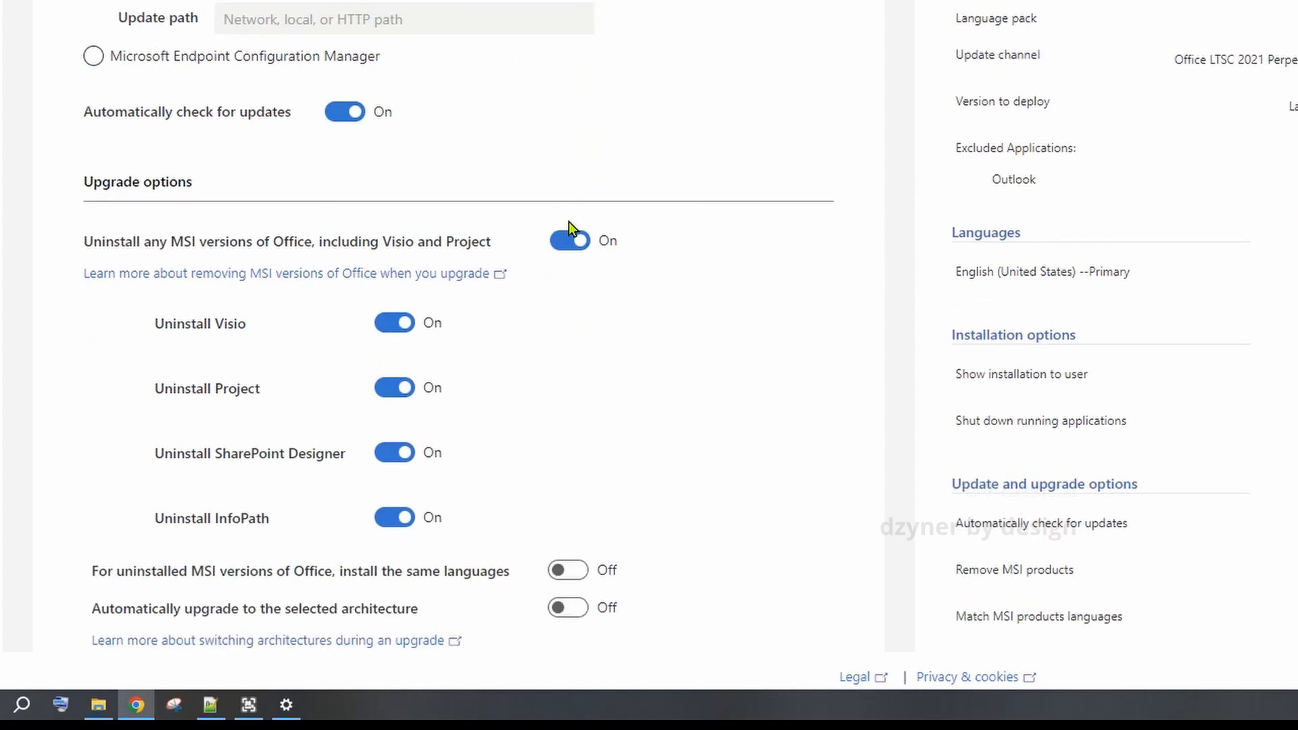
scroll("down", 3)
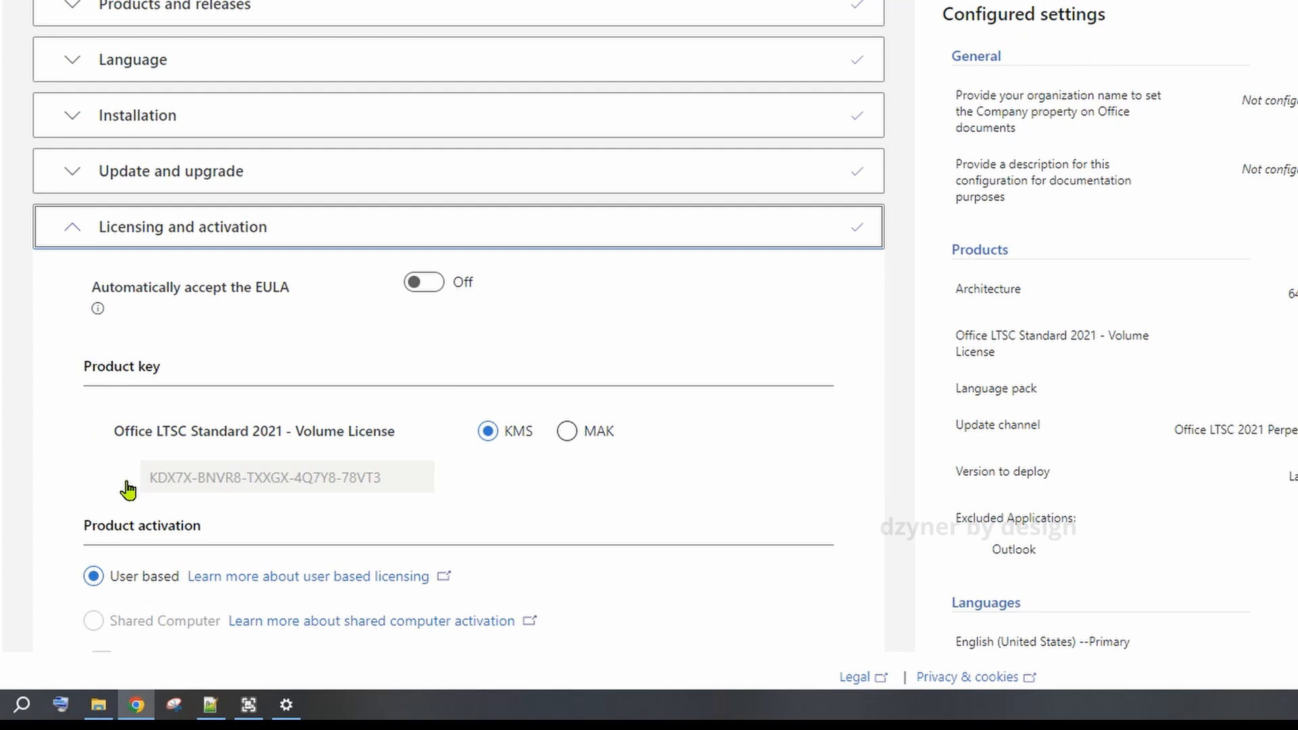
Keep KMS key and user-based activation in Licensing and activation
scroll("down", 3)
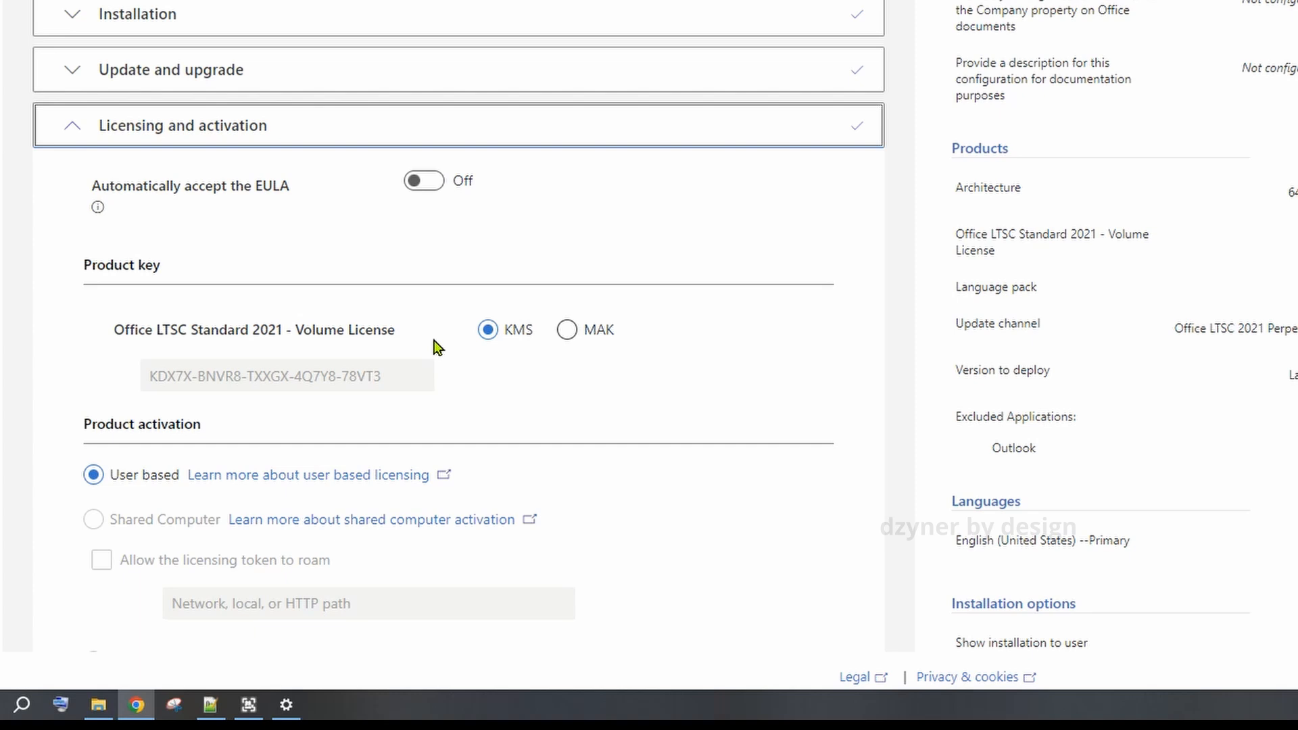
mouse_move(453, 342)
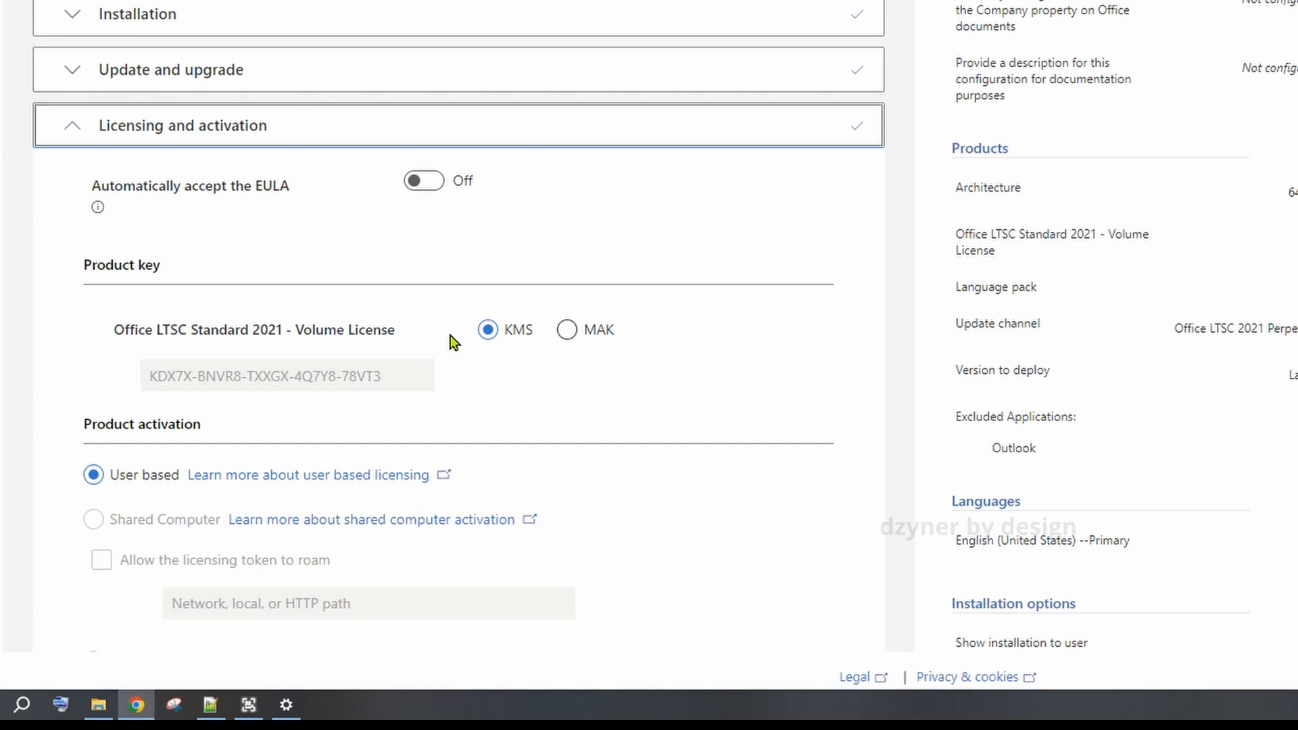
mouse_move(601, 410)
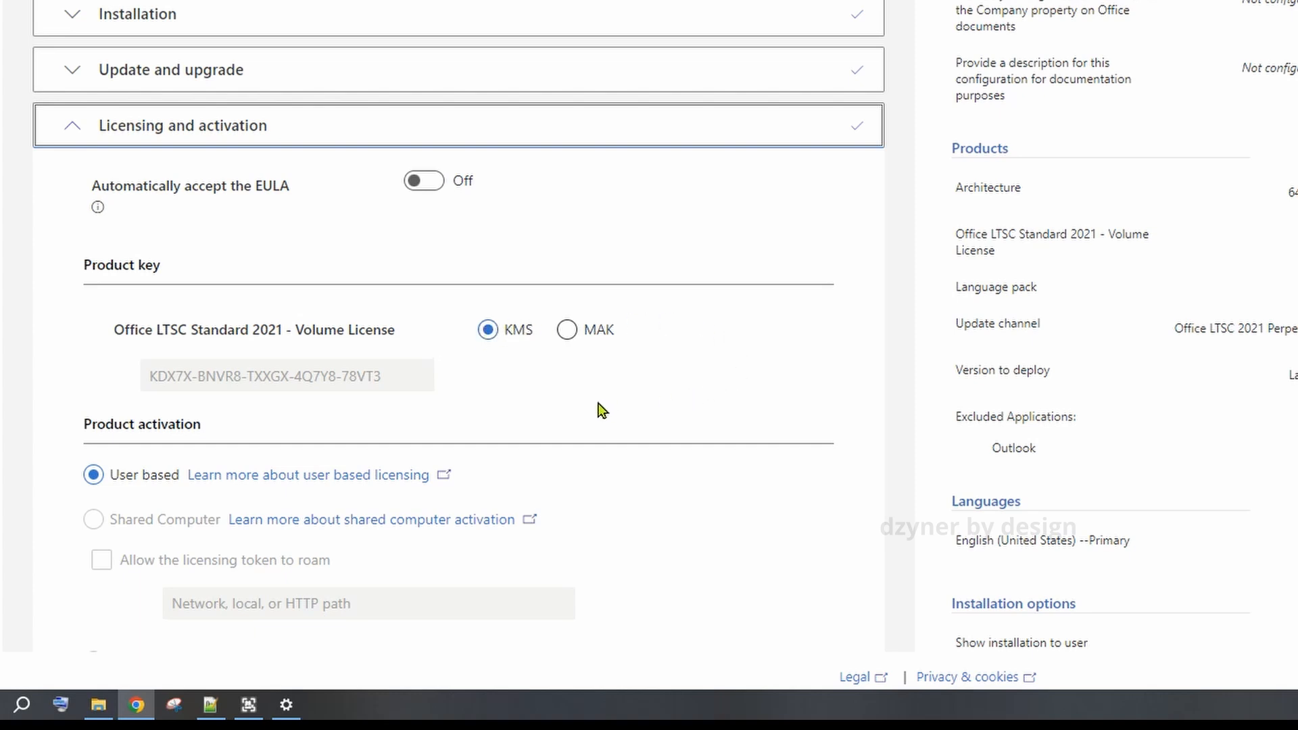
mouse_move(476, 374)
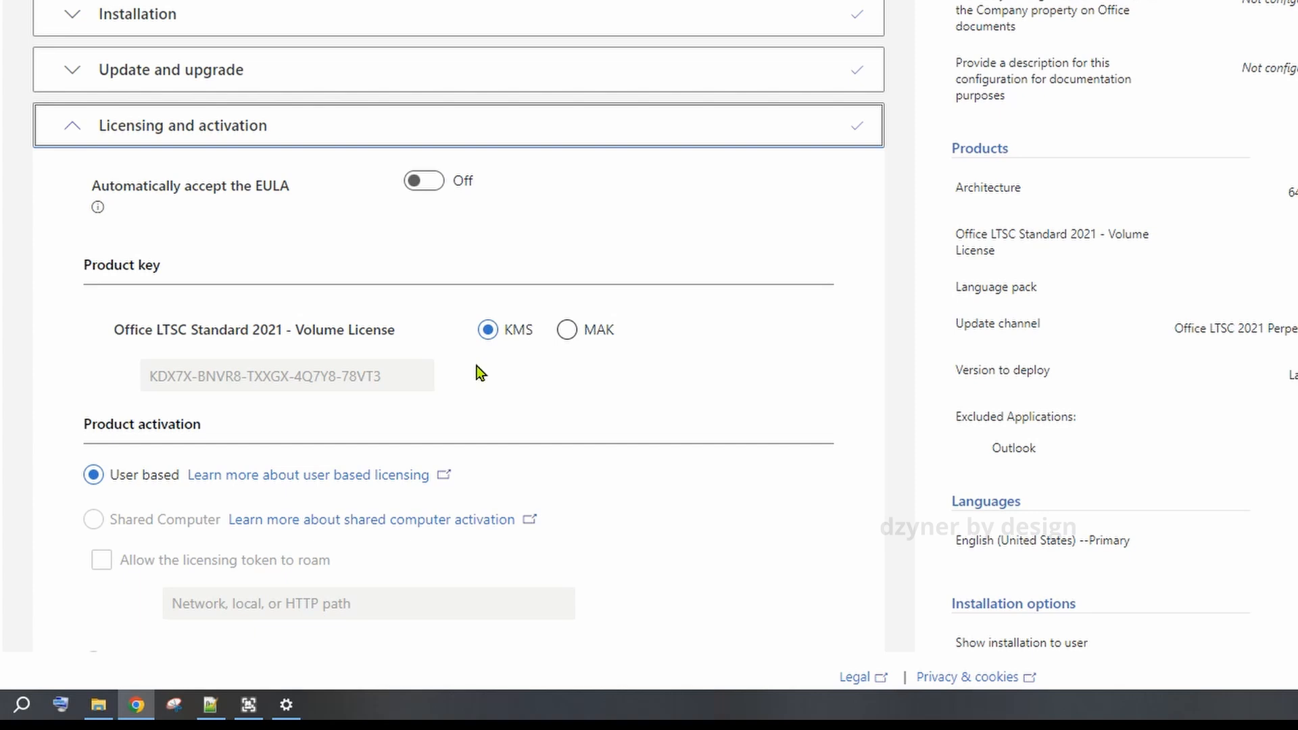
mouse_move(514, 311)
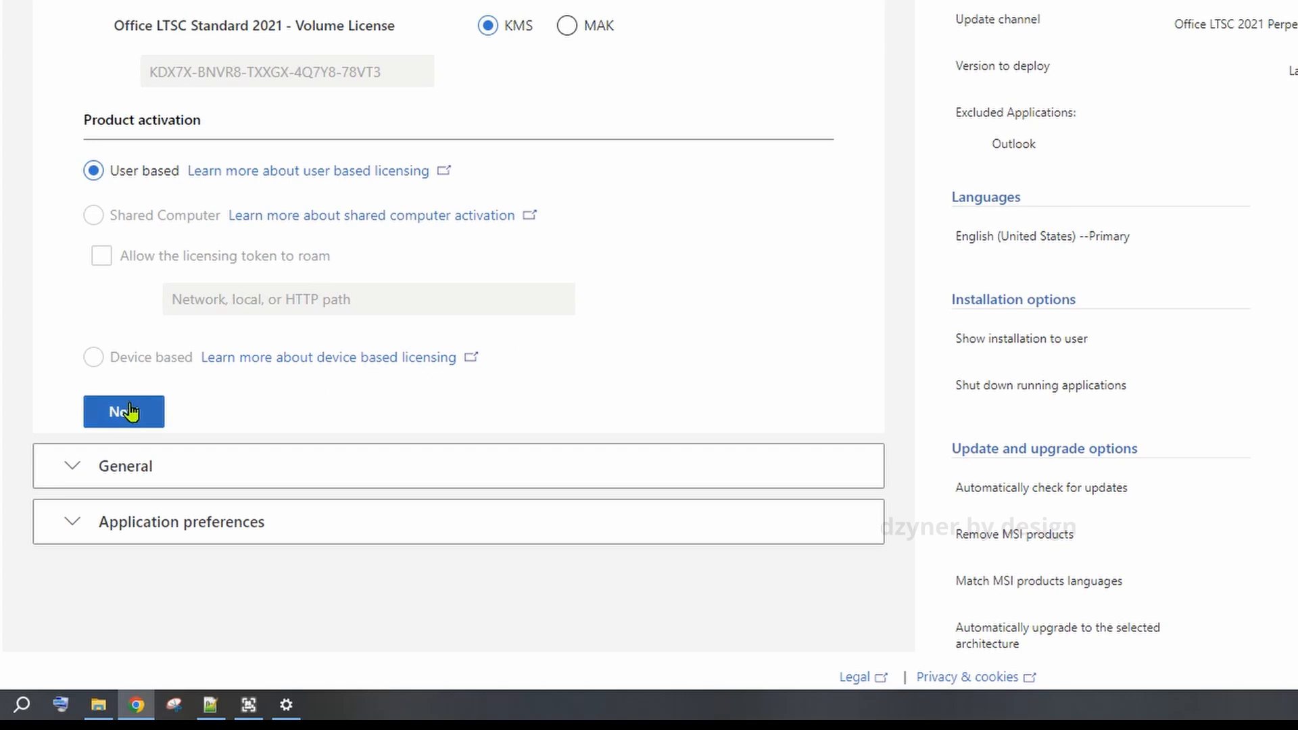
Enter 'Dzyner By Design' as the organization name in the General section
left_click(123, 410)
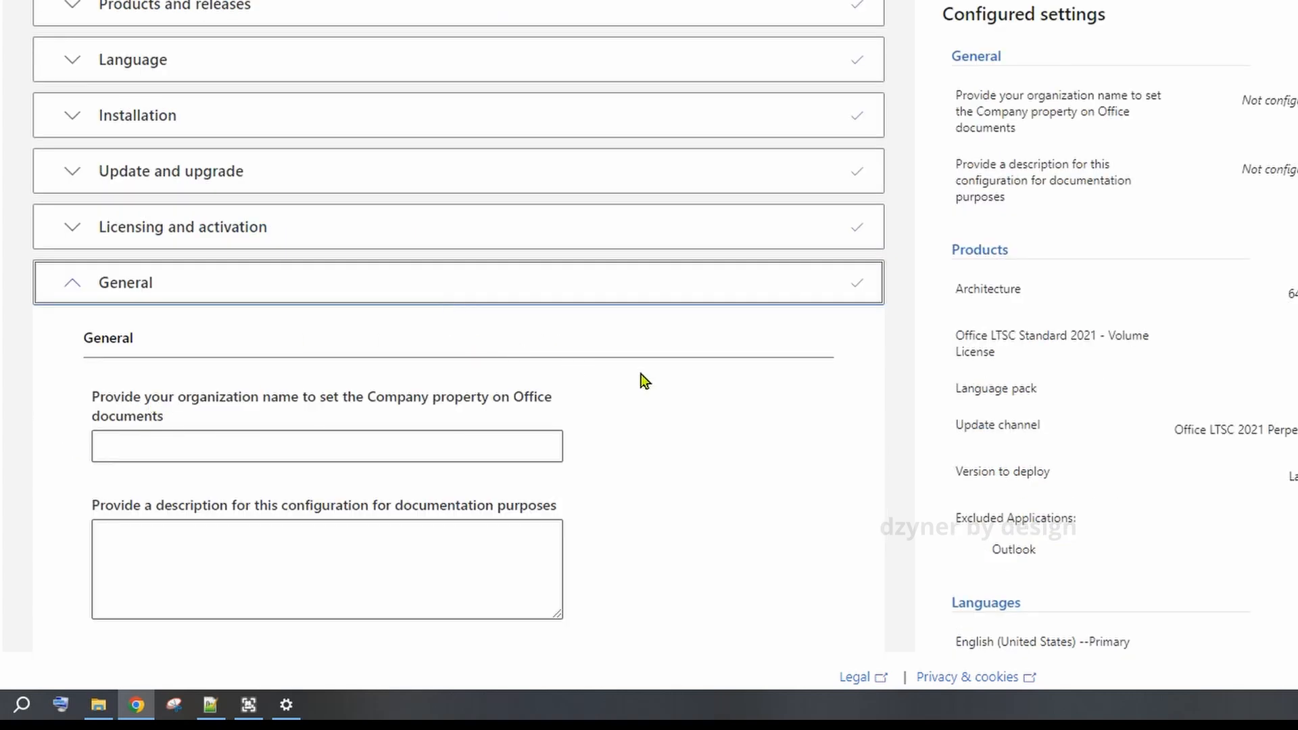
scroll("down", 3)
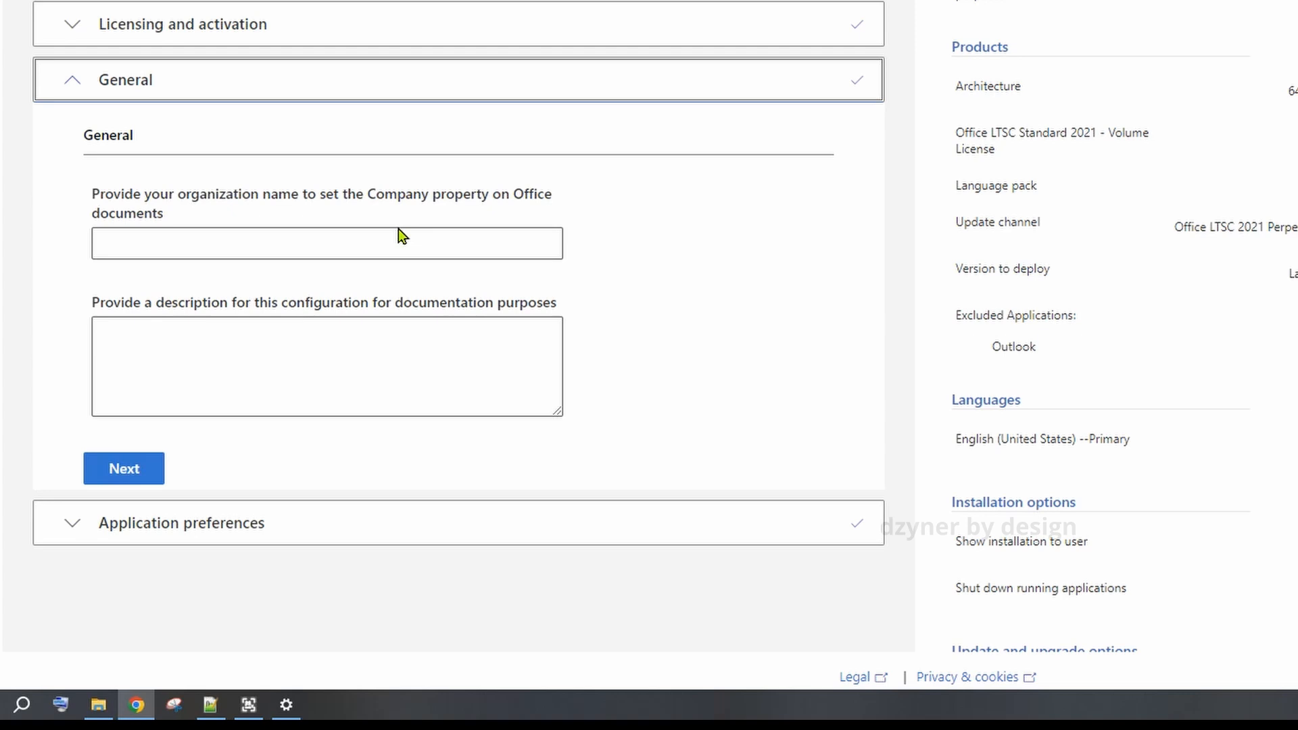
left_click(326, 244)
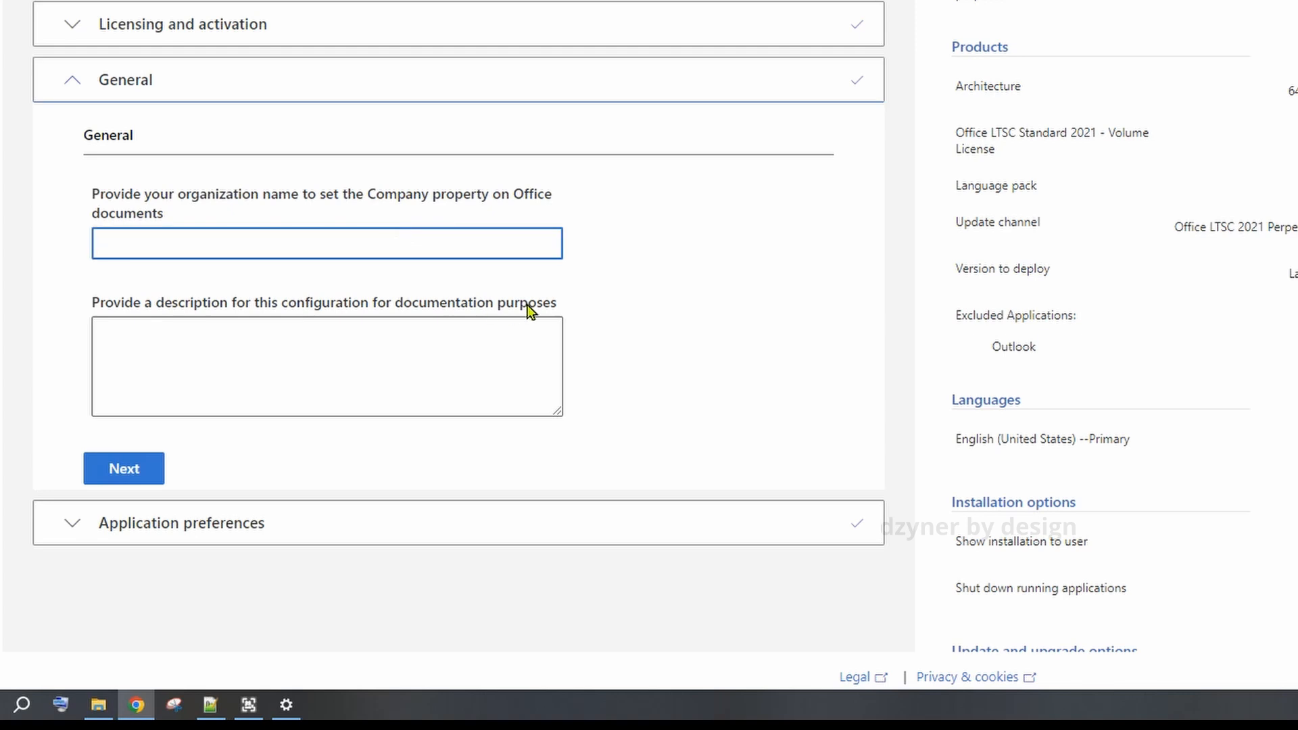
type("Dzyner")
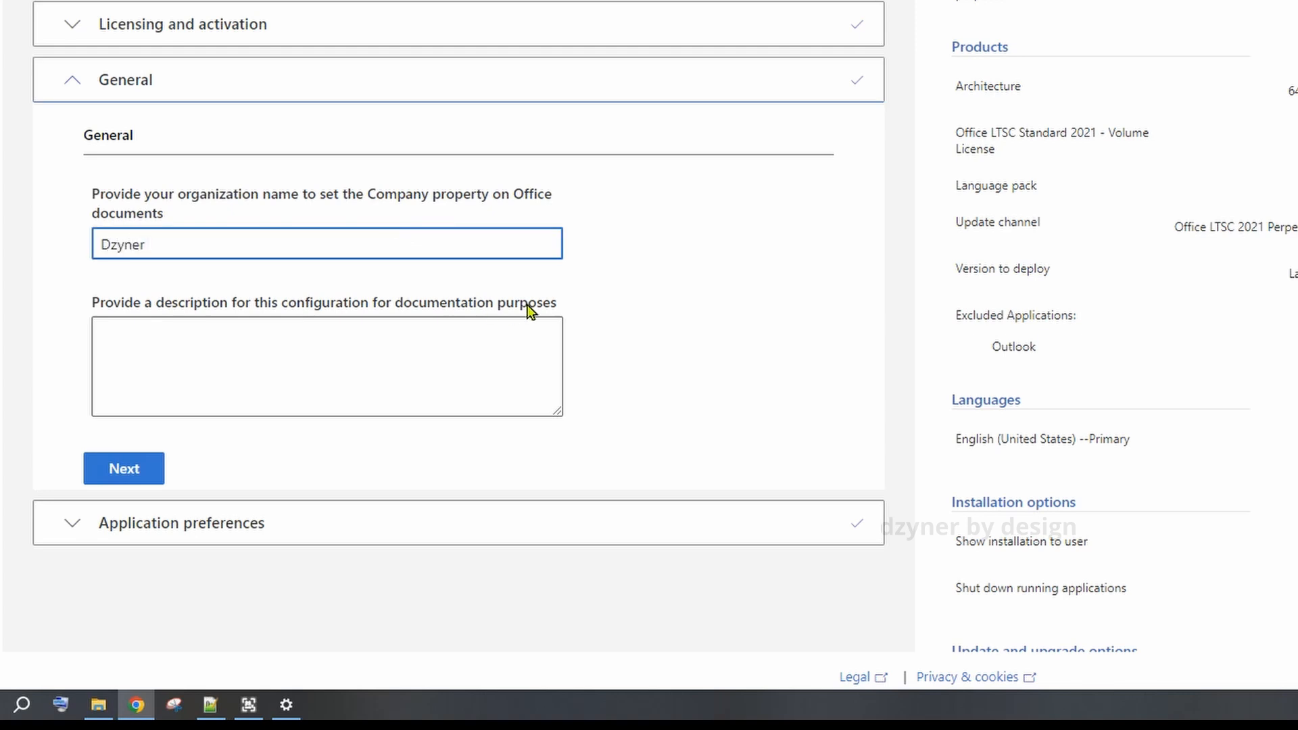
type("By Design")
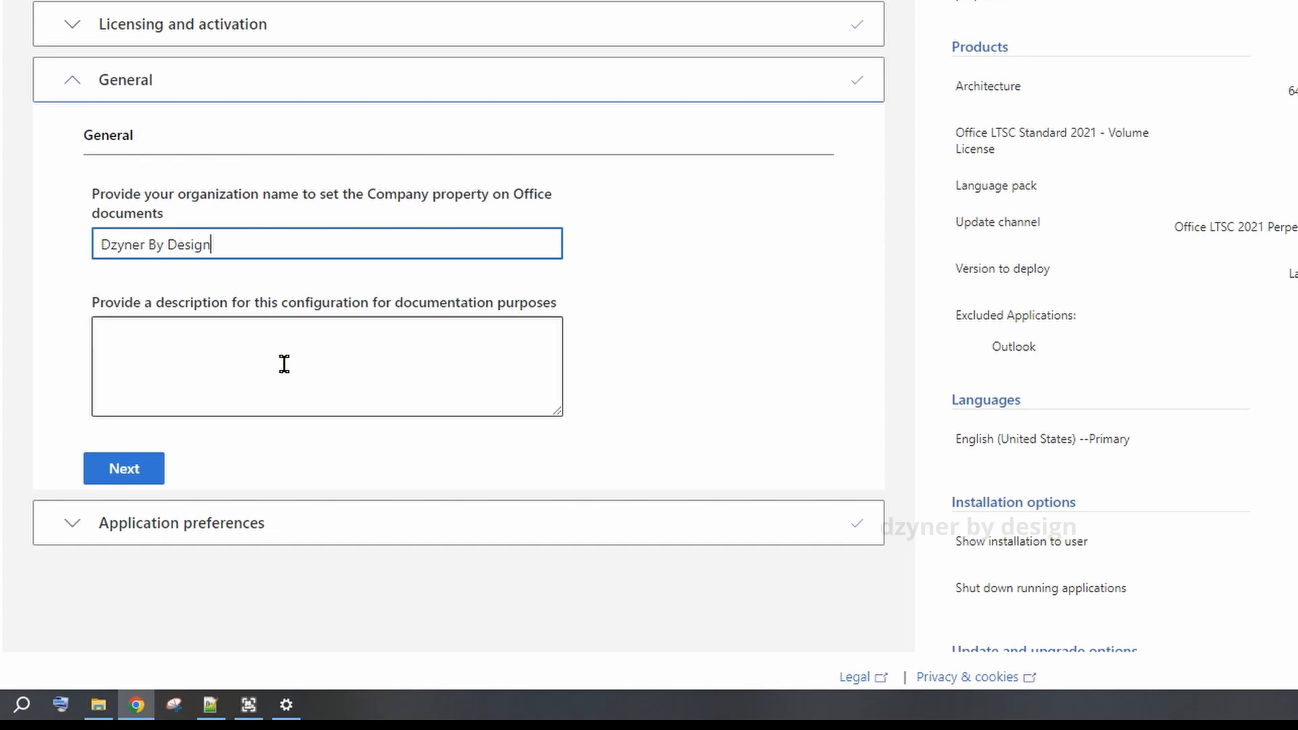
Describe the configuration as '64 bit ms office for home use'
type("64")
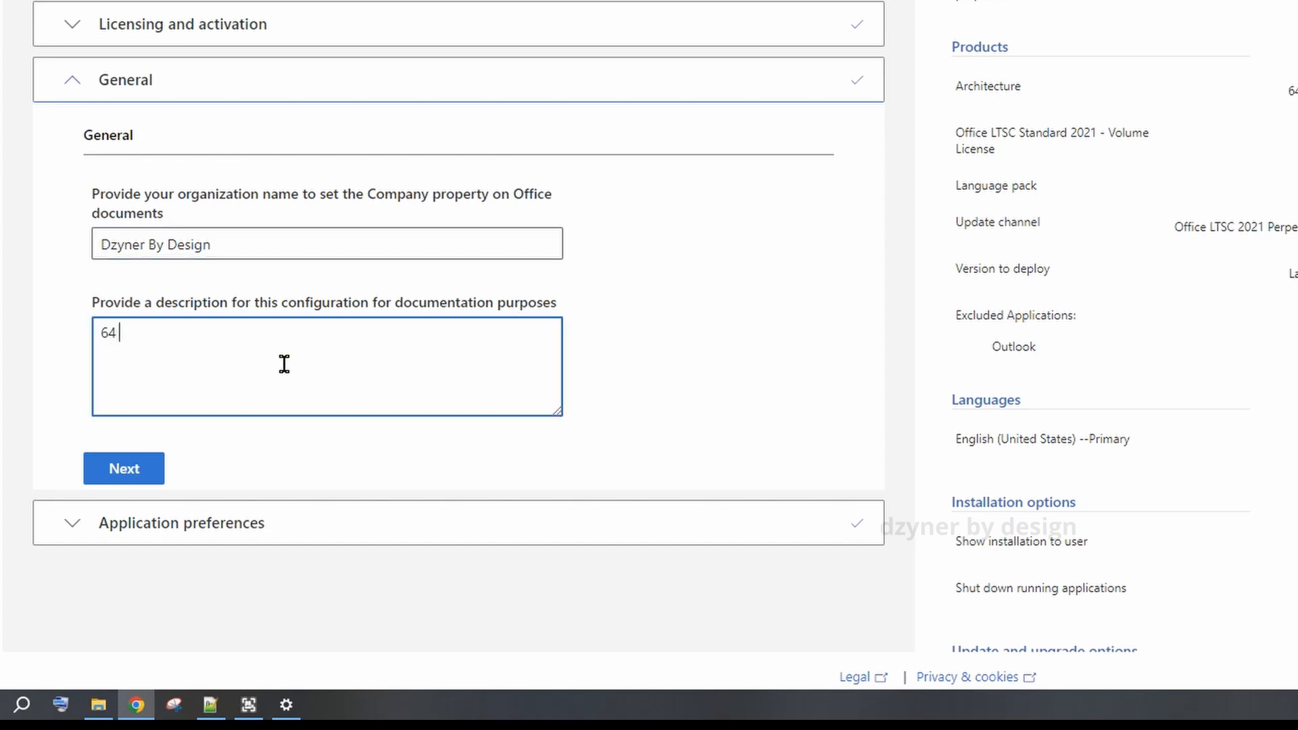
type("bit")
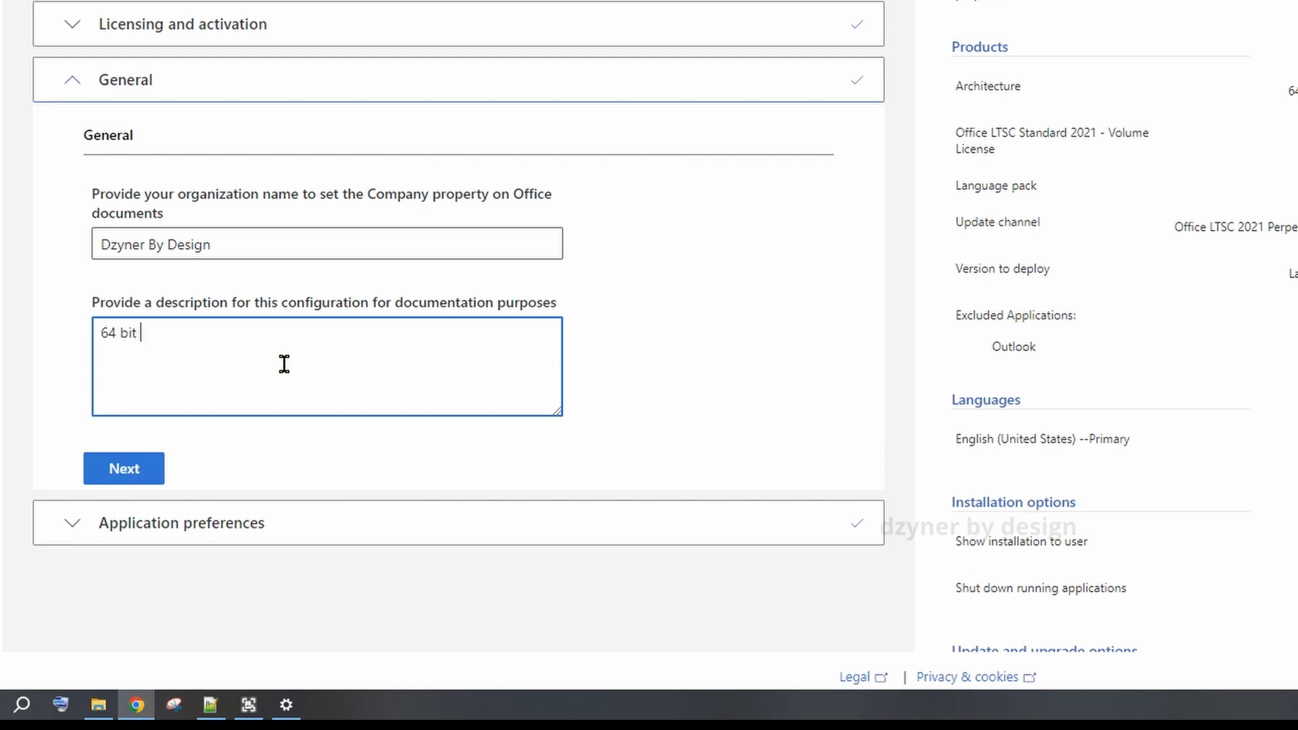
type("ms o")
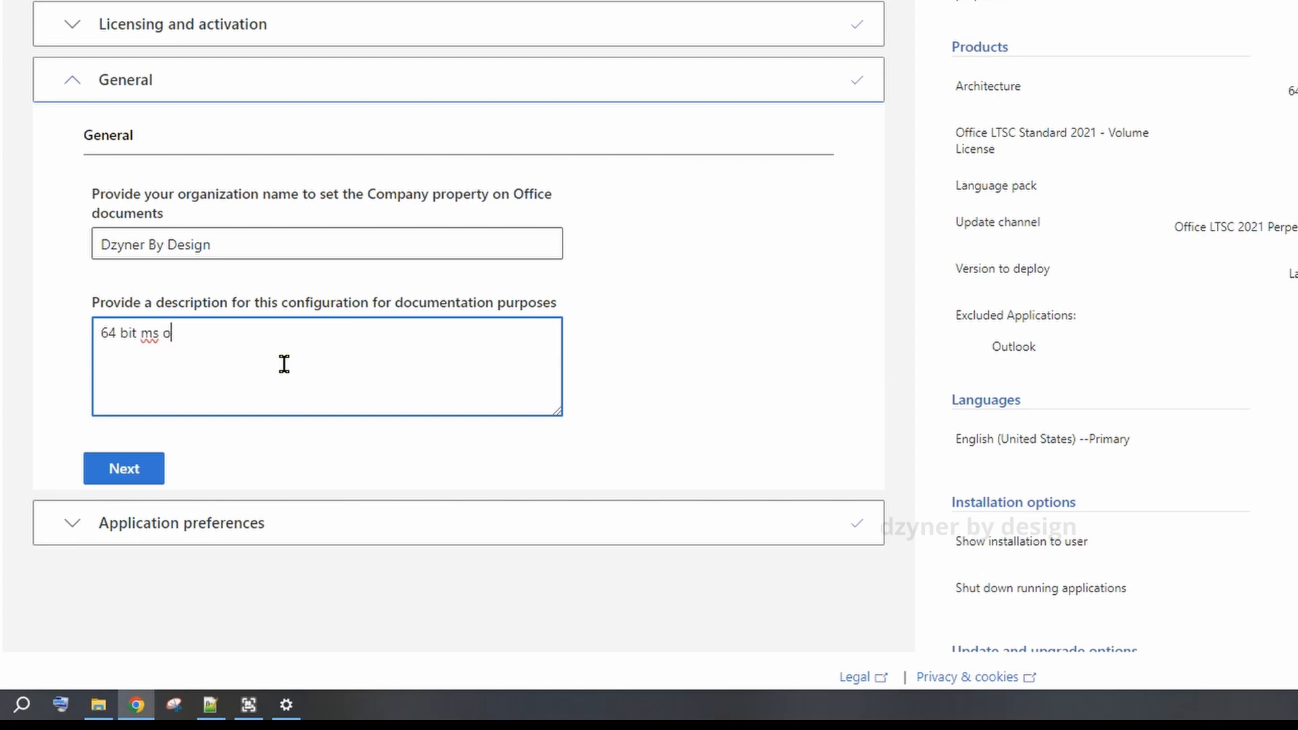
type("ffice f")
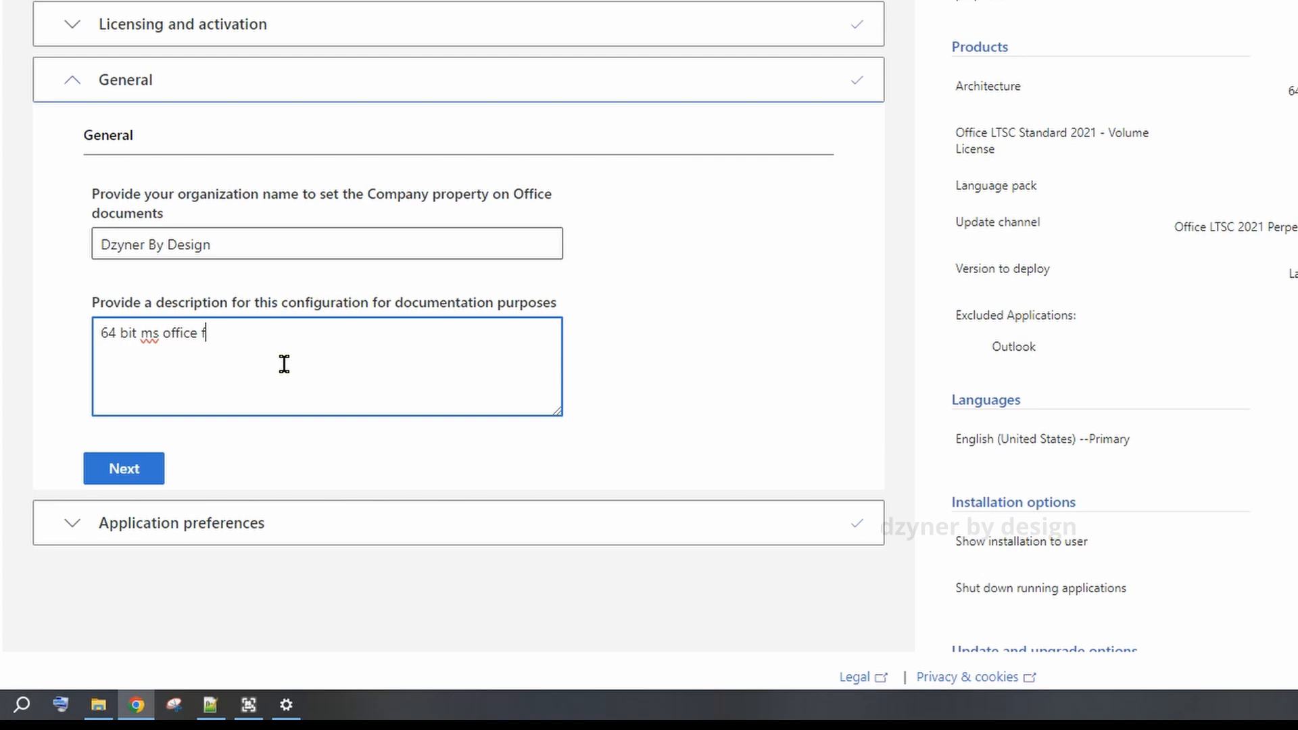
type("or home use")
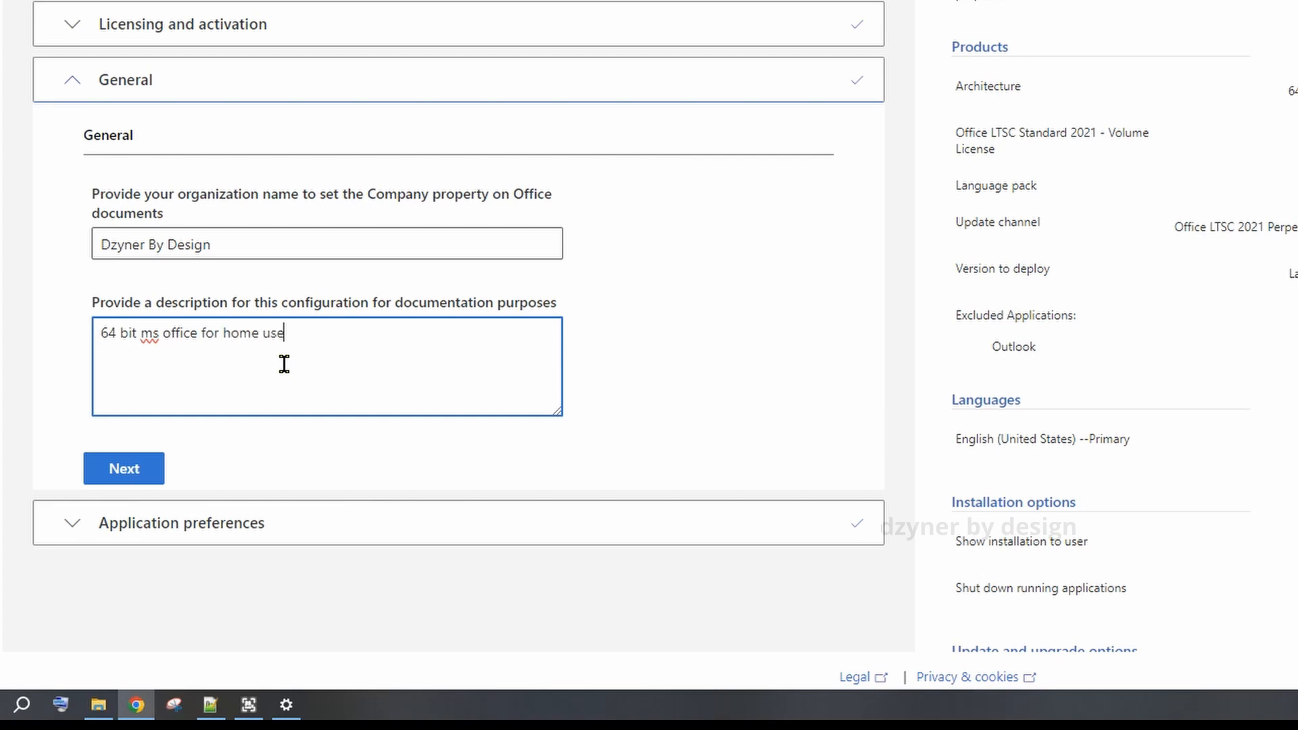
left_click(123, 467)
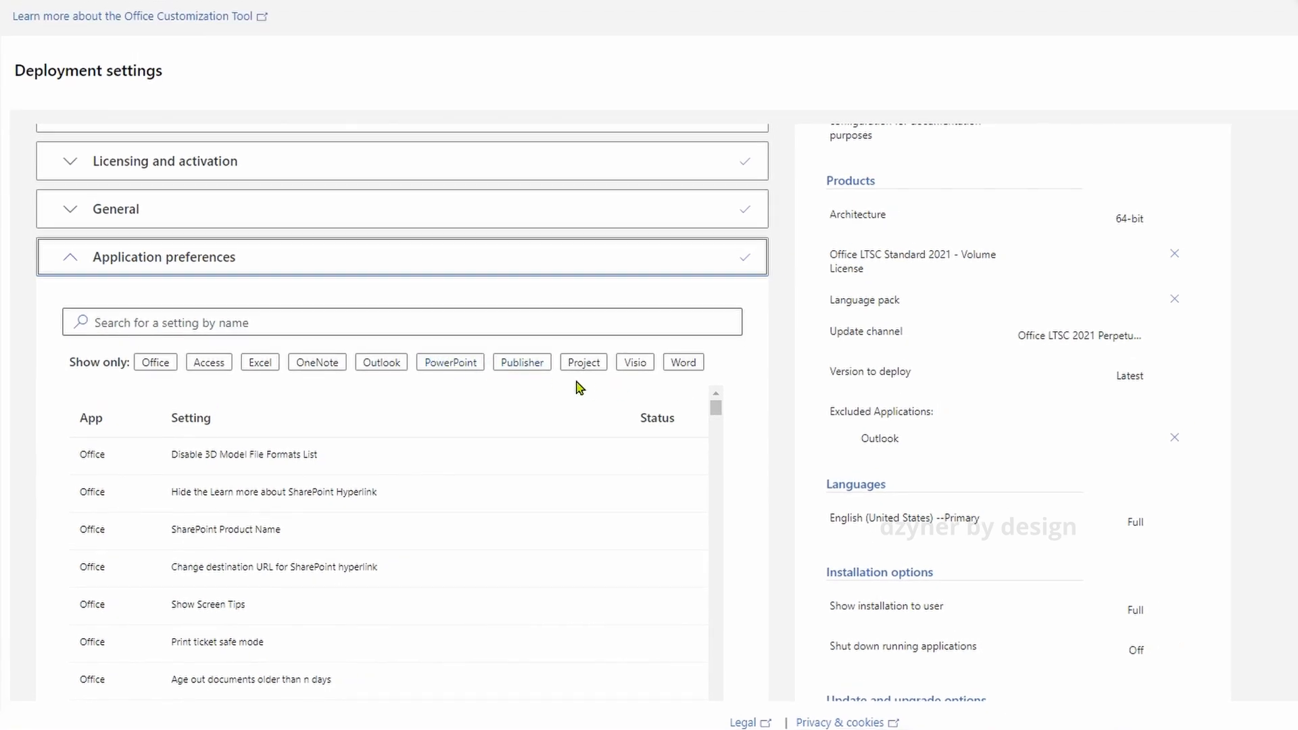
scroll("down", 3)
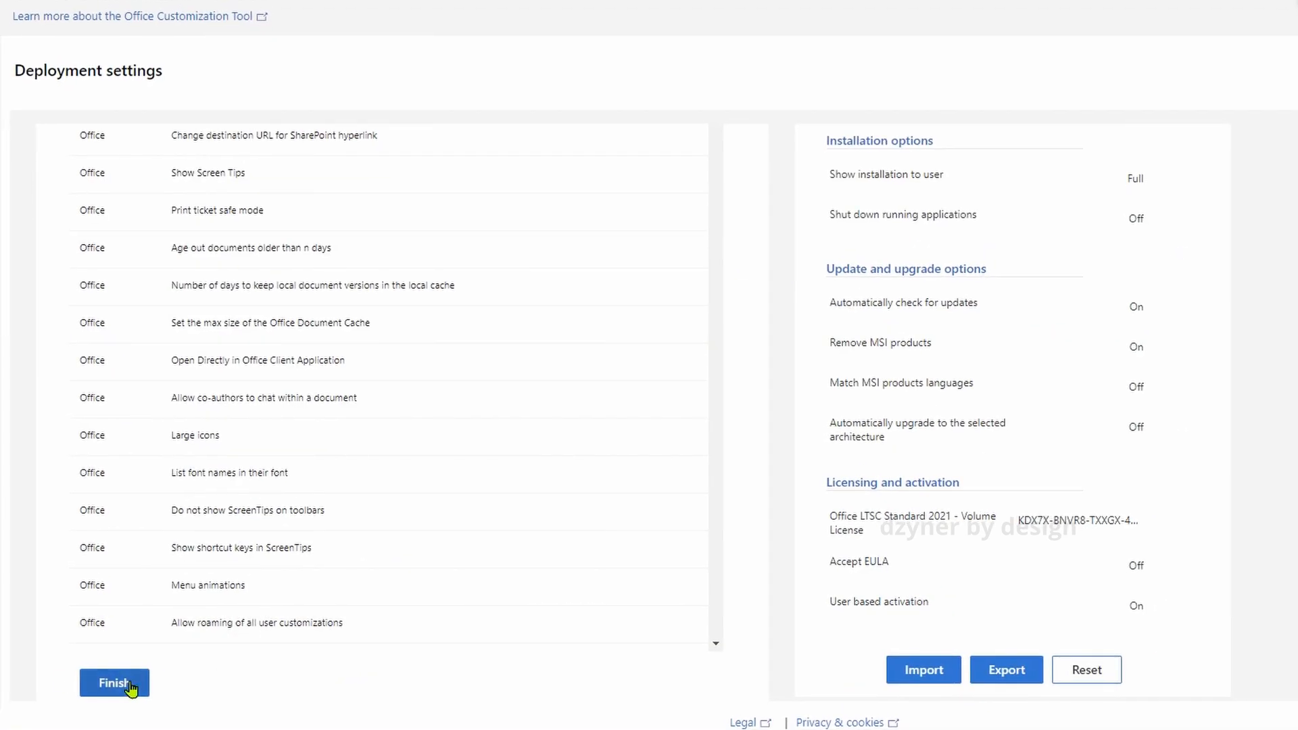
left_click(114, 683)
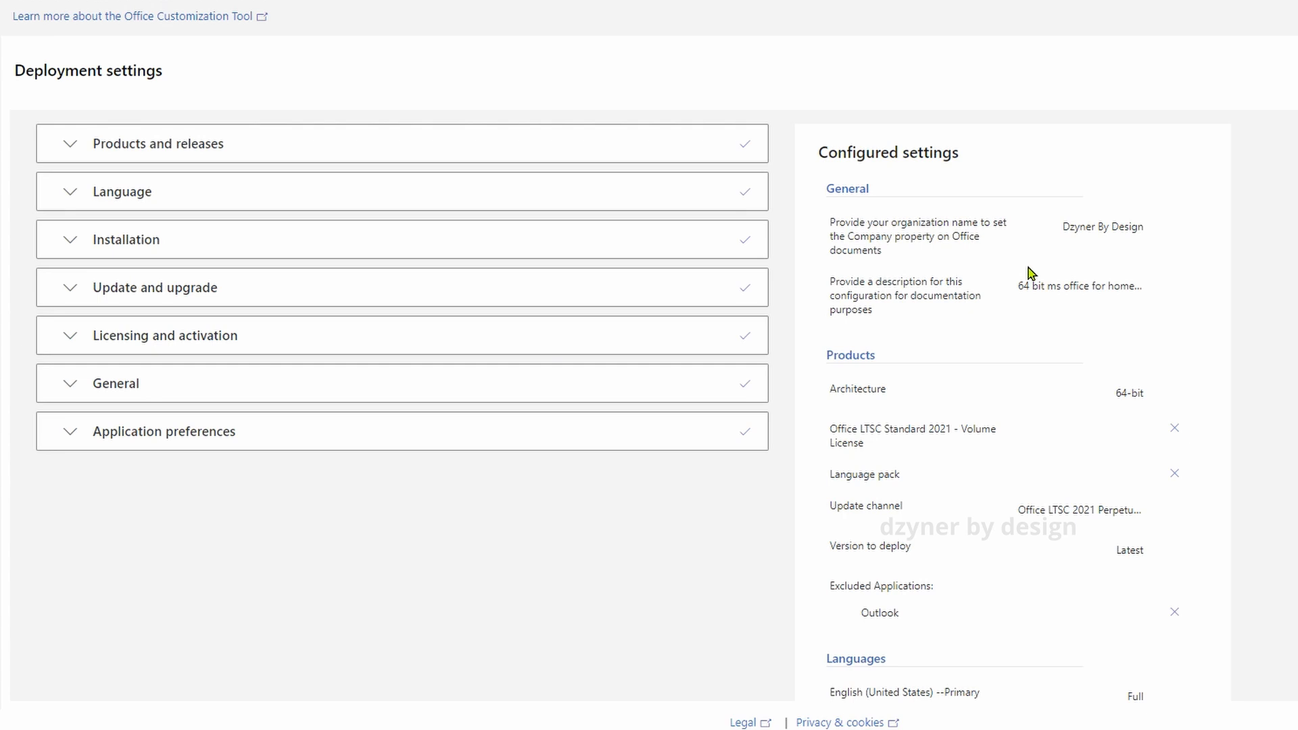
scroll("down", 3)
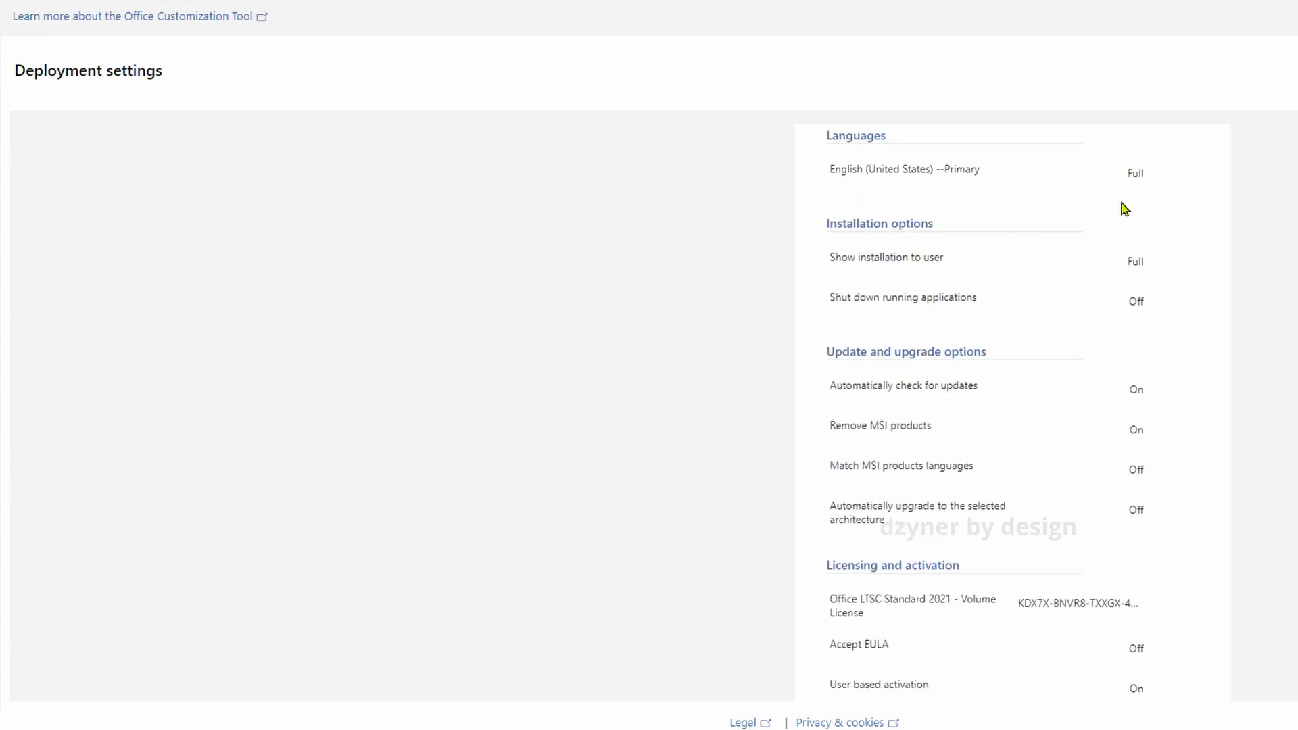
scroll("down", 3)
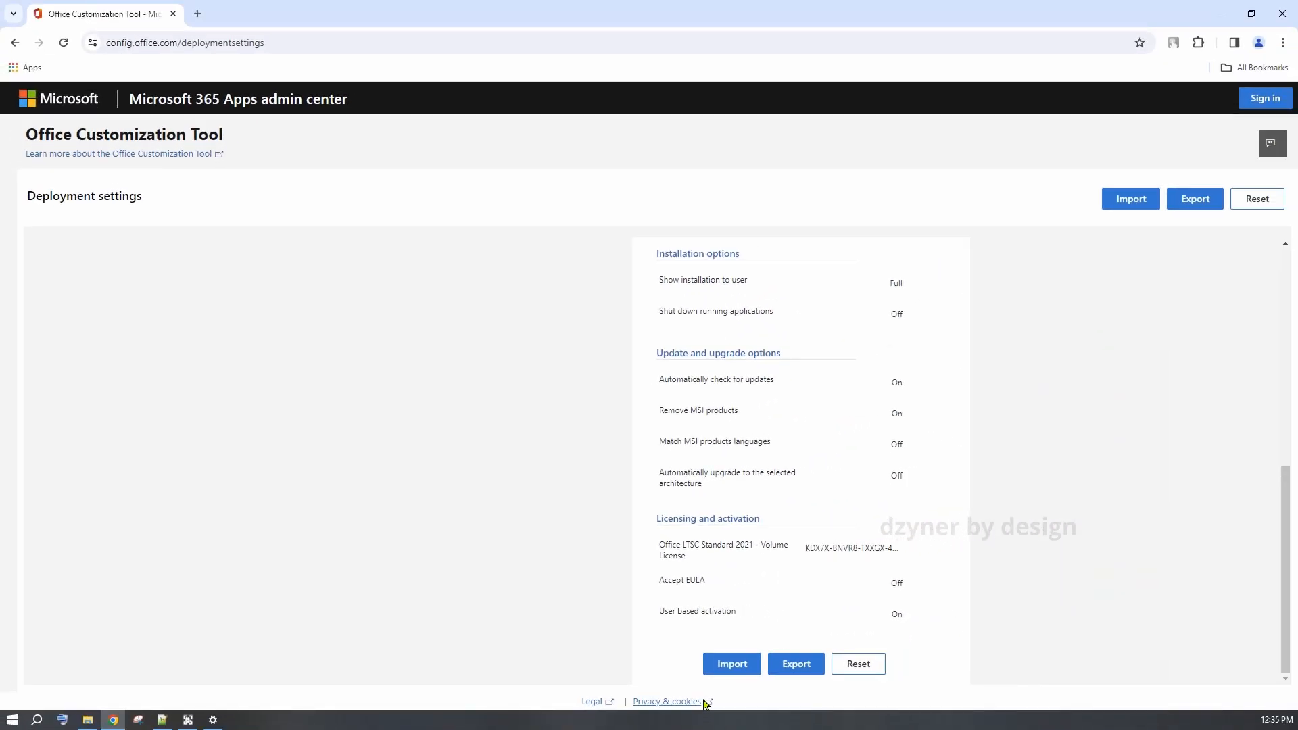
mouse_move(786, 704)
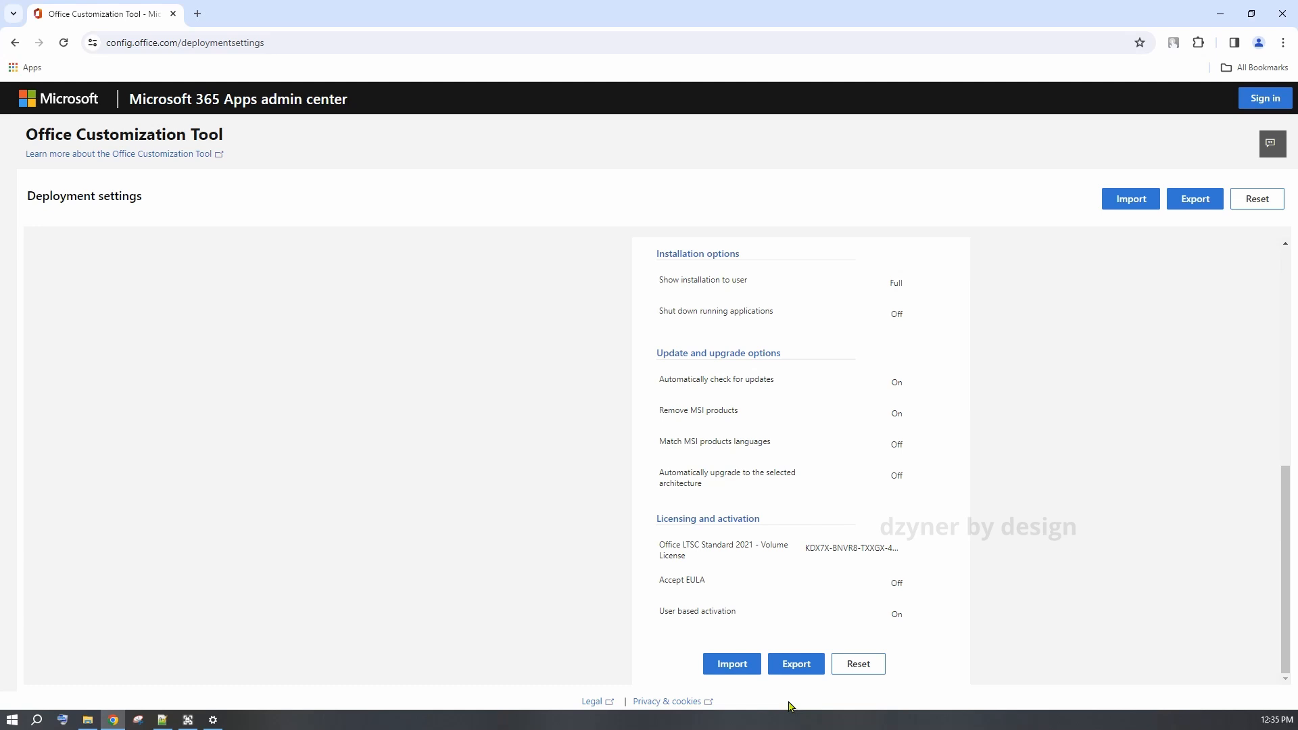
Export the configuration, choosing Office Open XML formats as the default file format
left_click(795, 662)
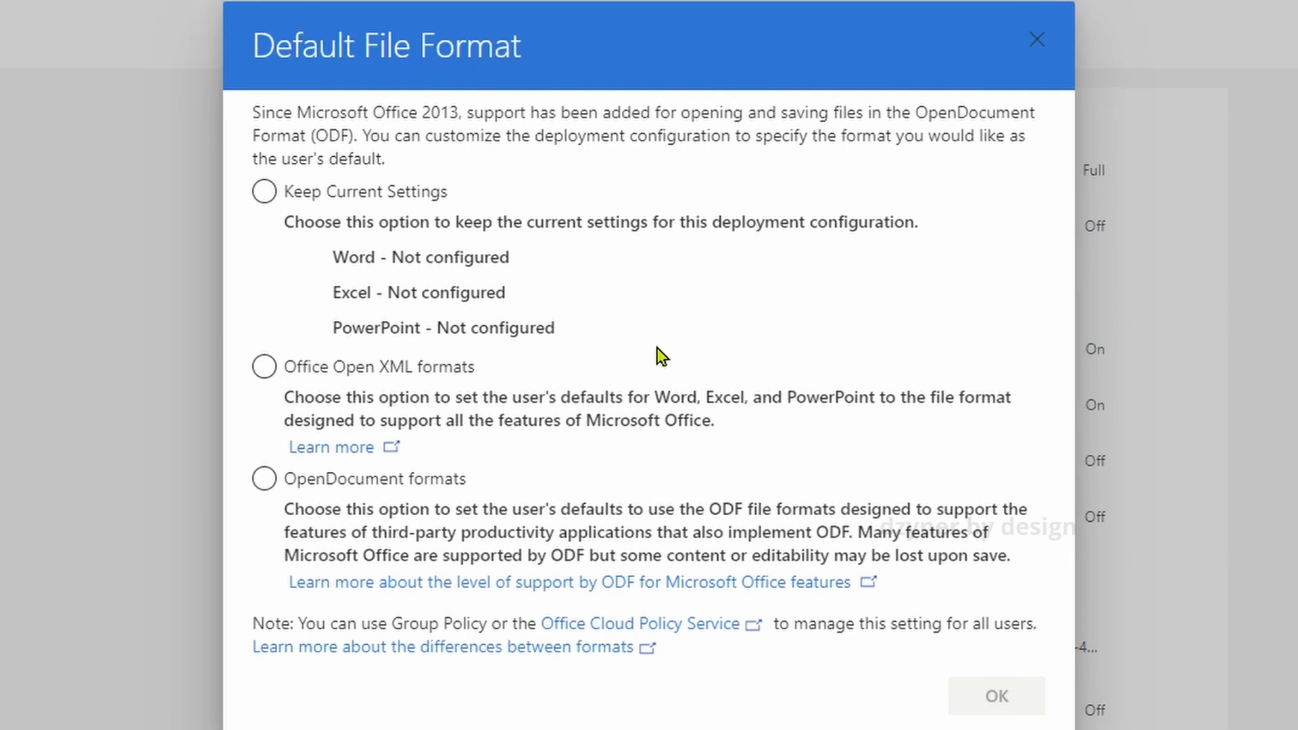
mouse_move(484, 476)
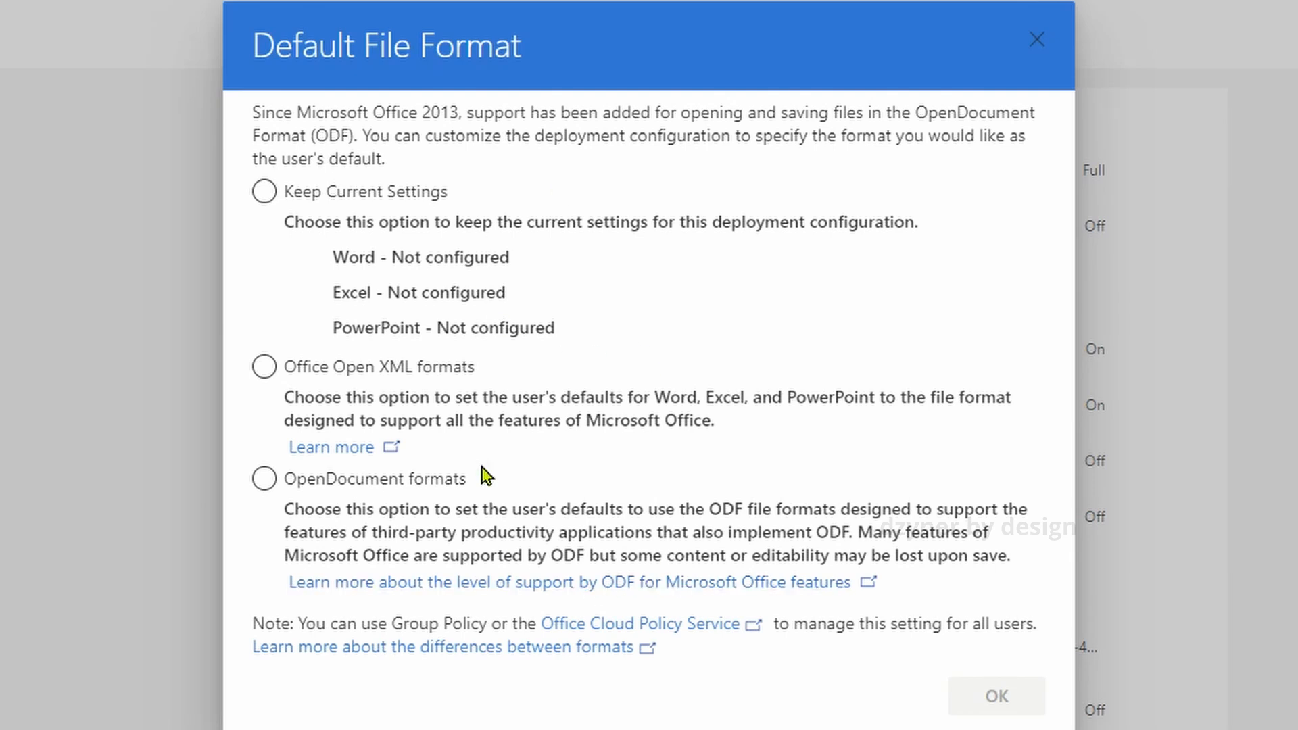
left_click(264, 367)
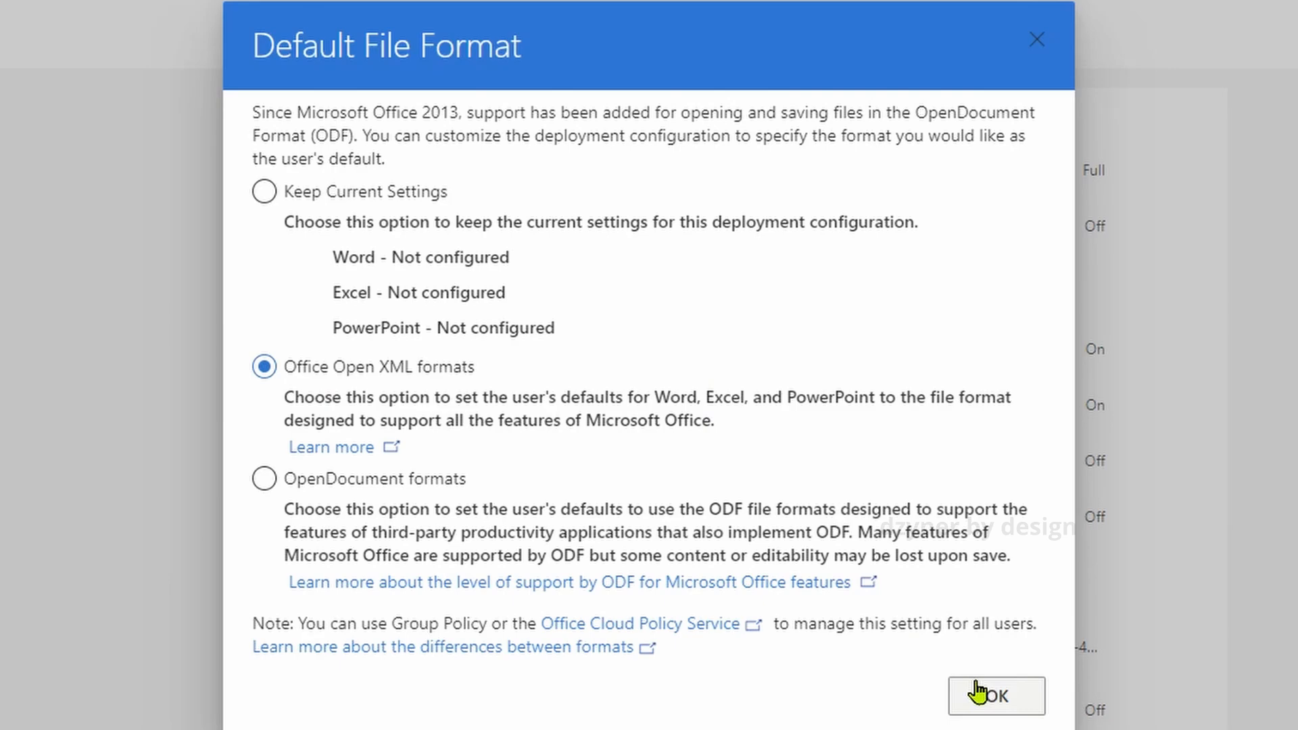
left_click(996, 695)
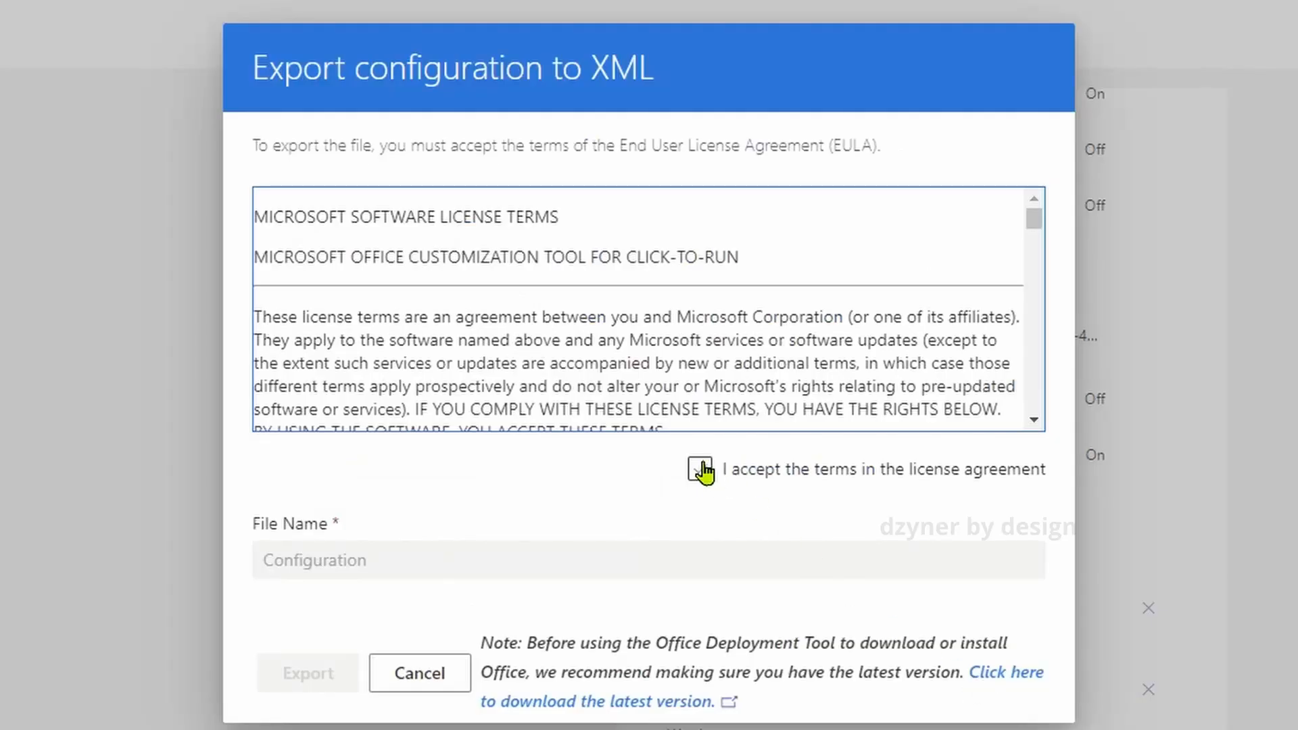
Accept the license terms and export the settings as Configuration.xml
left_click(702, 469)
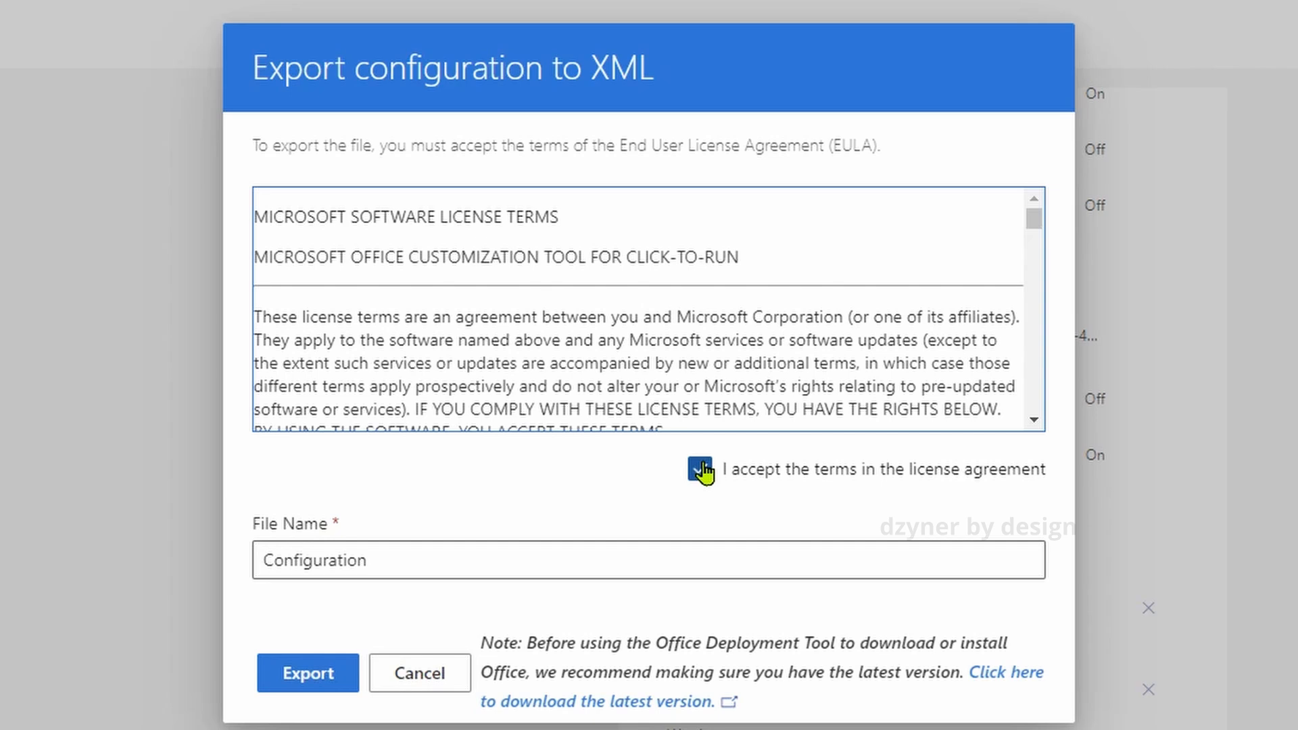
left_click(699, 469)
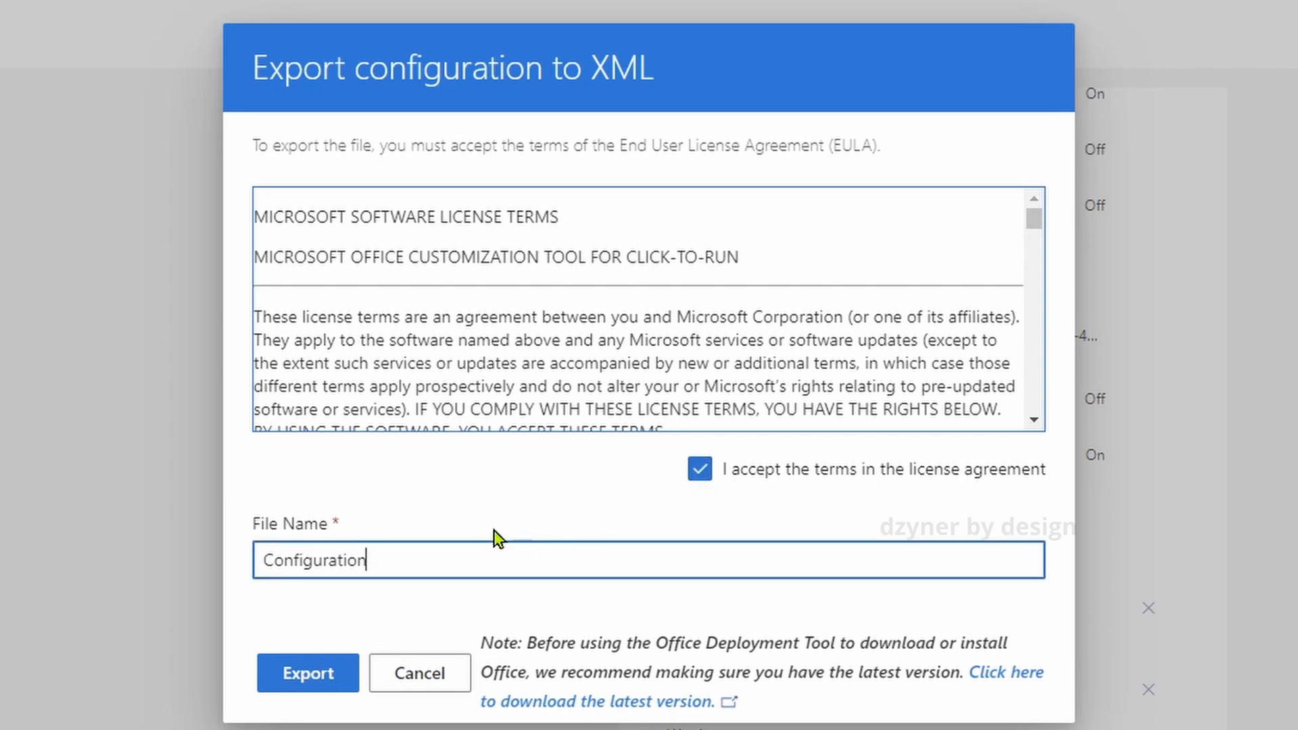
mouse_move(423, 566)
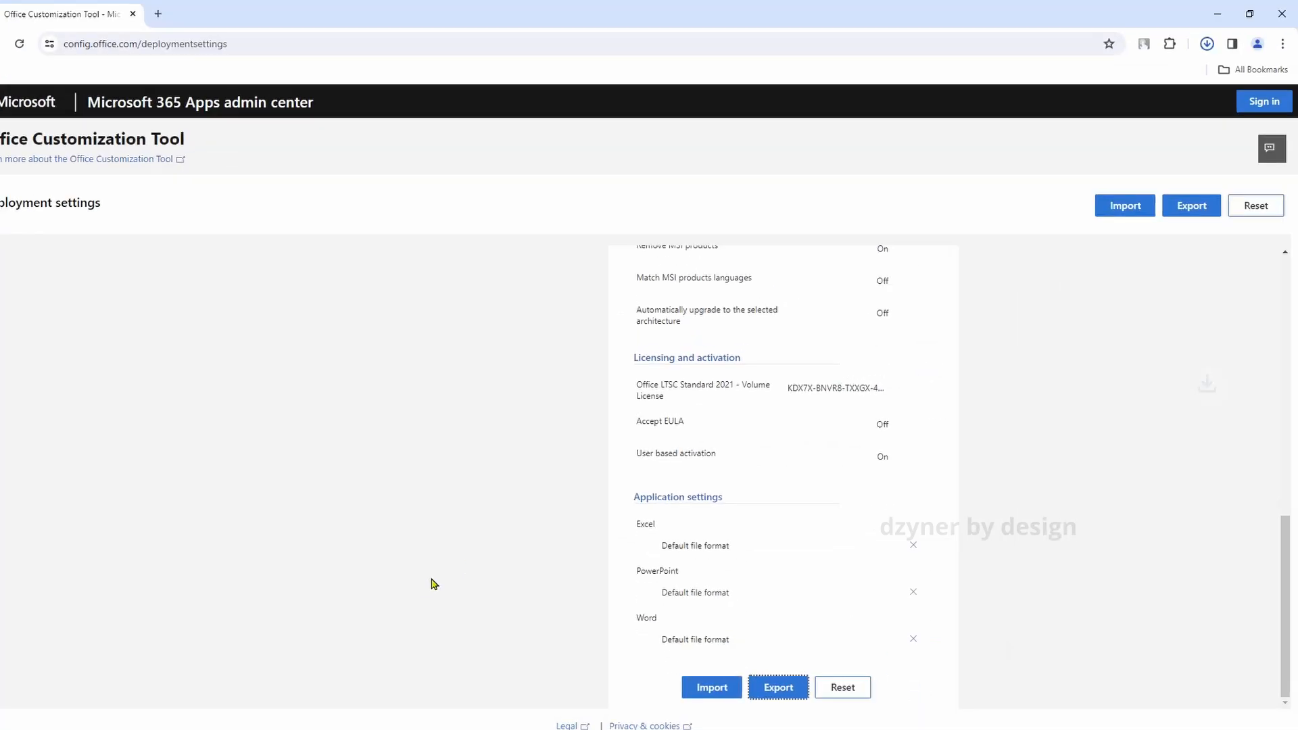
left_click(776, 686)
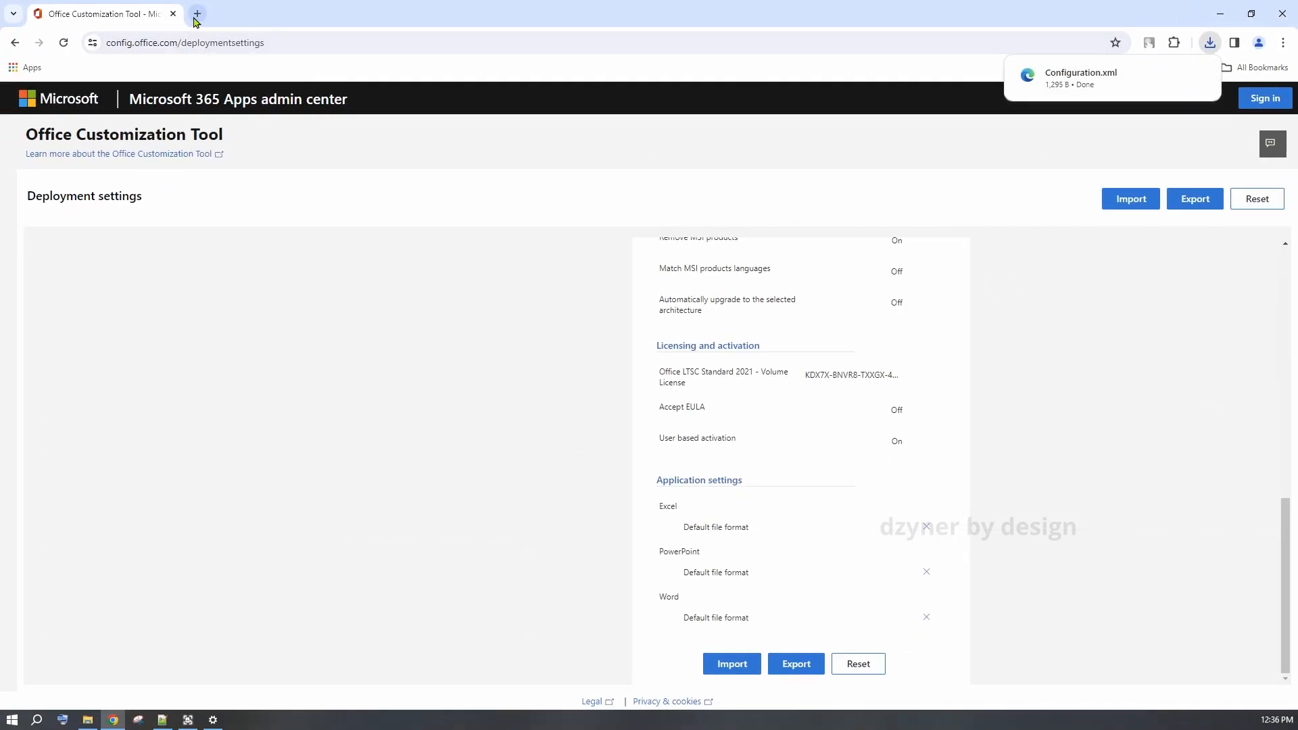
Search Google for 'office deployment tool' and open Microsoft's Download Office Deployment Tool result
type("office deployment tool")
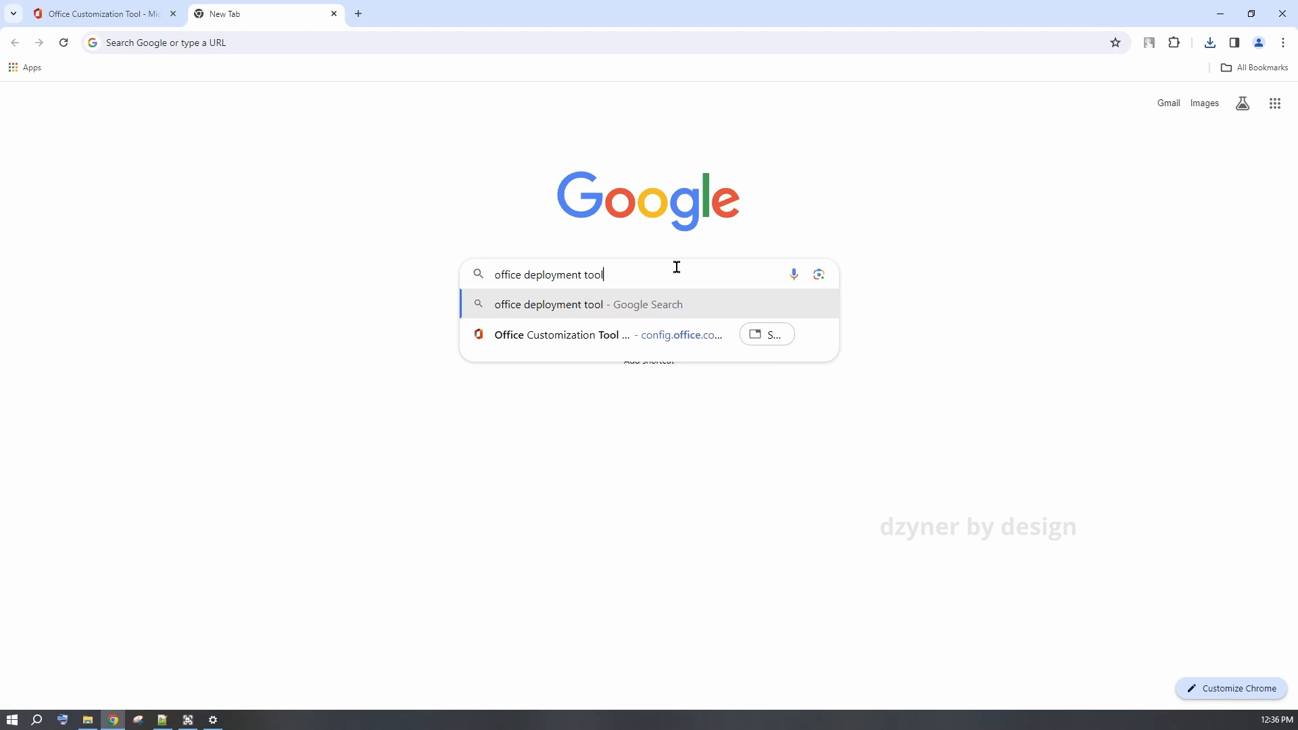
key("Enter")
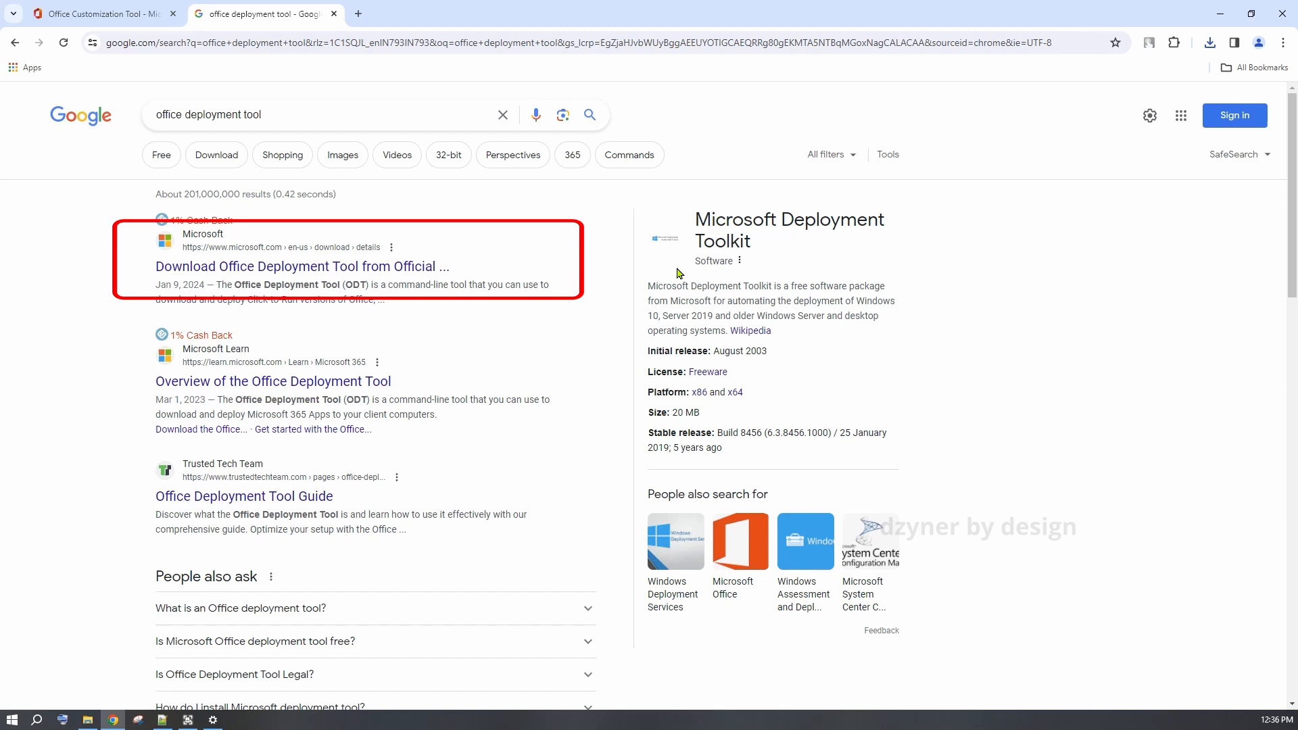
left_click(301, 267)
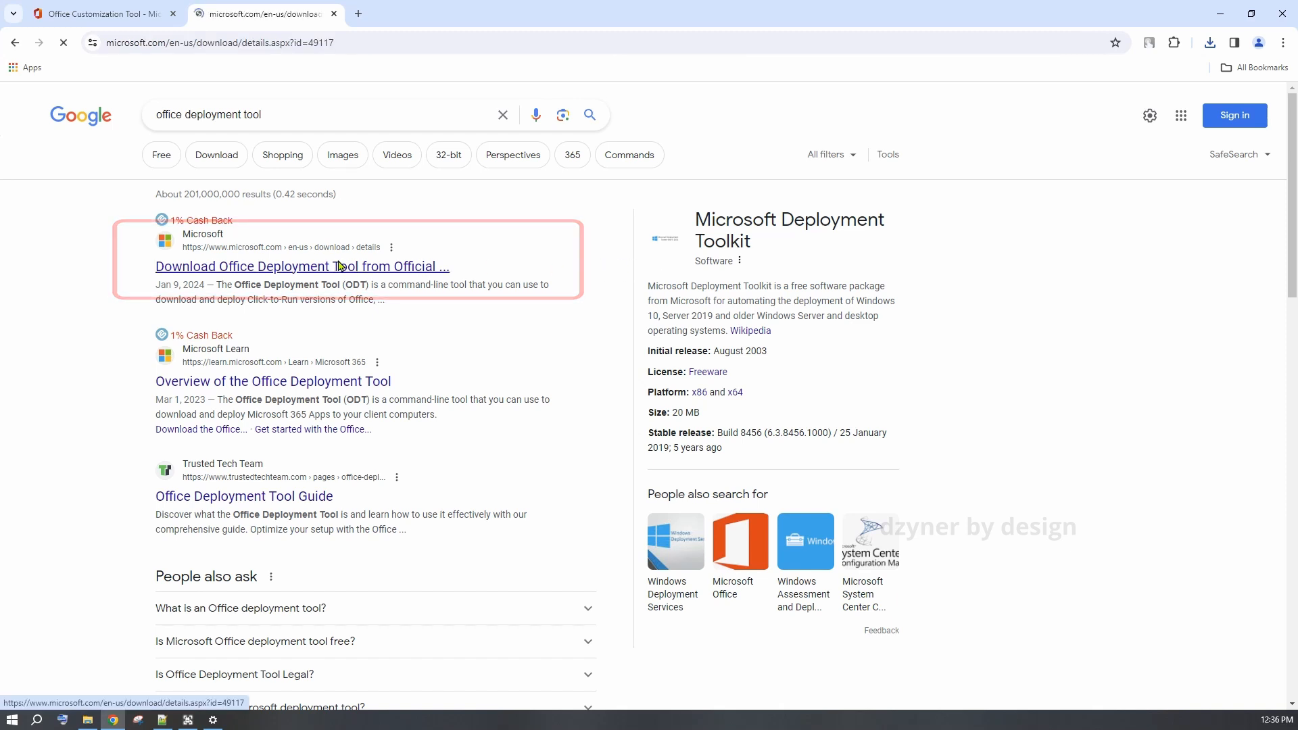
Download officedeploymenttool_17126-20132.exe from the Microsoft Download Center page
left_click(301, 266)
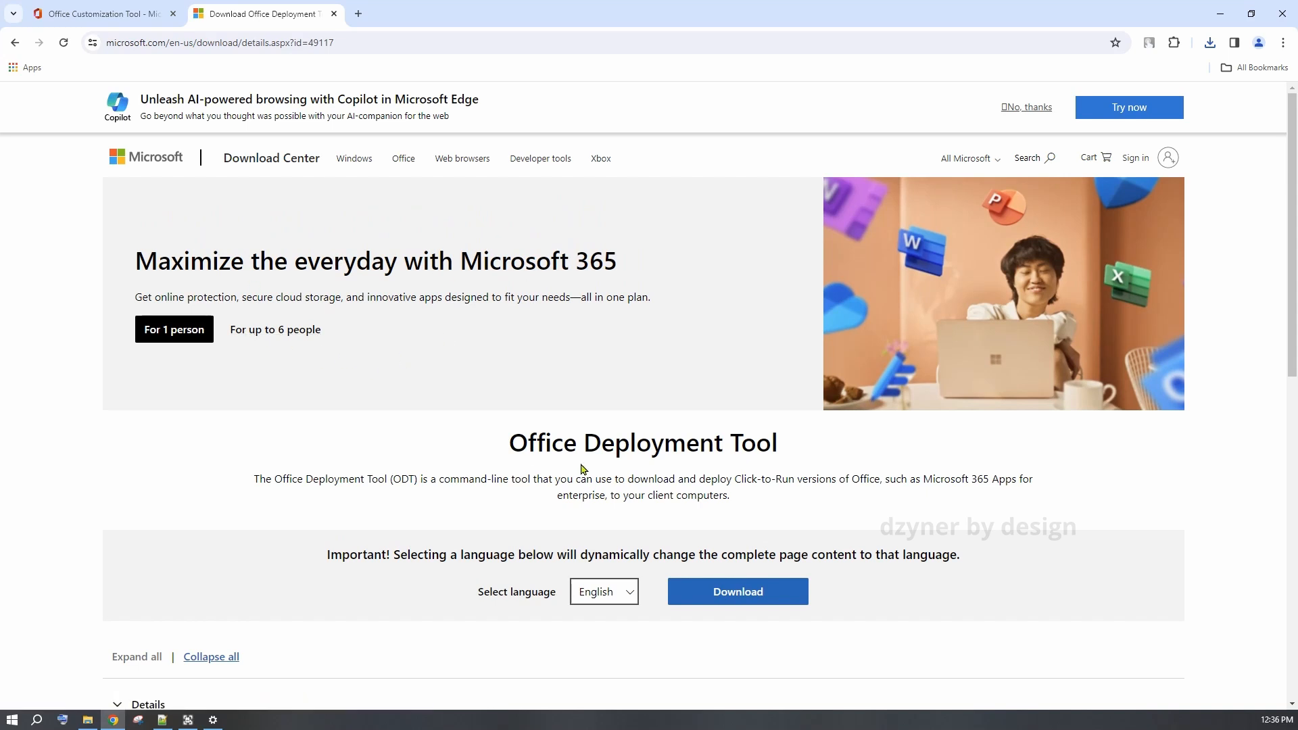
scroll("down", 3)
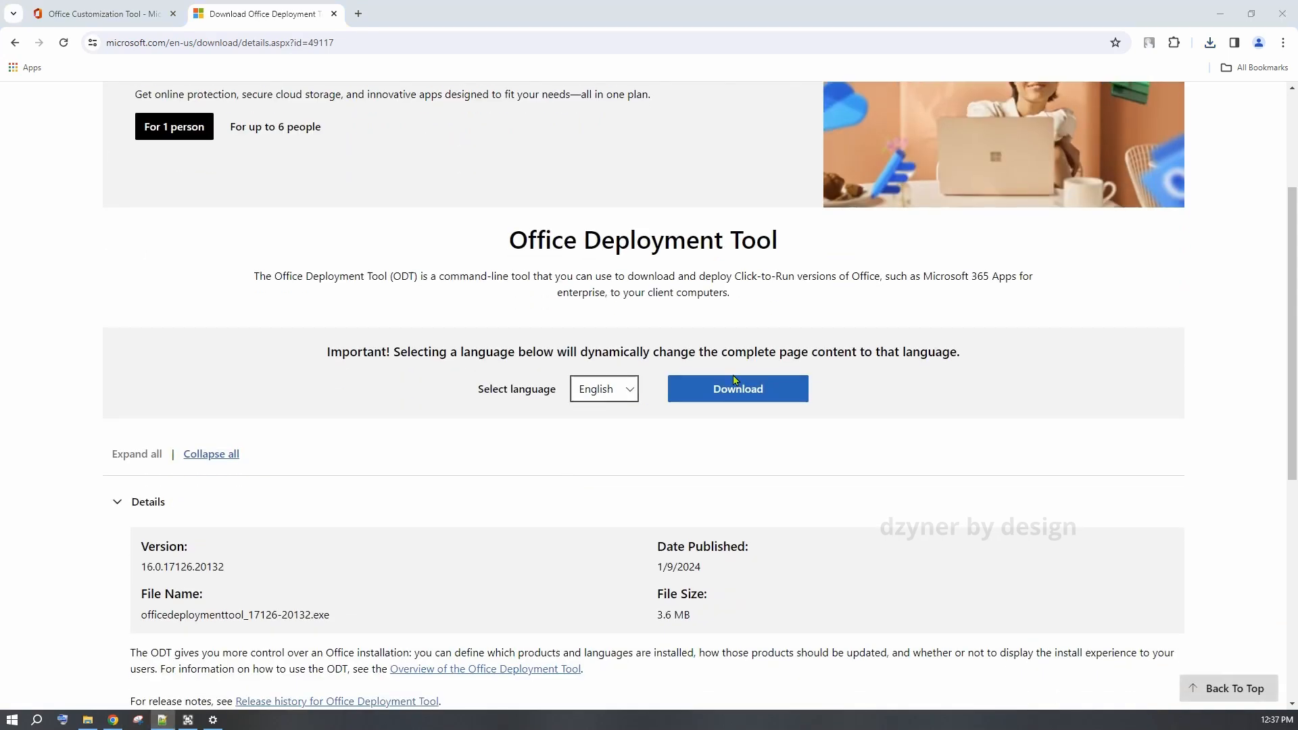
left_click(735, 388)
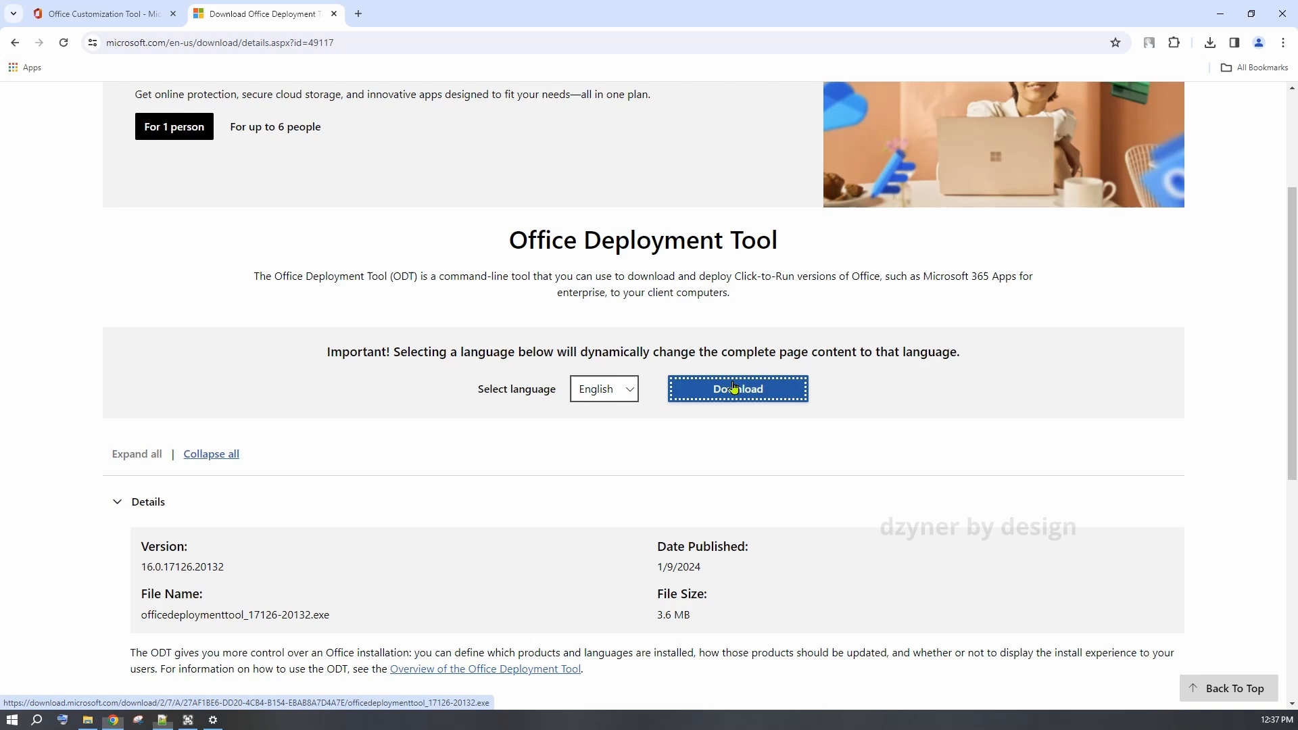
left_click(736, 389)
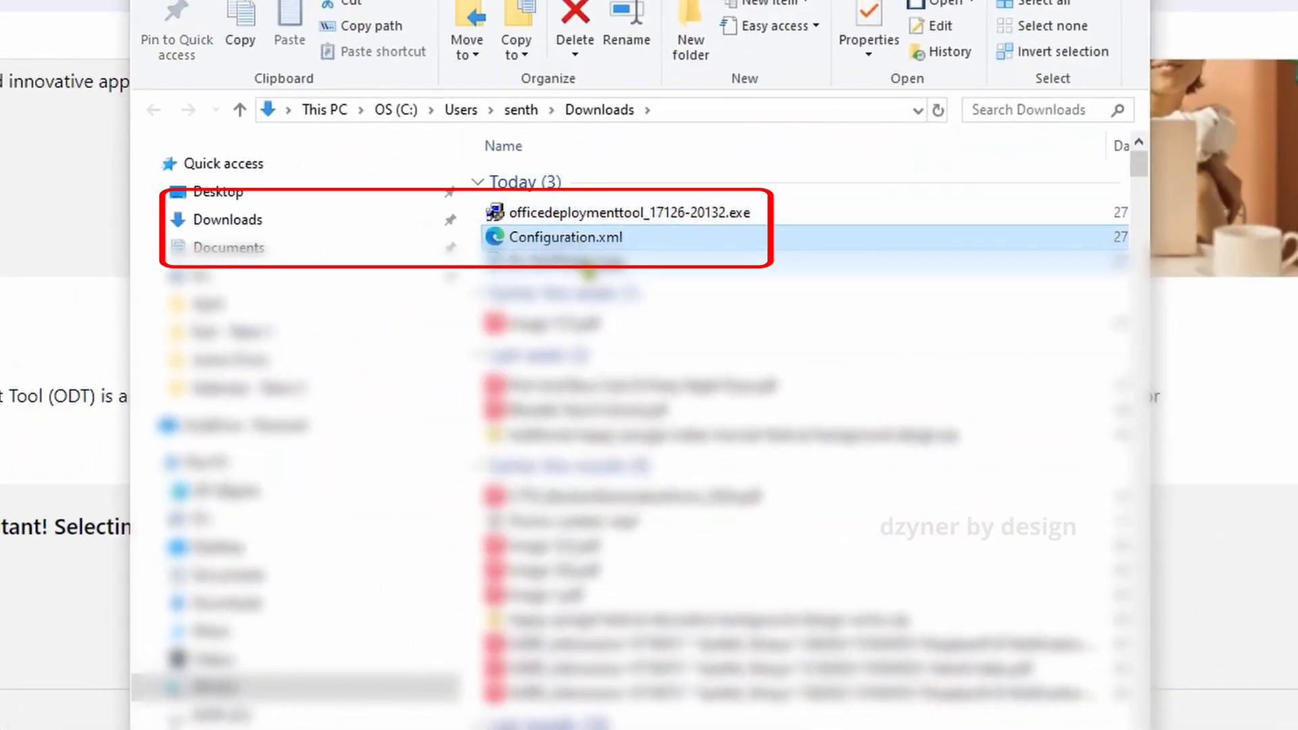
Select the installer and Configuration.xml, create a desktop folder 'Office 2021' and open it
left_click(621, 213)
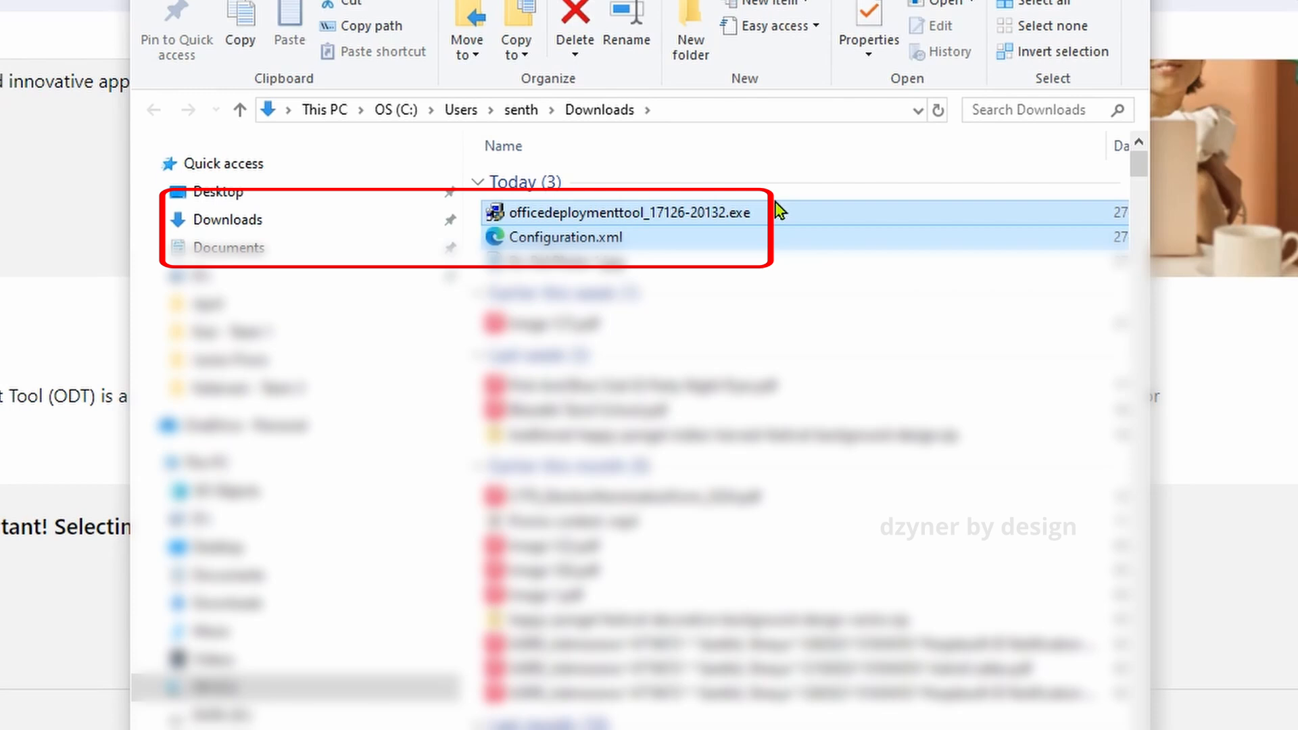
mouse_move(815, 146)
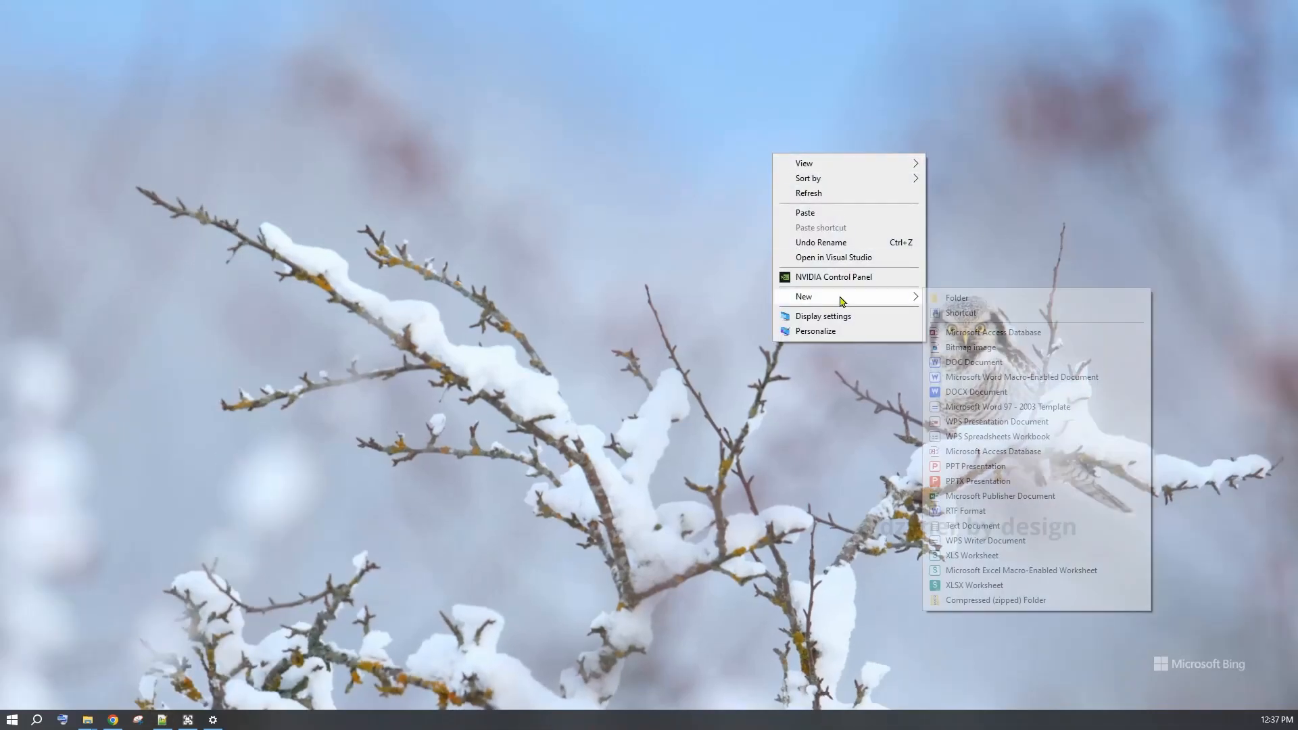
left_click(957, 298)
type("Office 2021")
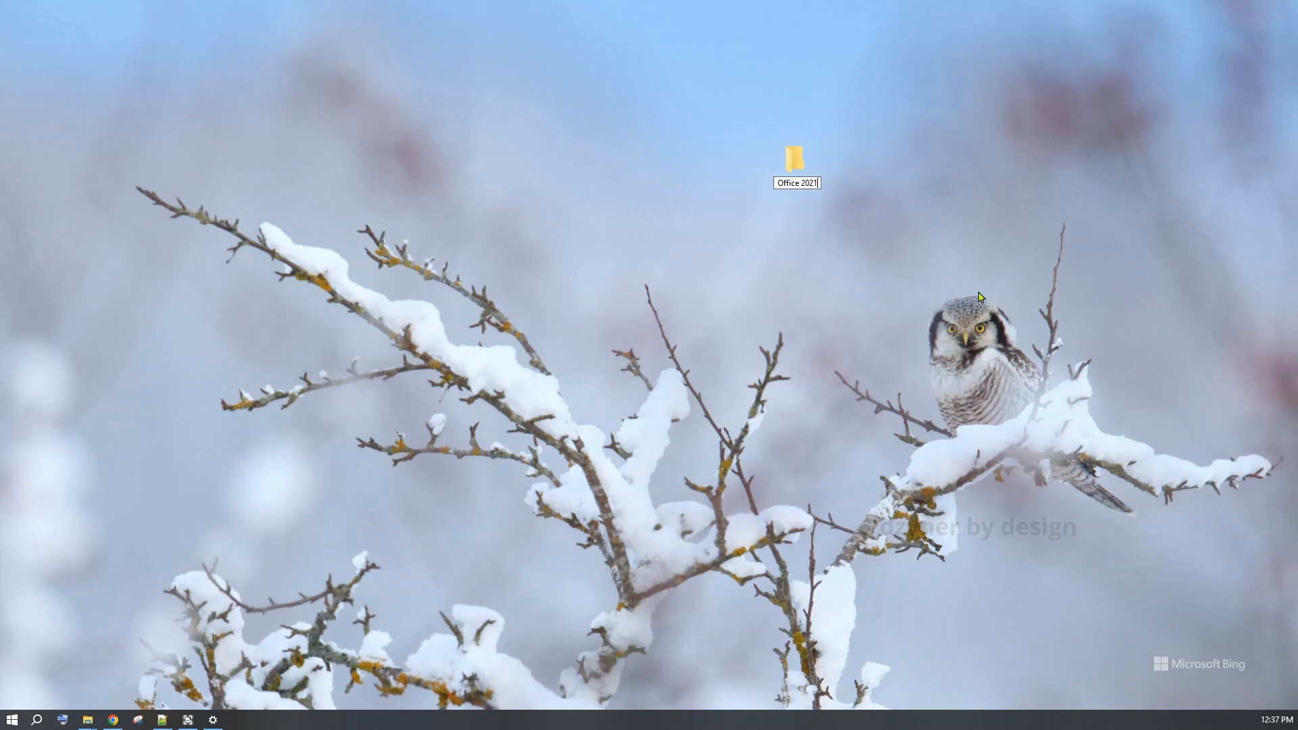
double_click(790, 159)
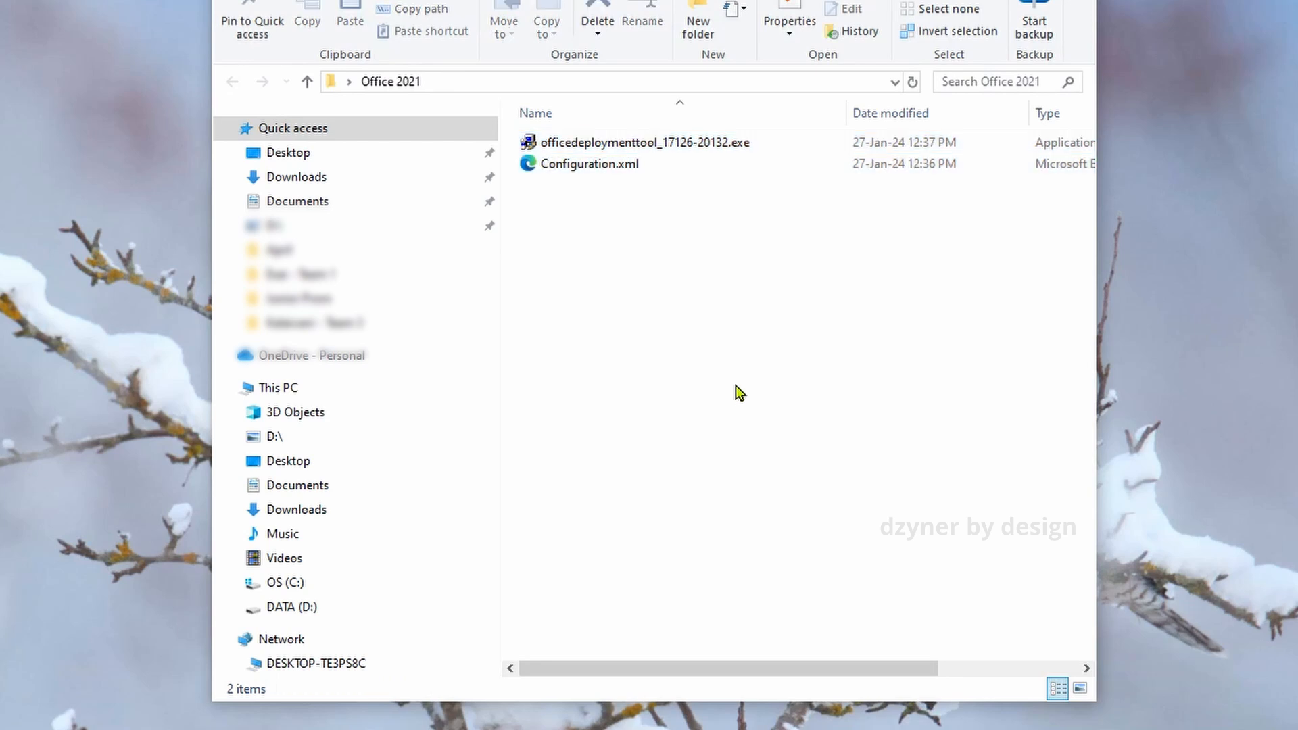
Run officedeploymenttool_17126-20132.exe from the Office 2021 folder via its context menu
left_click(643, 142)
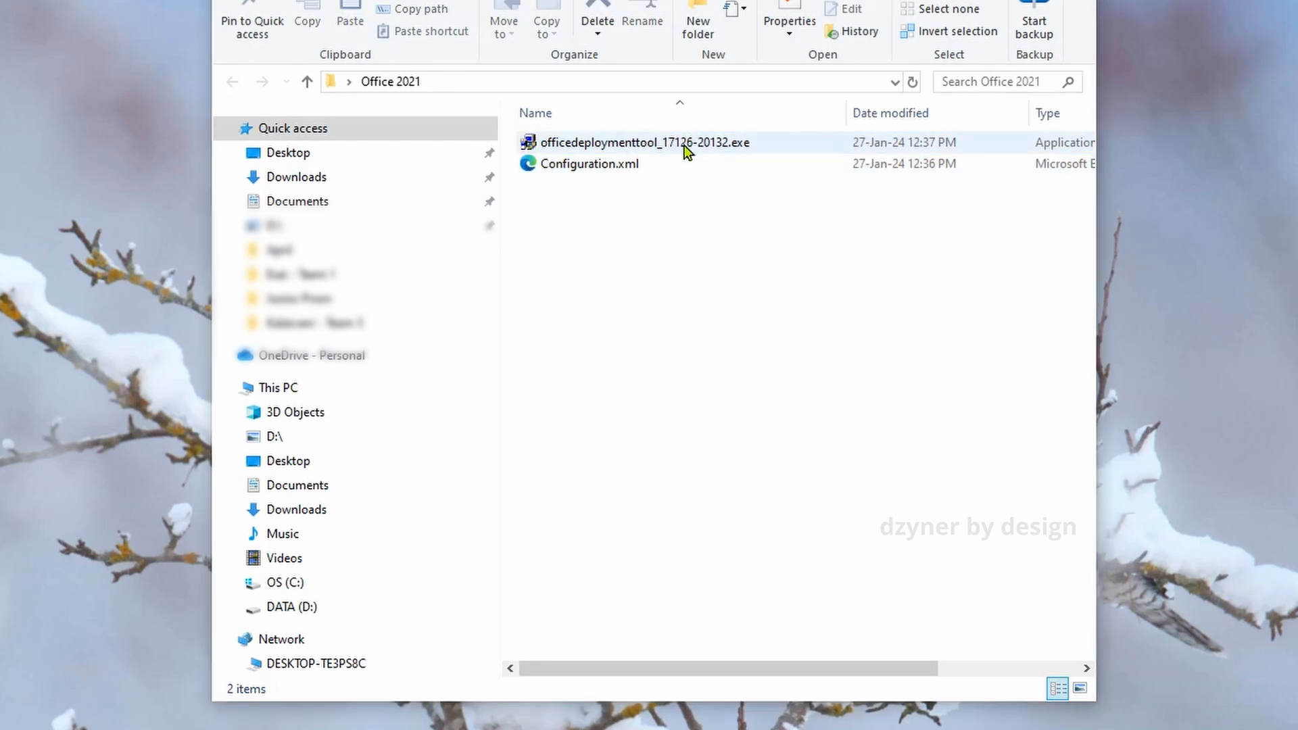
right_click(643, 142)
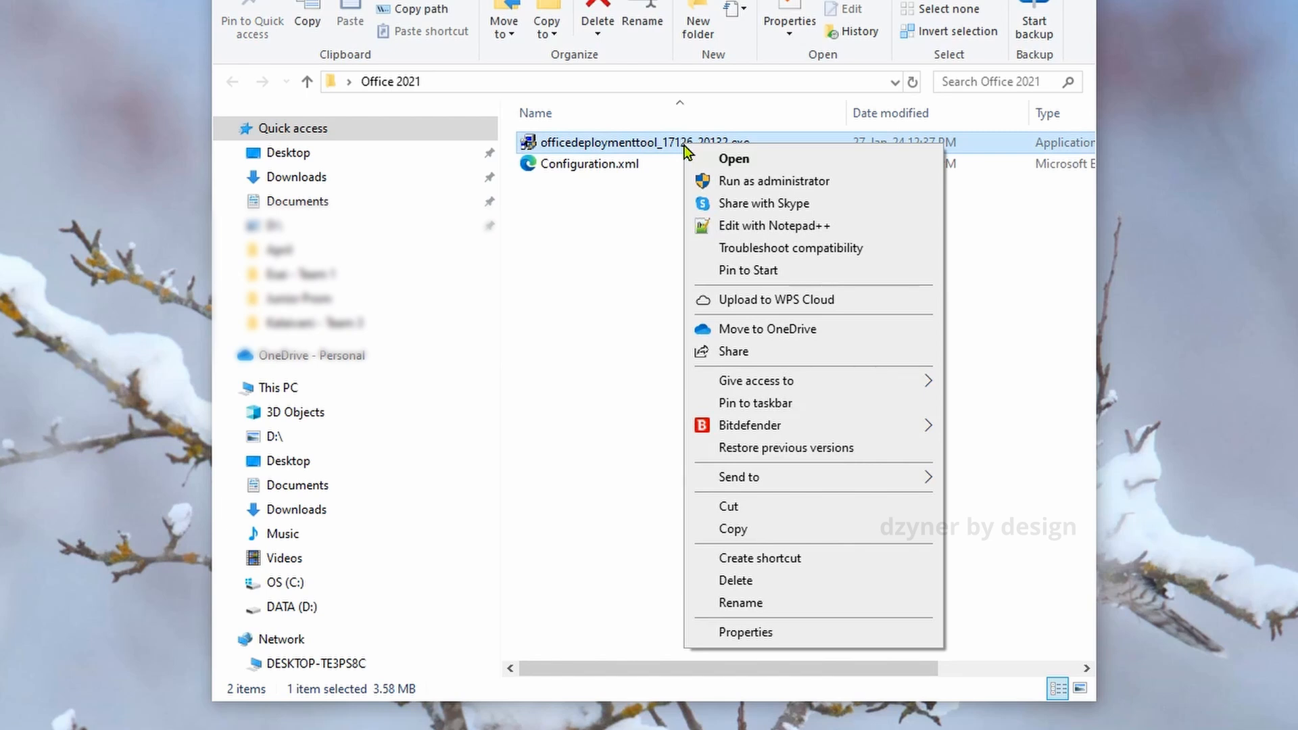
mouse_move(736, 158)
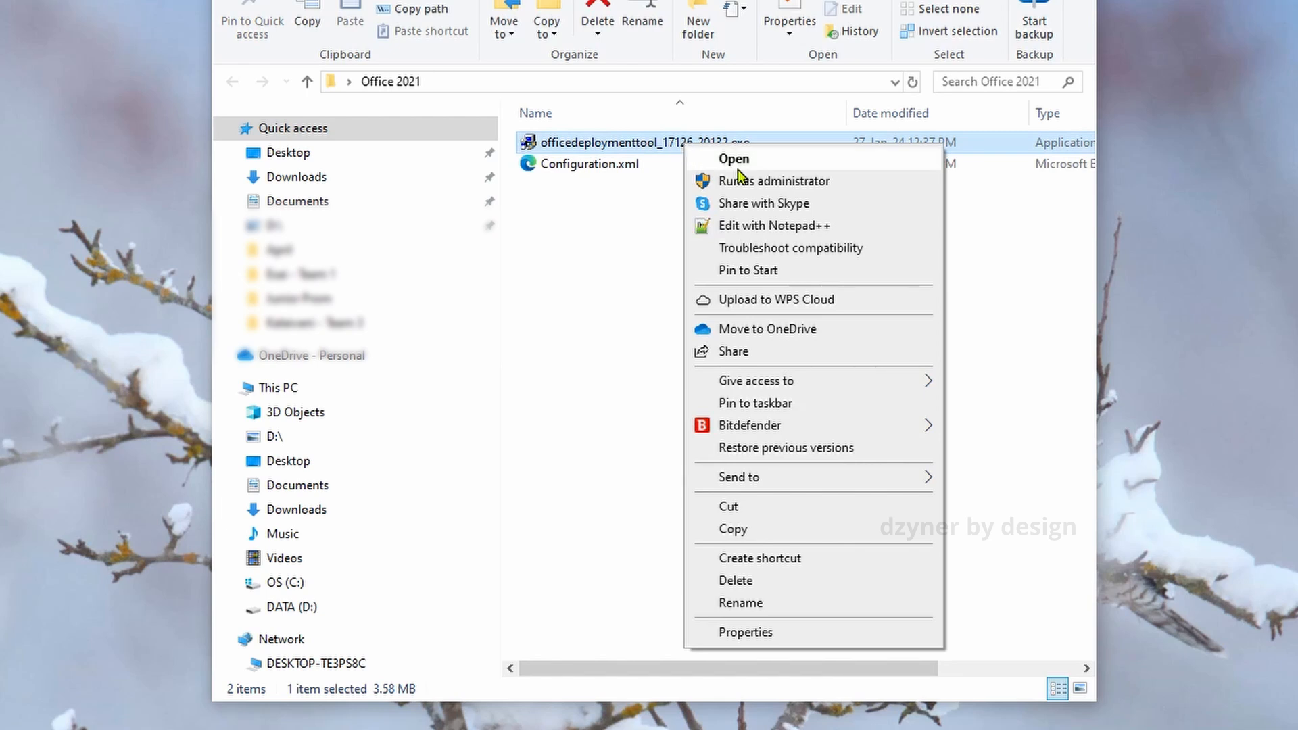
left_click(731, 159)
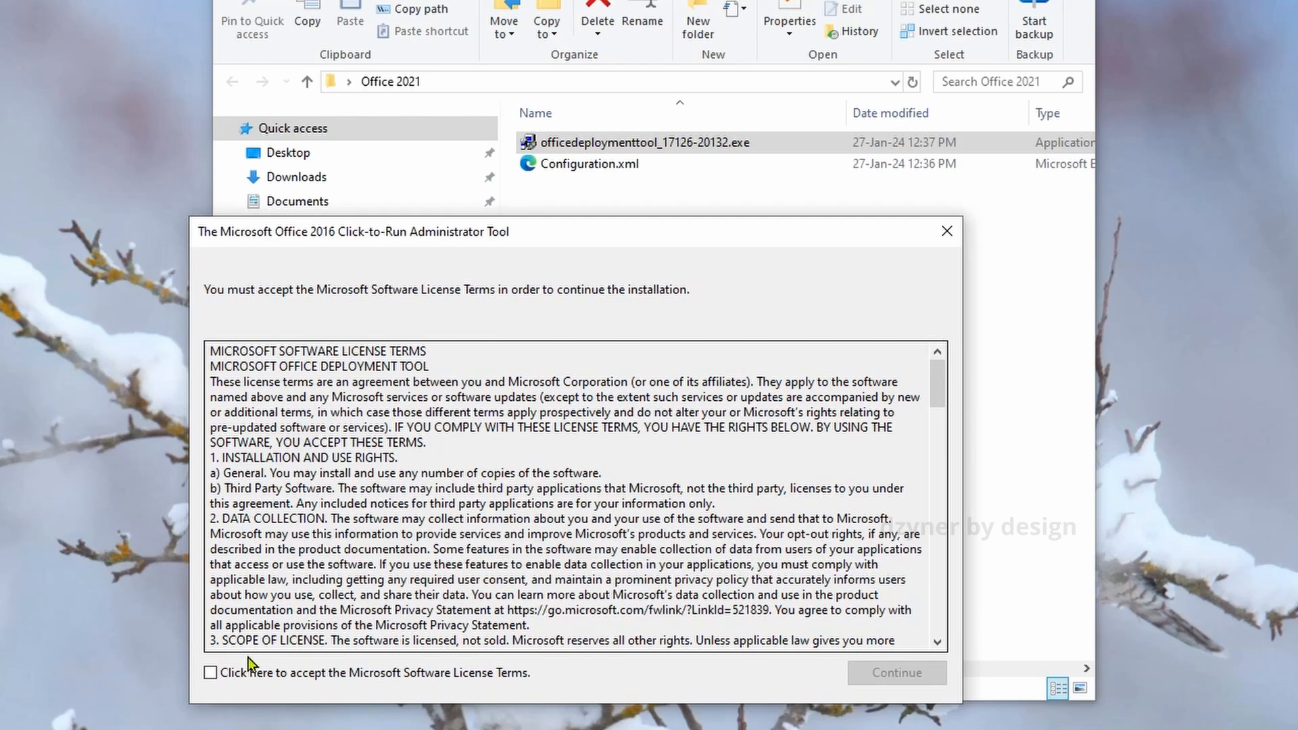
Accept the license, extract the deployment files into Office 2021, and select the extracted setup.exe
left_click(211, 672)
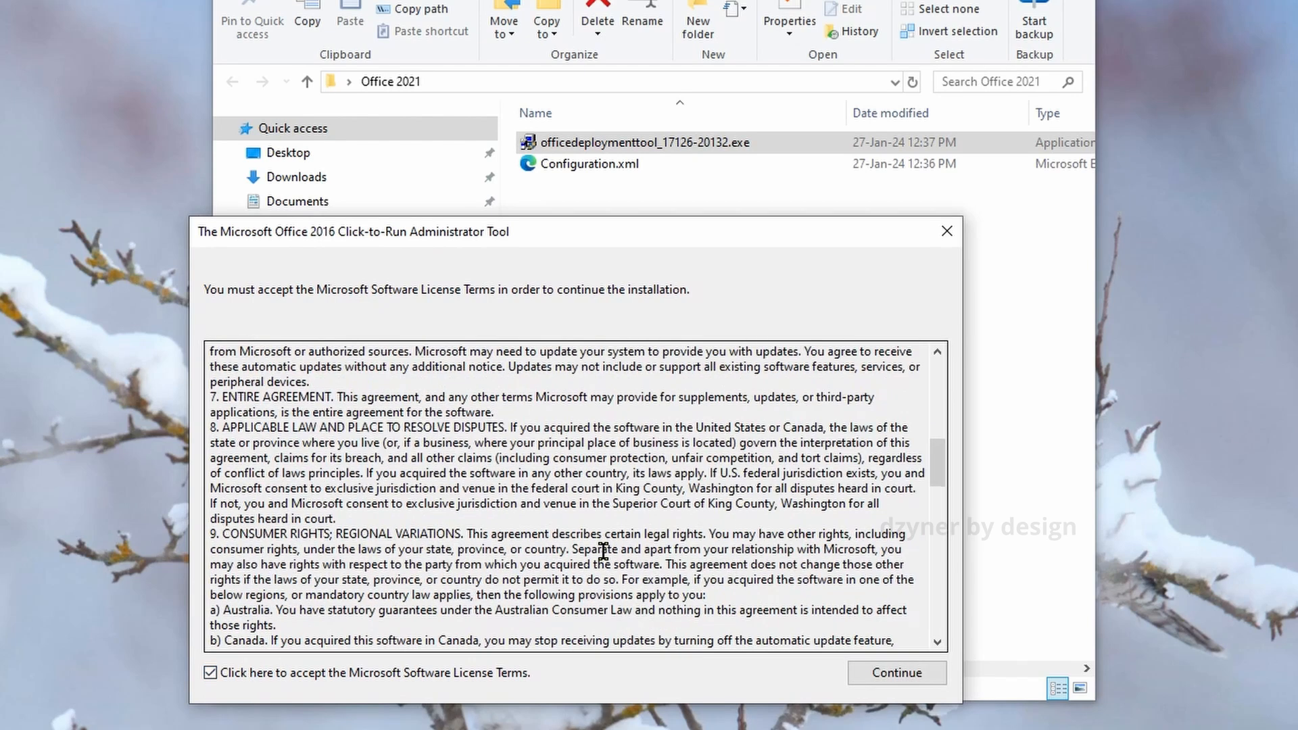
scroll("down", 3)
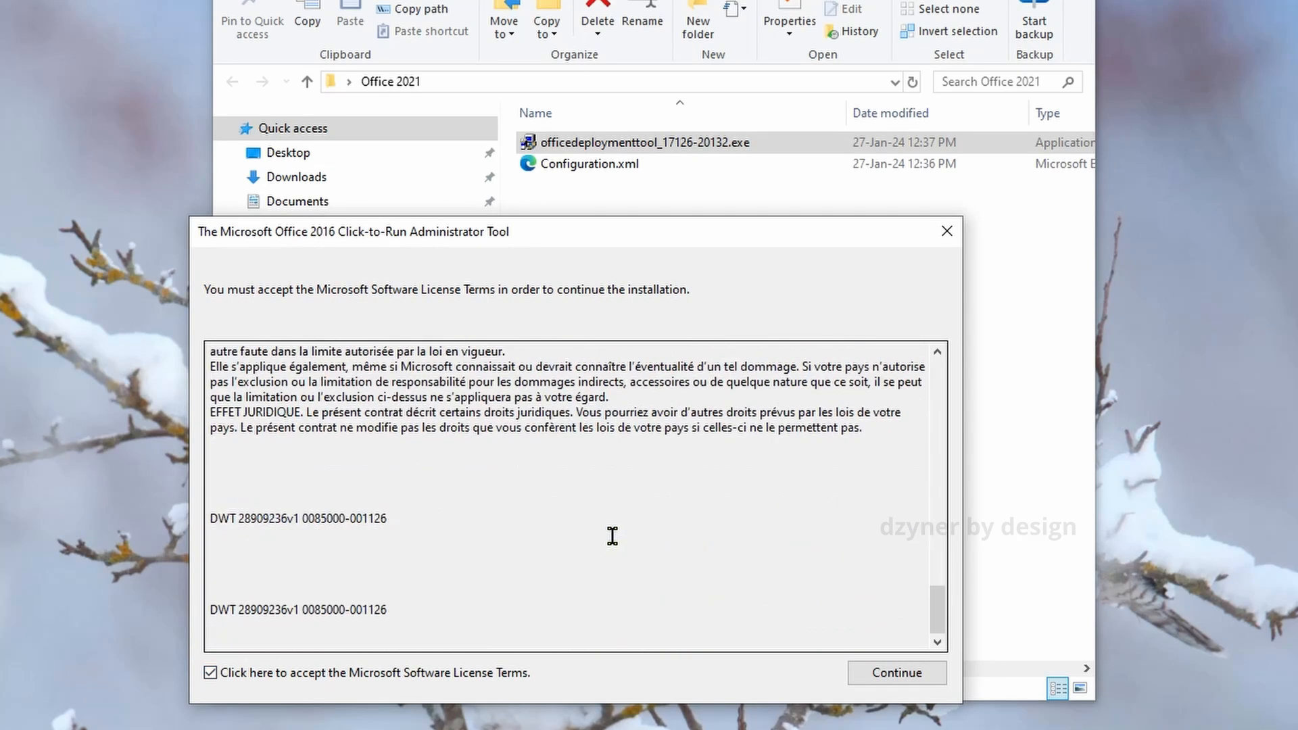
left_click(895, 672)
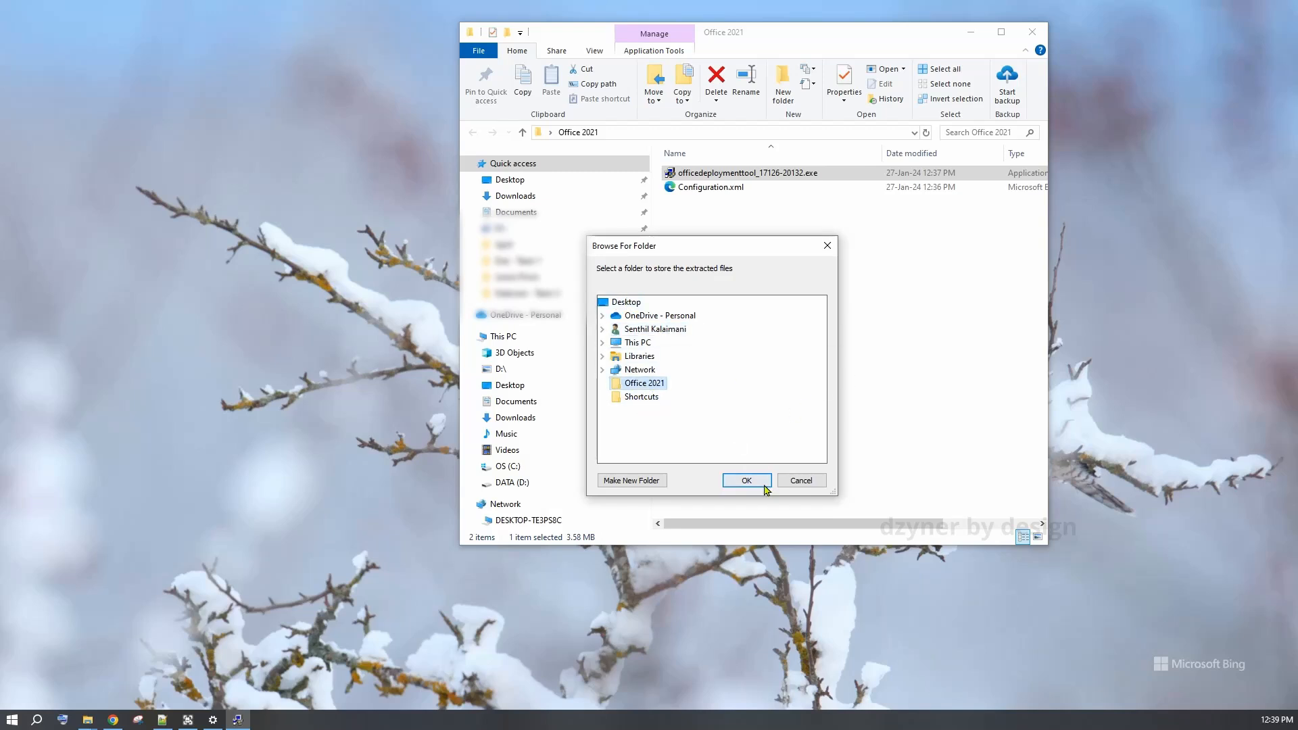
left_click(745, 480)
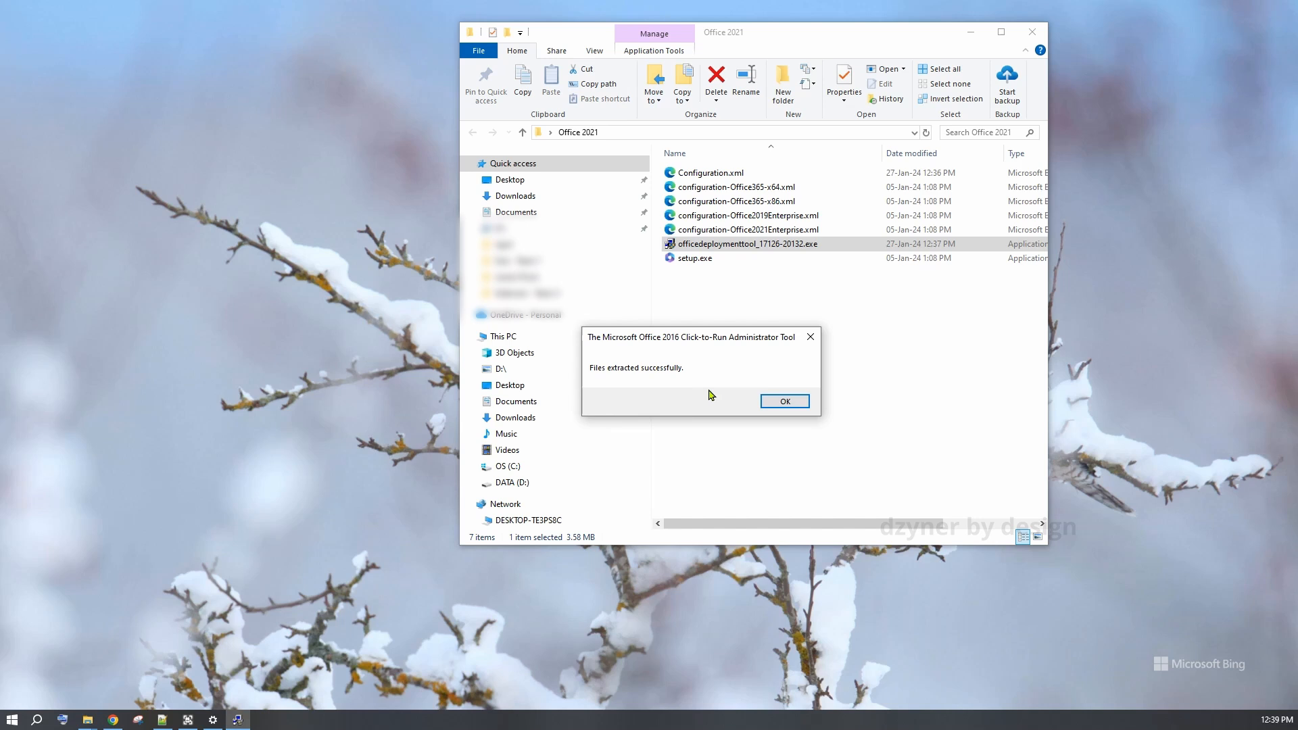
left_click(783, 400)
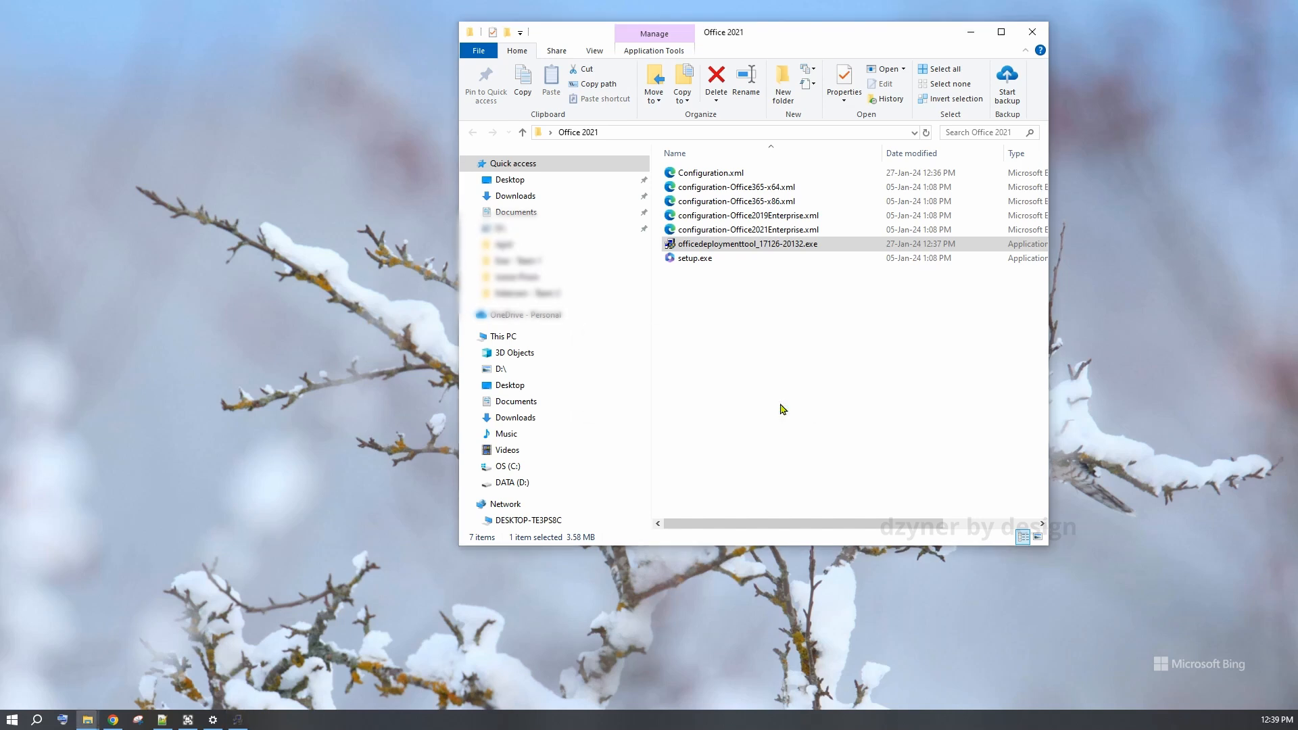
left_click(695, 256)
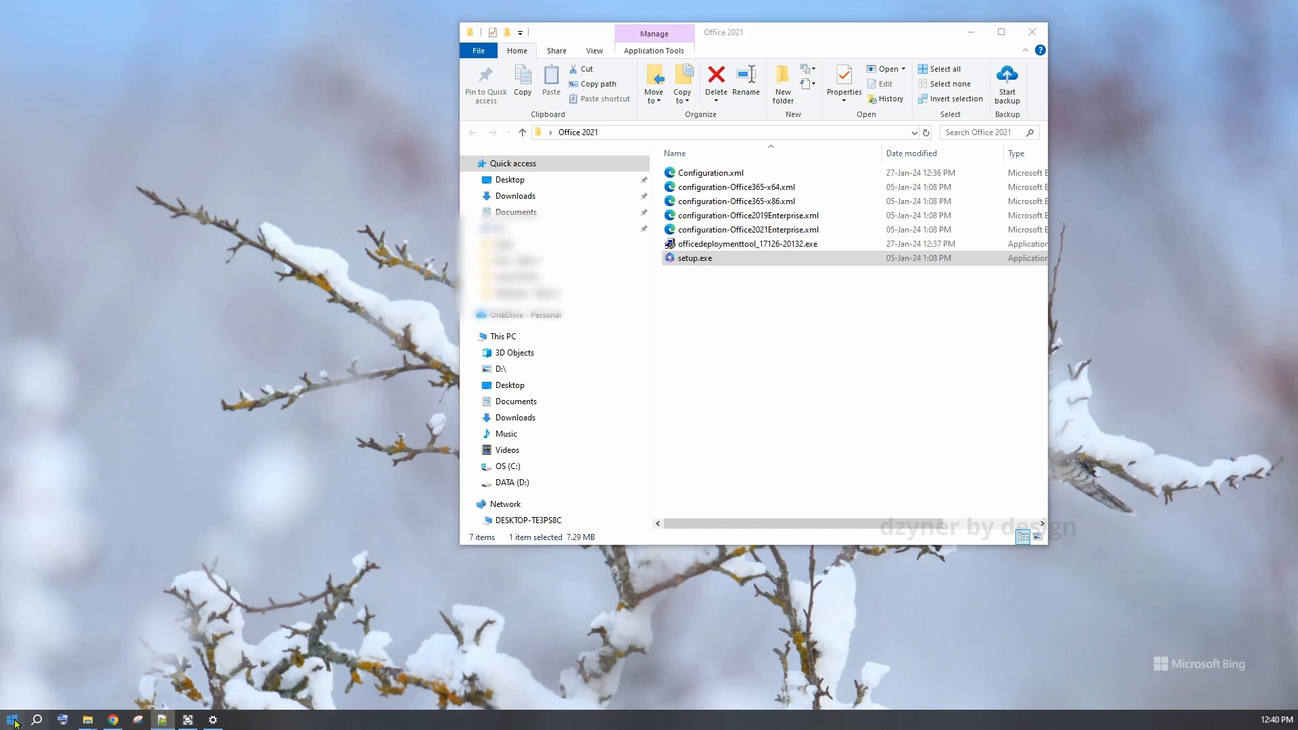
Find cmd in Windows Search and run Command Prompt as administrator
left_click(12, 719)
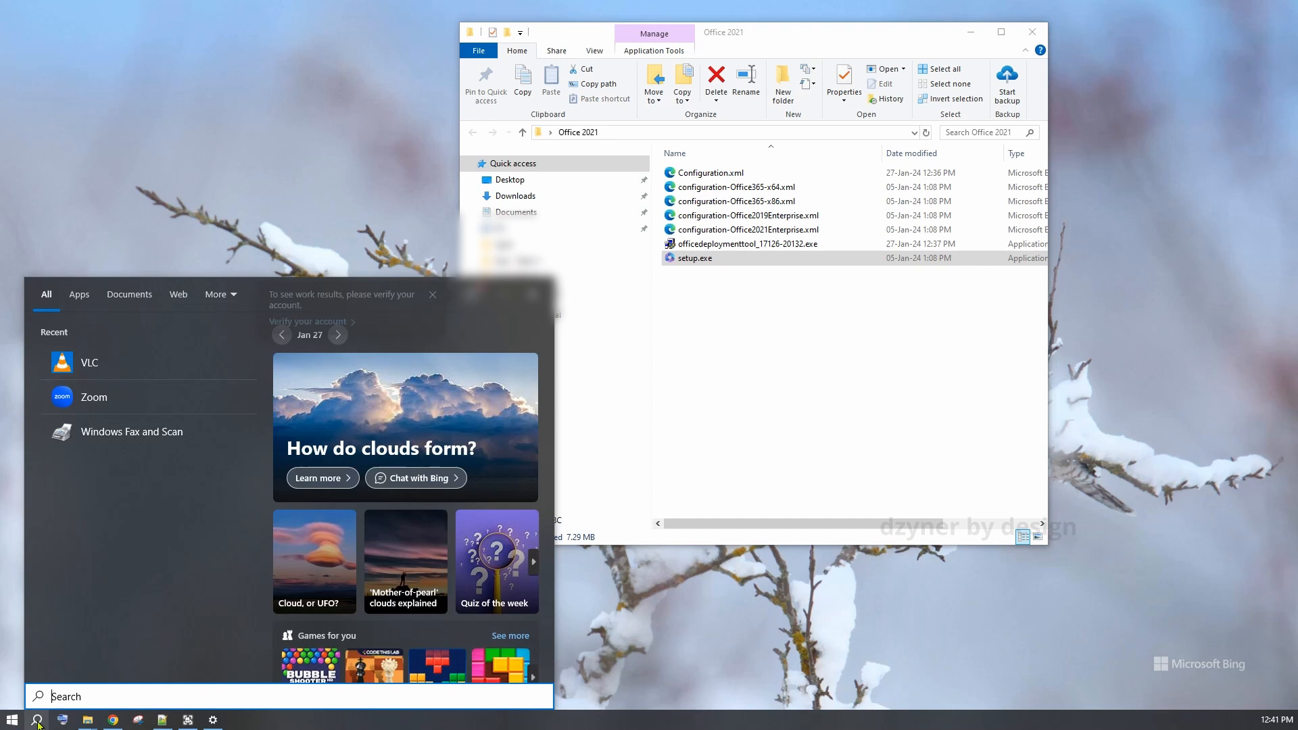
type("cmd")
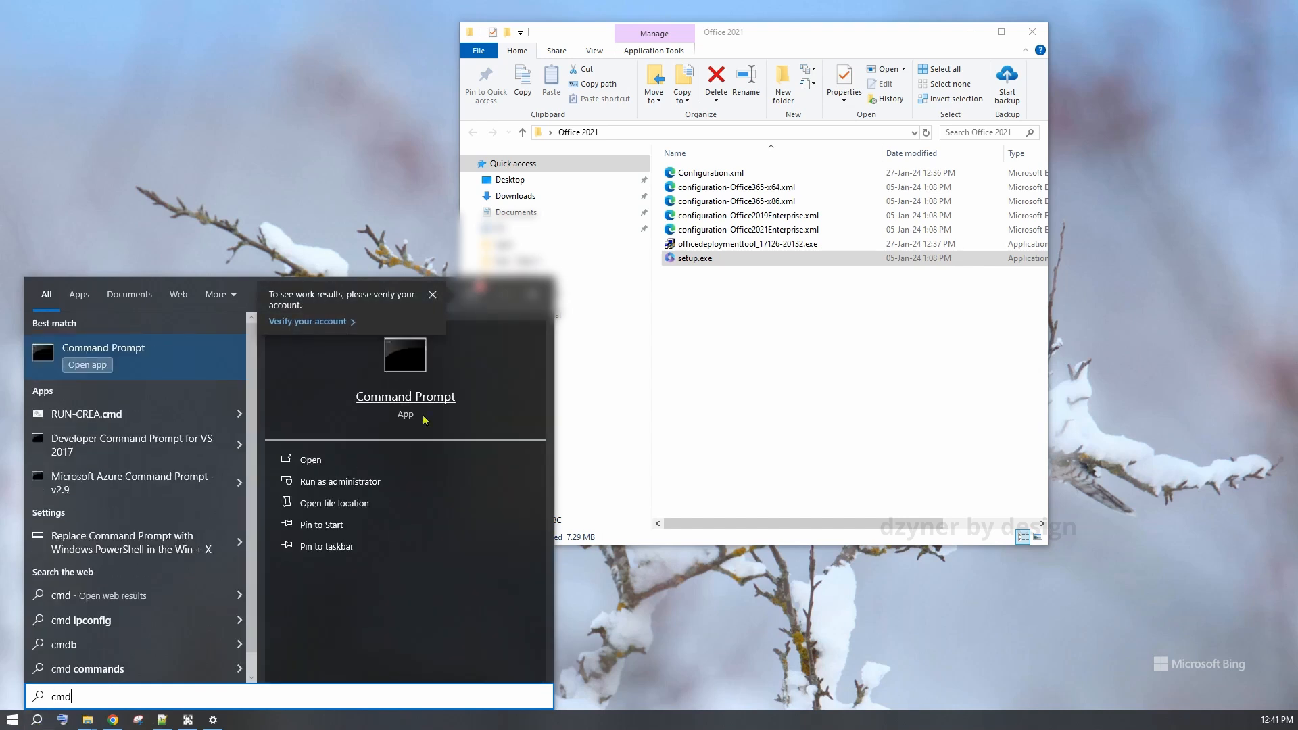
mouse_move(351, 487)
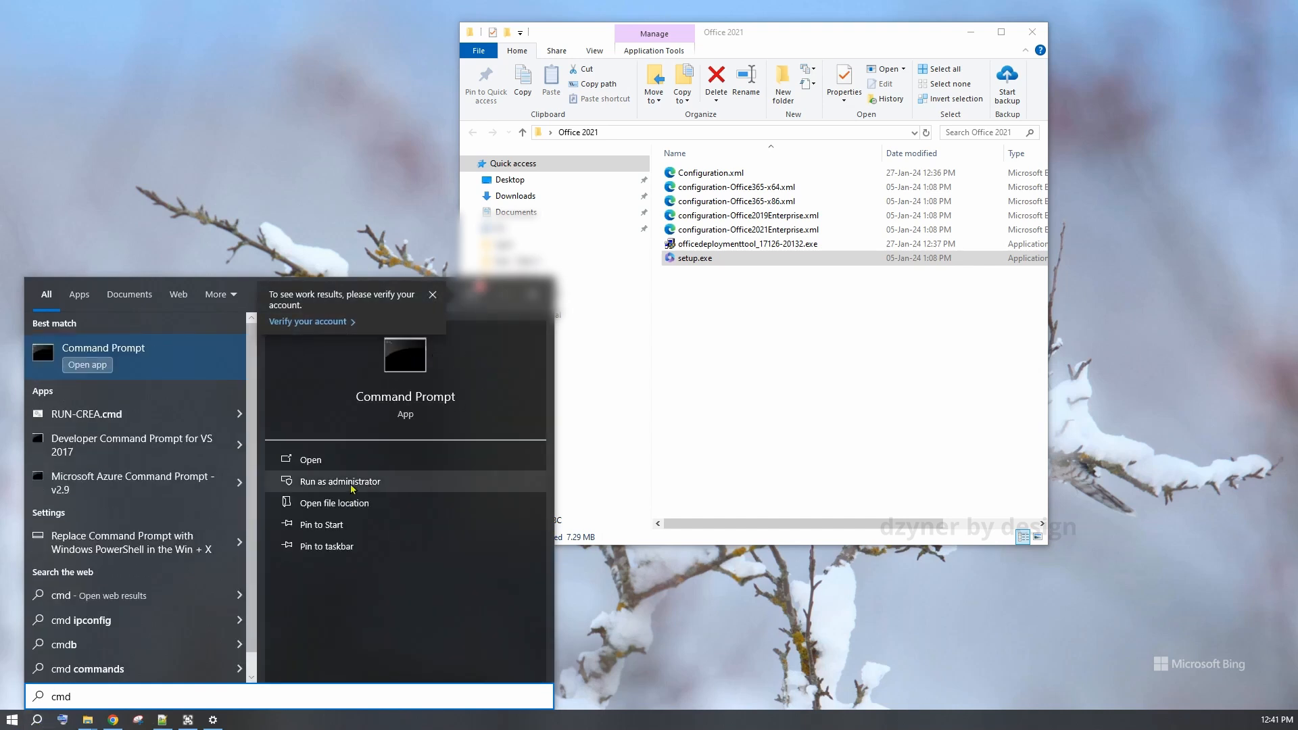
left_click(340, 481)
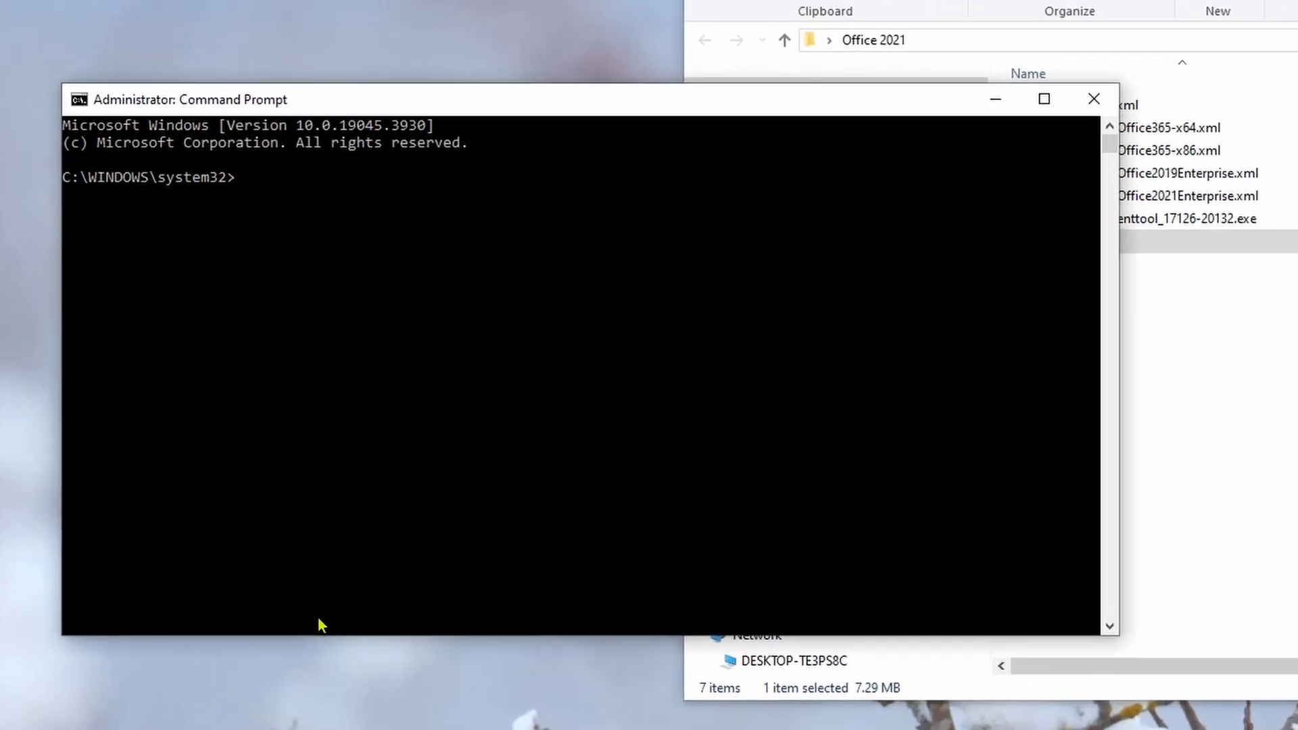
mouse_move(1028, 42)
type("cd C:\\Users\\senth\\Desktop\\Office 2021")
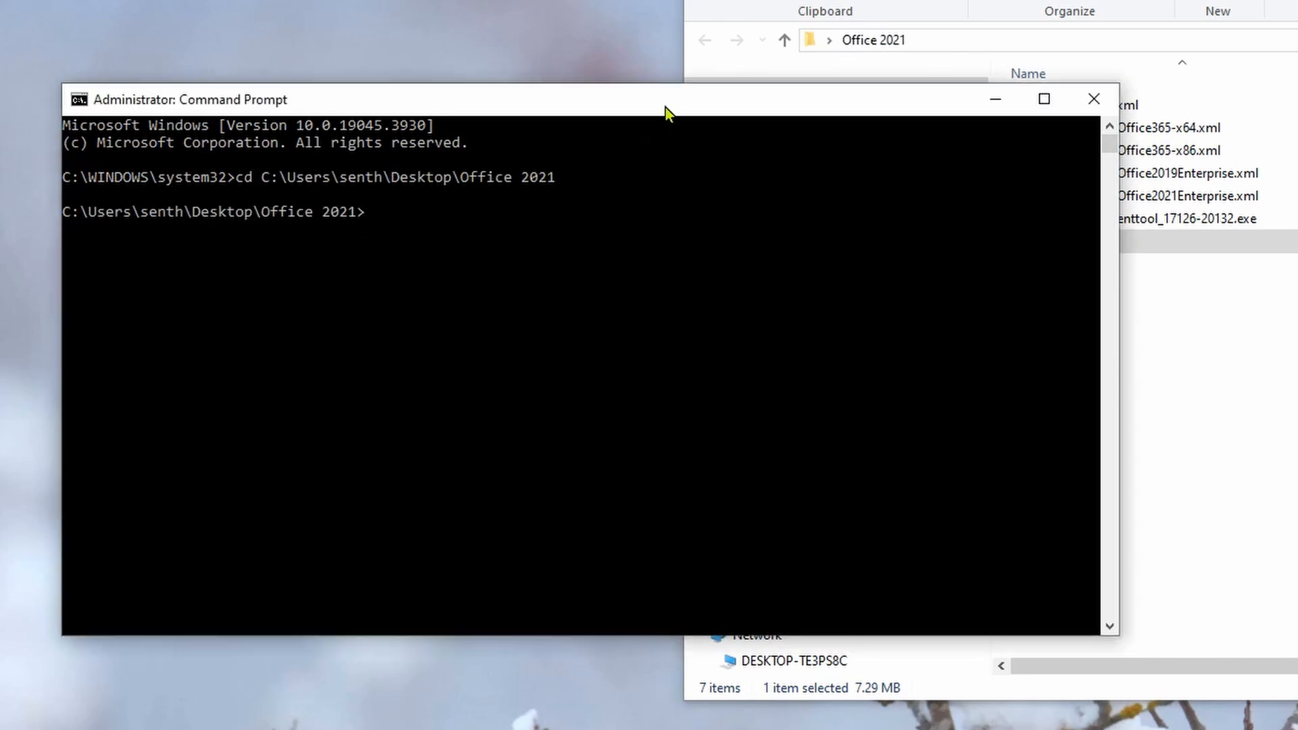
Enter the command ./setup.exe /config Configuration.xml, checking the file name in Explorer
type("./set")
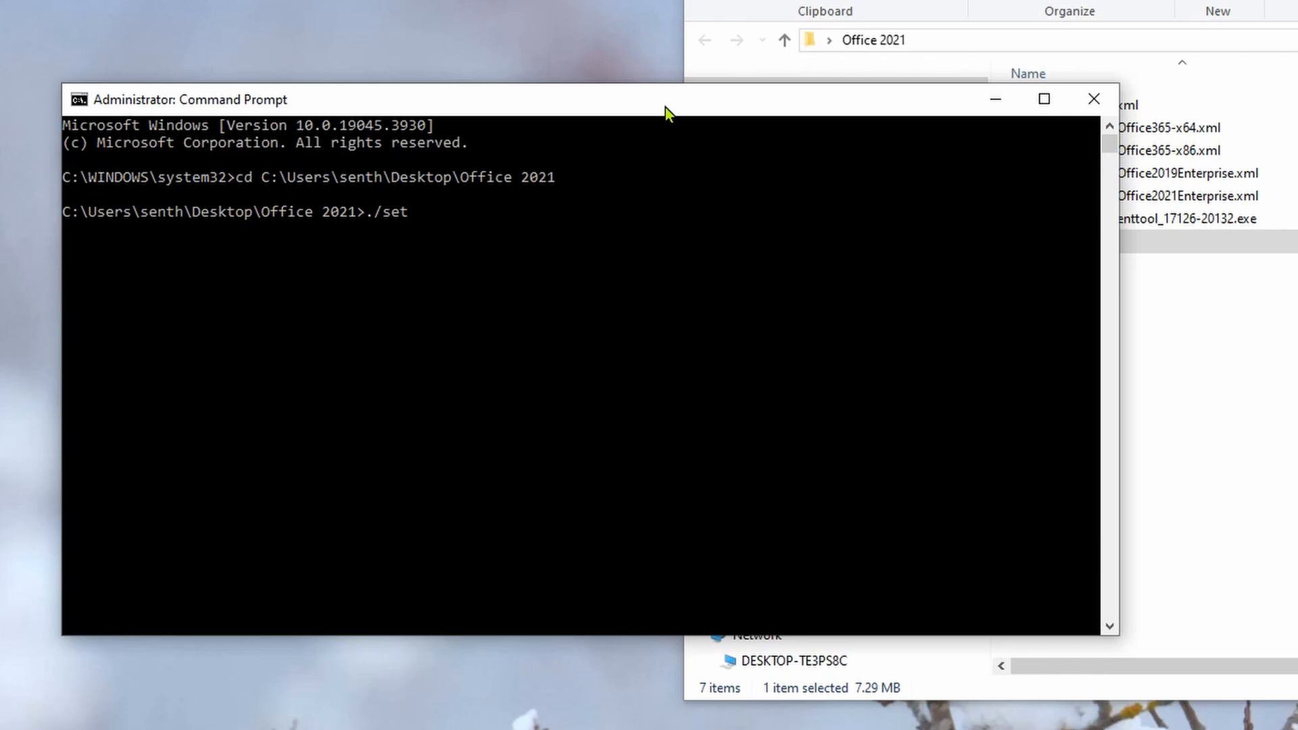
type("up")
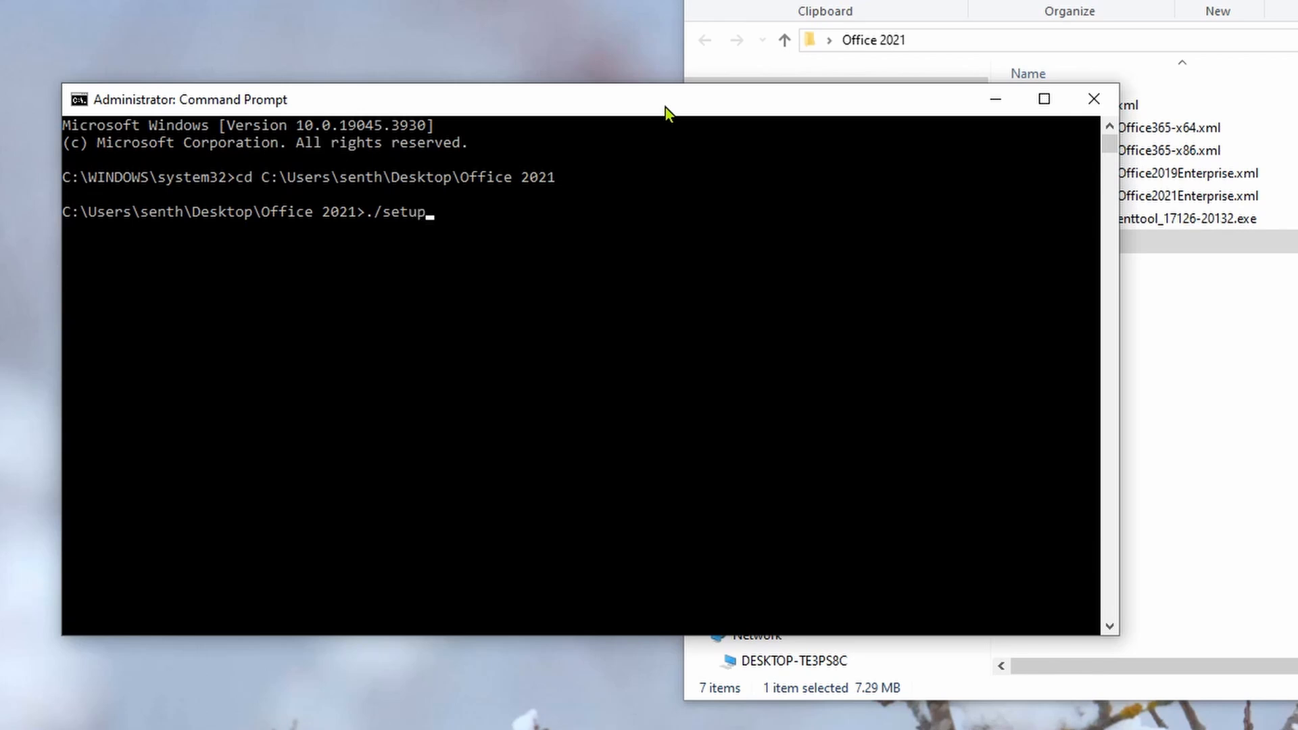
type(".exe")
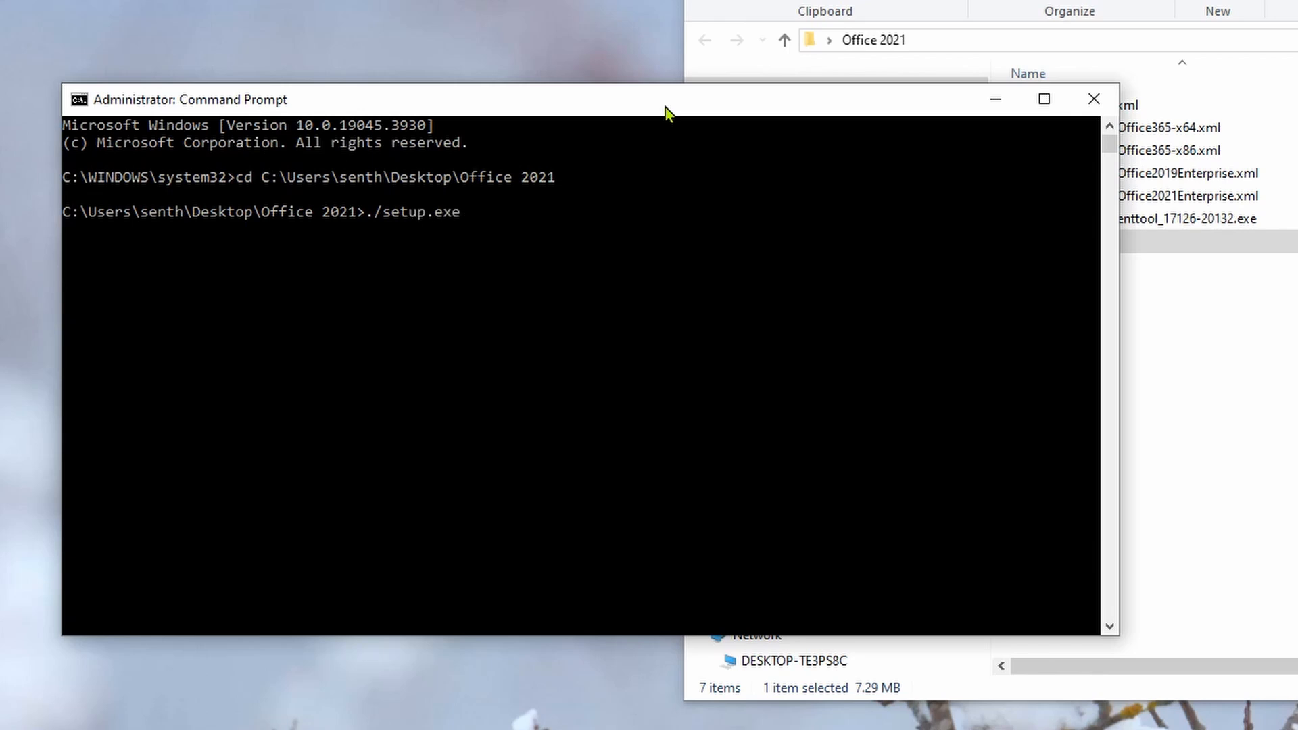
type("/conf")
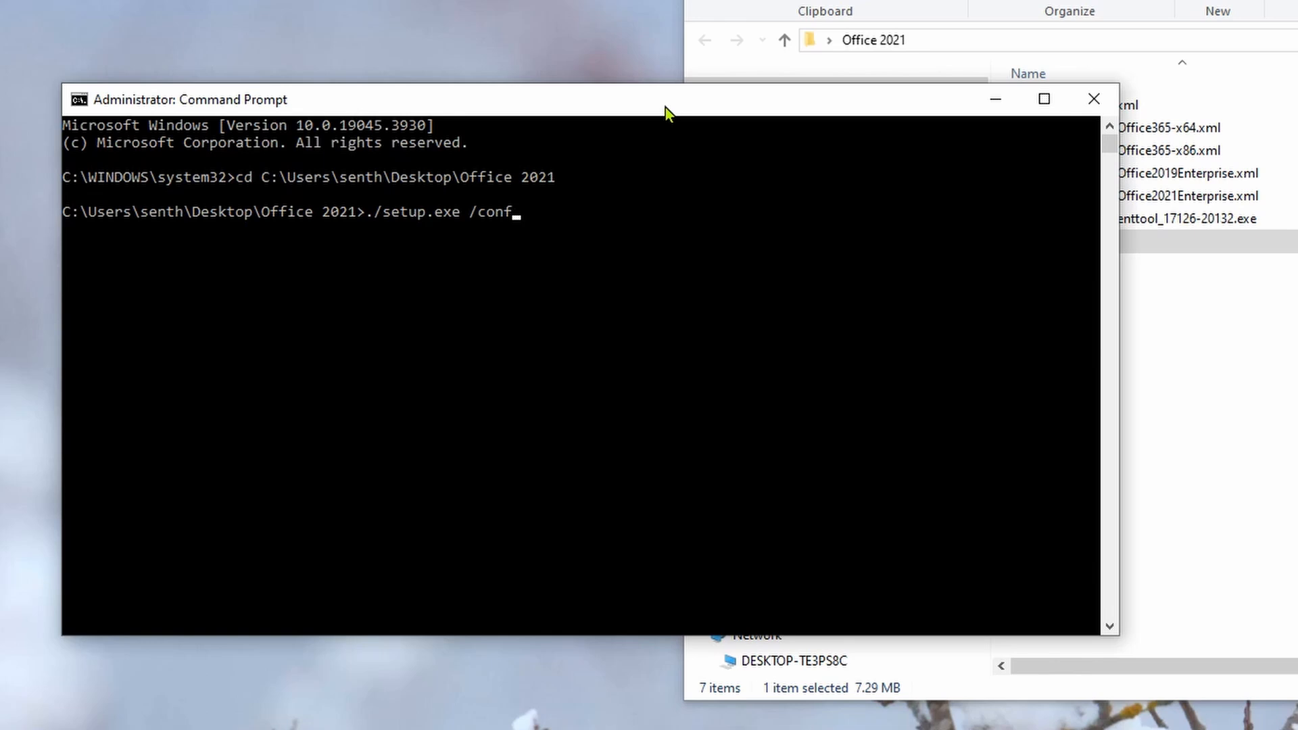
type("ig")
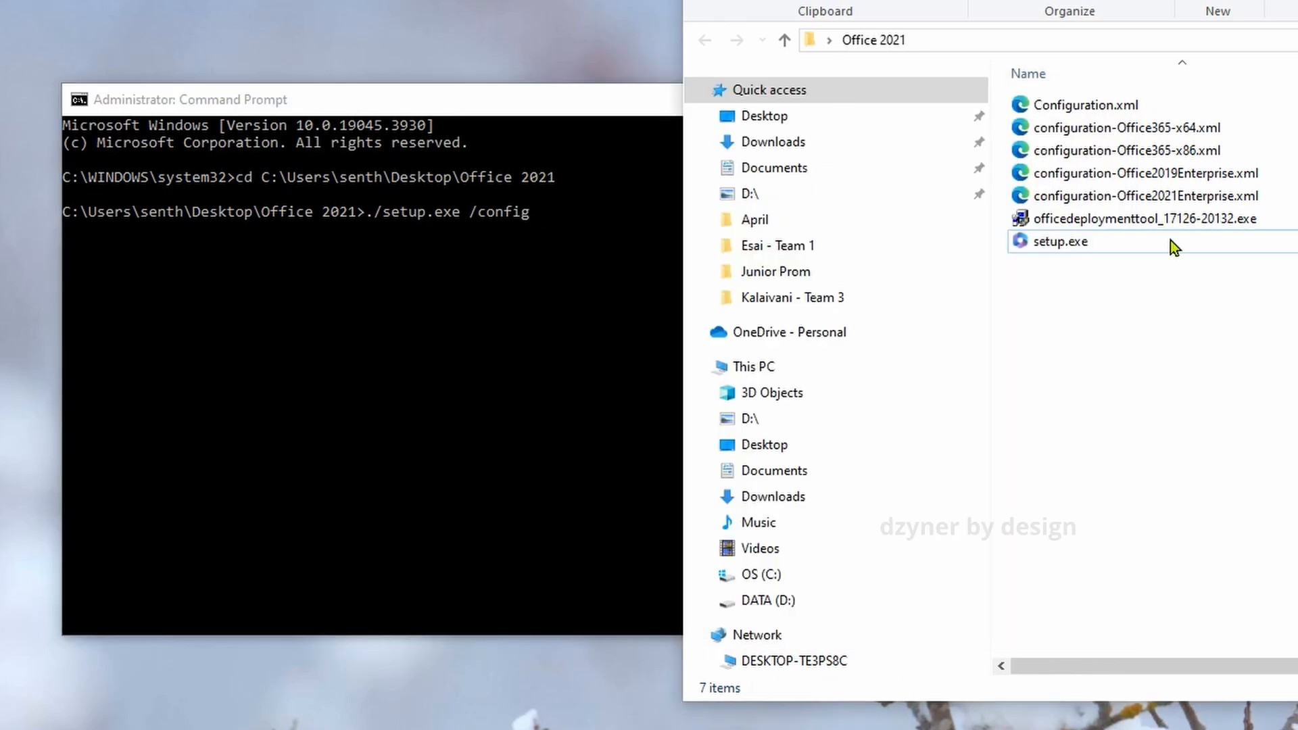
left_click(1086, 104)
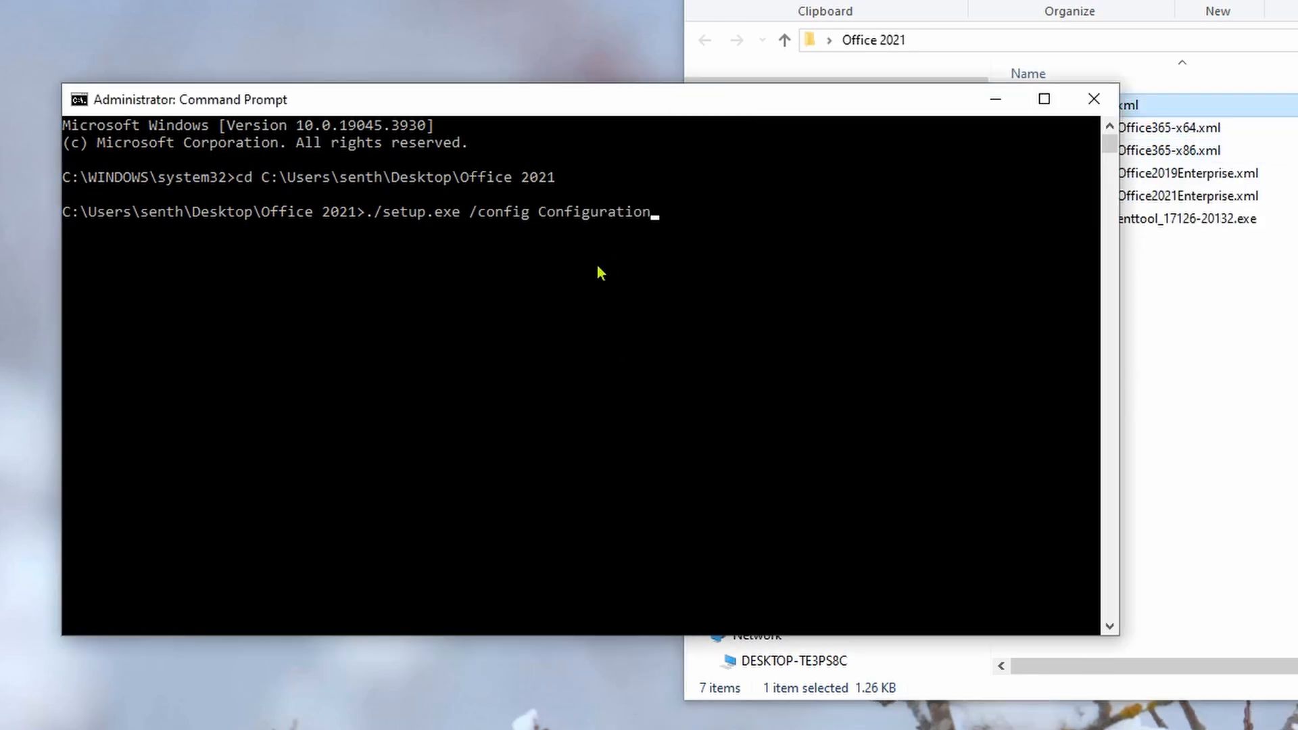
type(".")
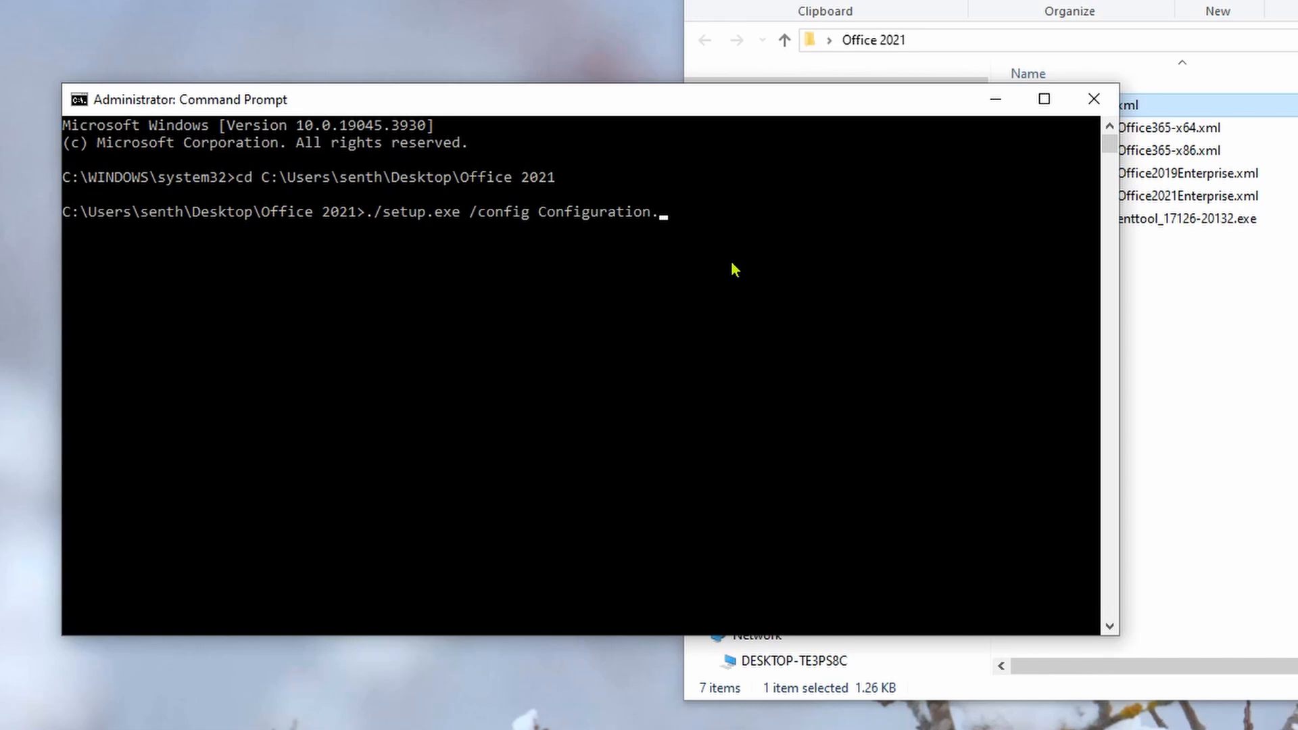
type("xml")
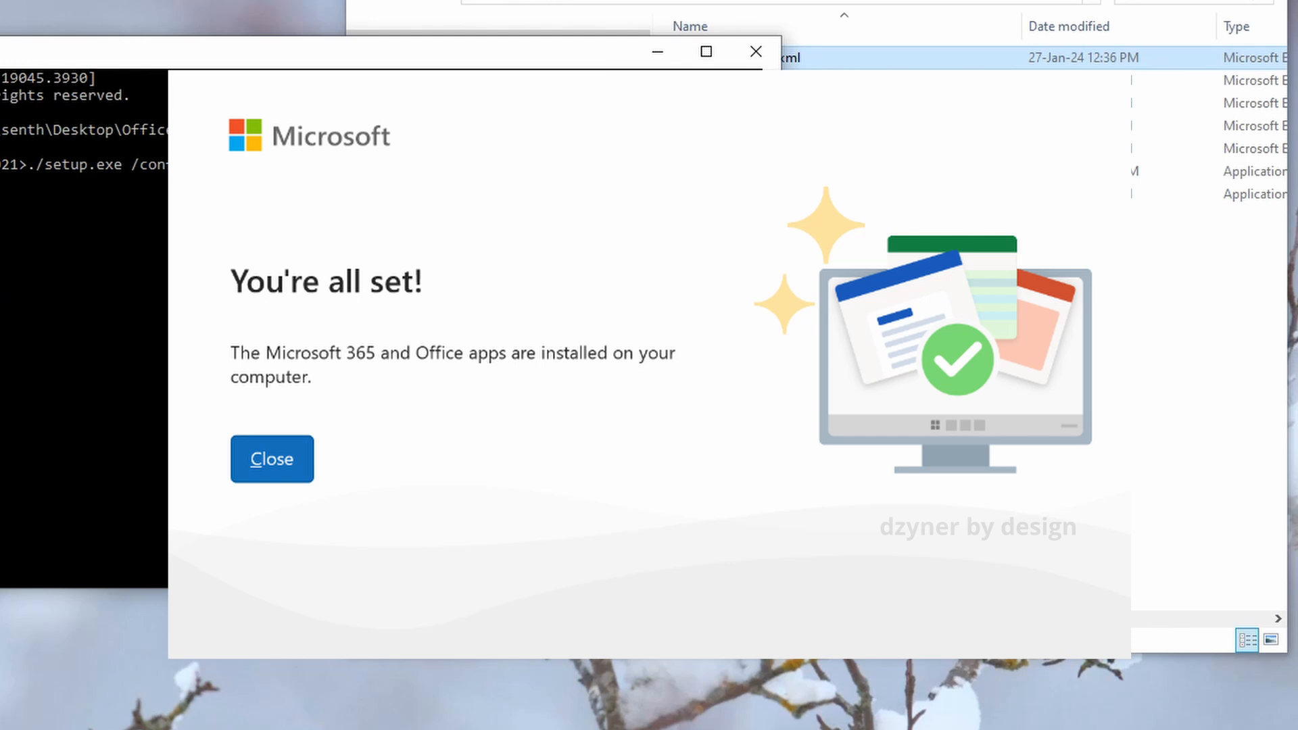
Close the installer's 'You're all set!' completion screen once installation finishes
left_click(272, 458)
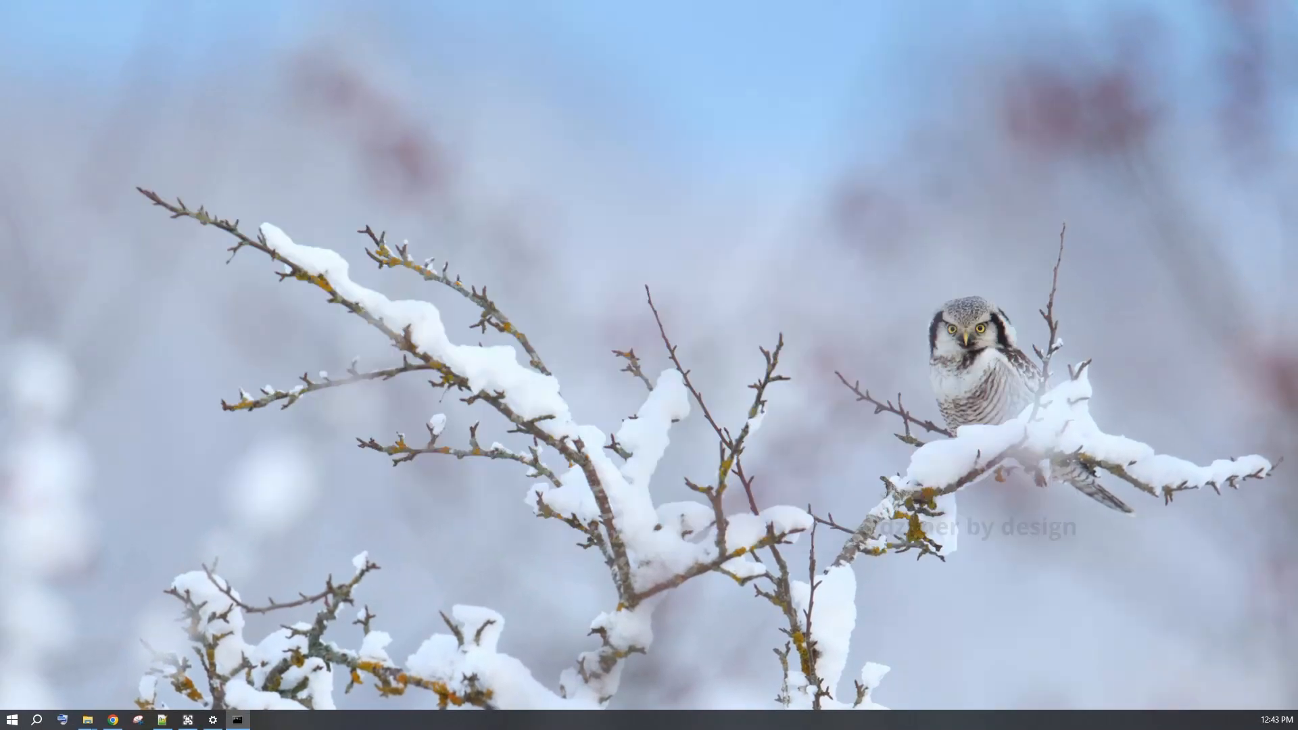
Search Windows for 'excel' and launch Excel from the results
left_click(37, 718)
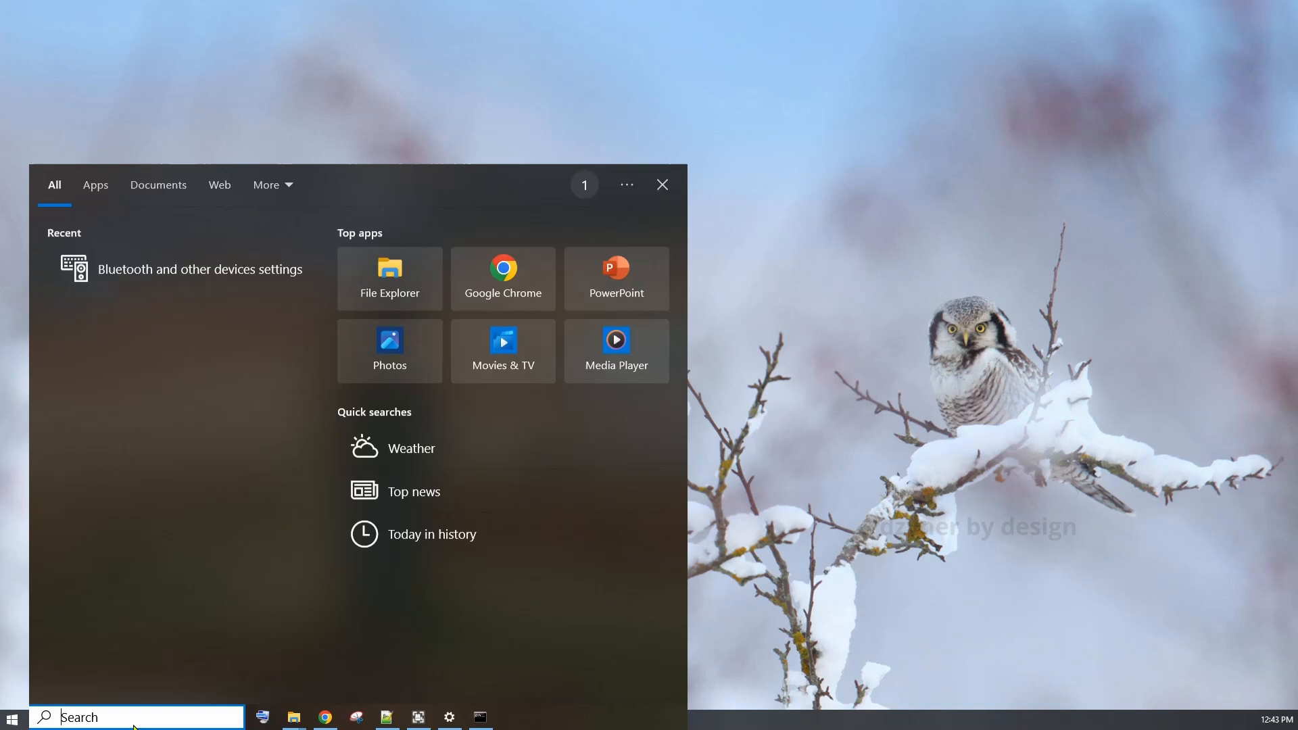
type("excel")
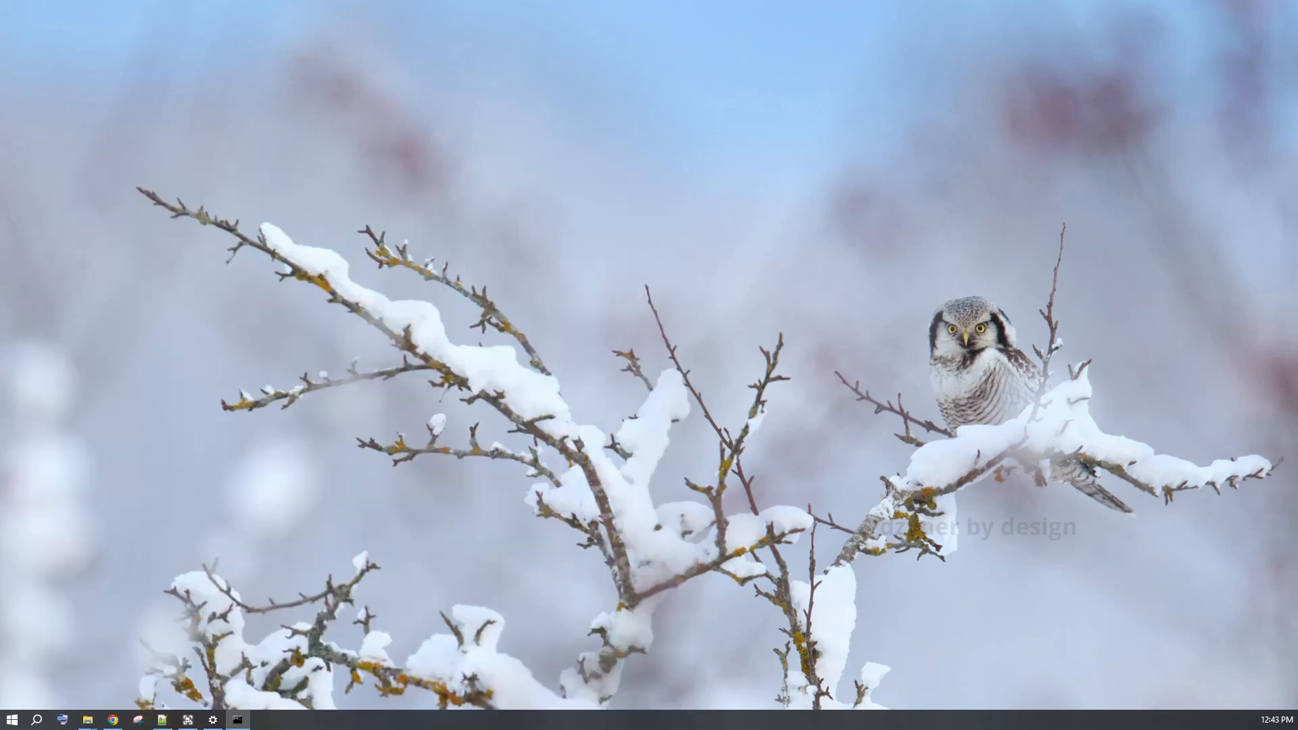
left_click(164, 718)
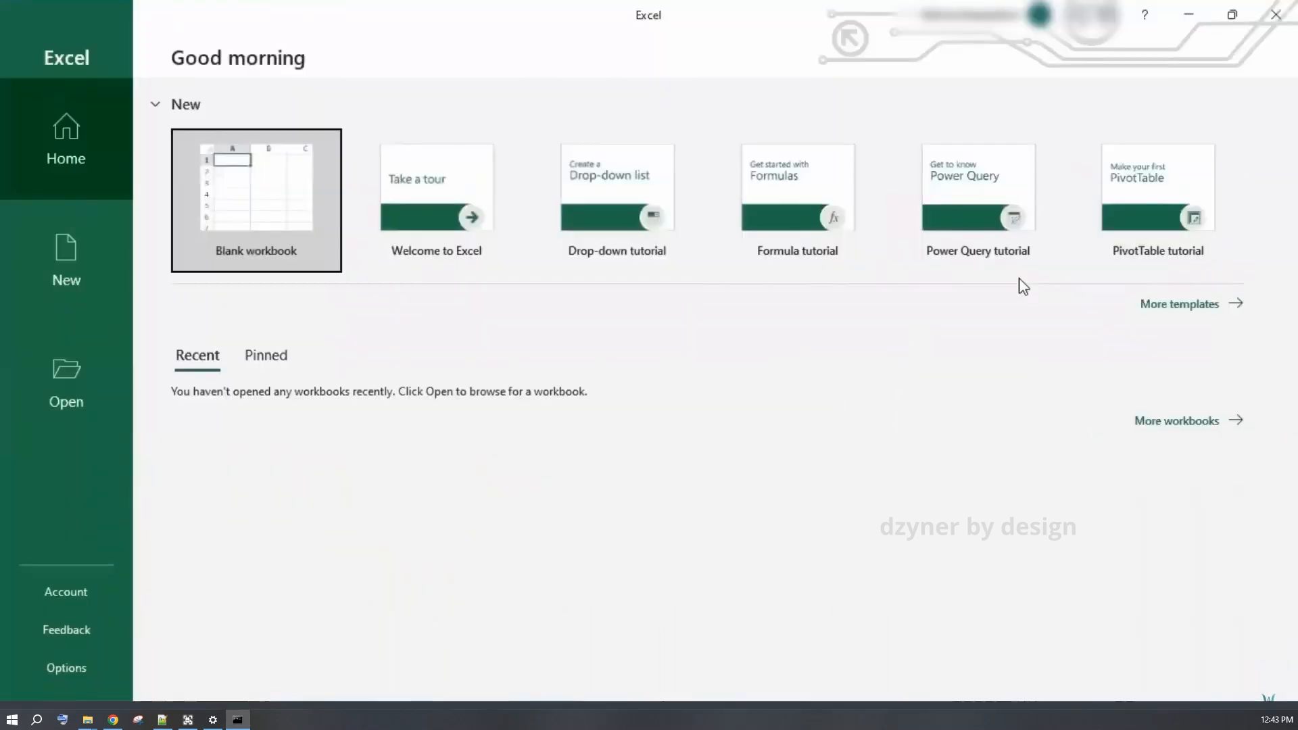
mouse_move(227, 187)
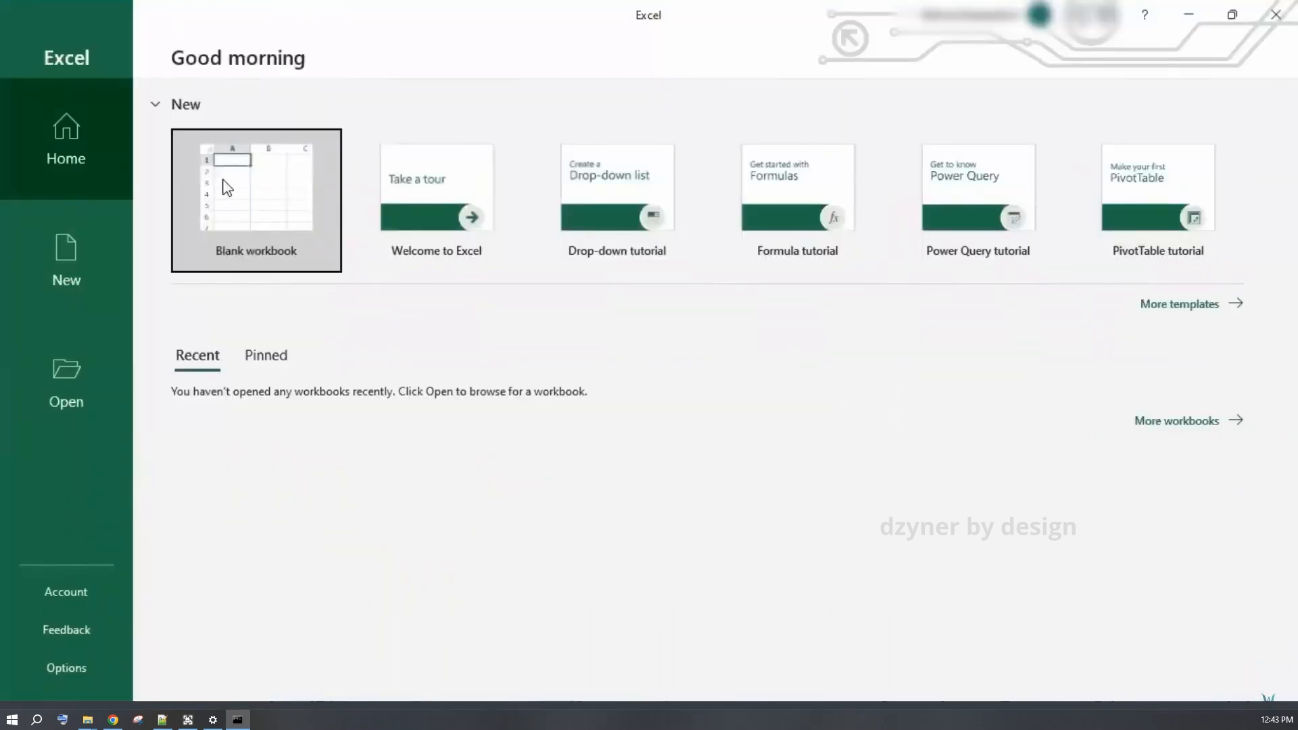
Create a blank workbook and view the Account page showing Office LTSC Professional Plus 2021 activated
left_click(255, 200)
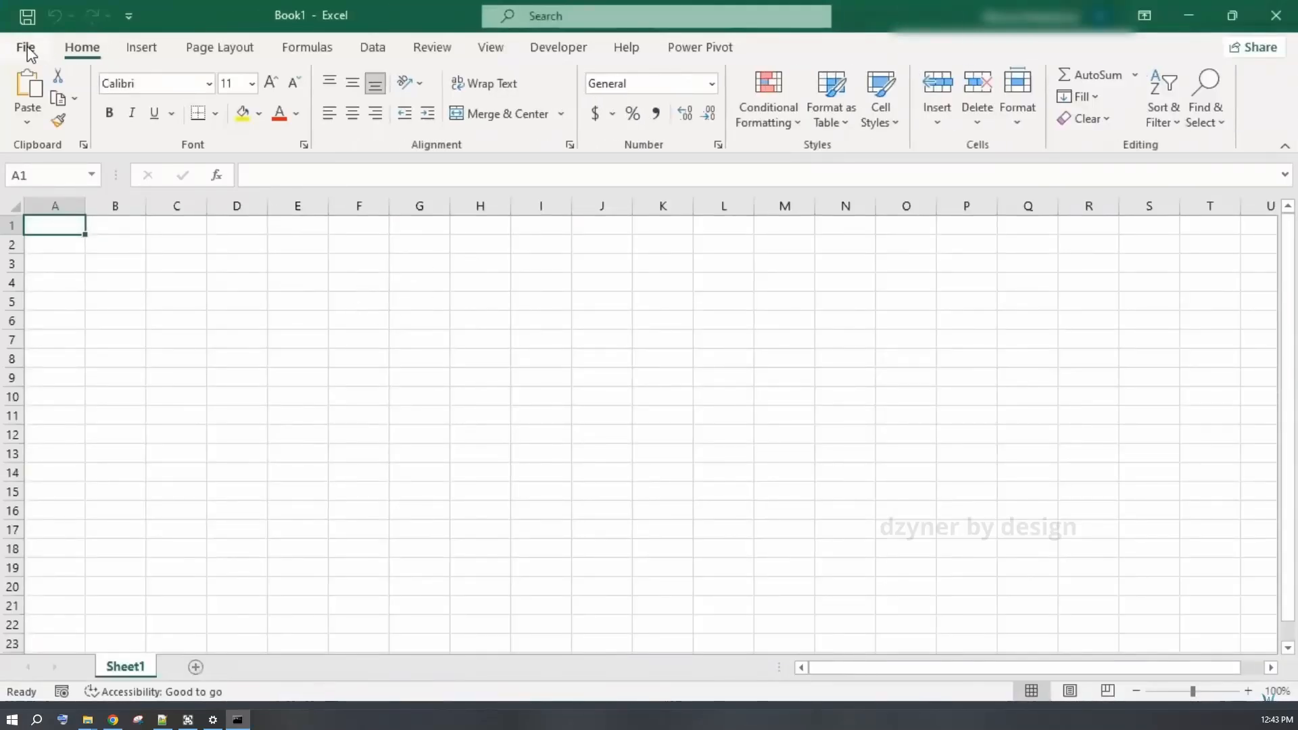
left_click(24, 46)
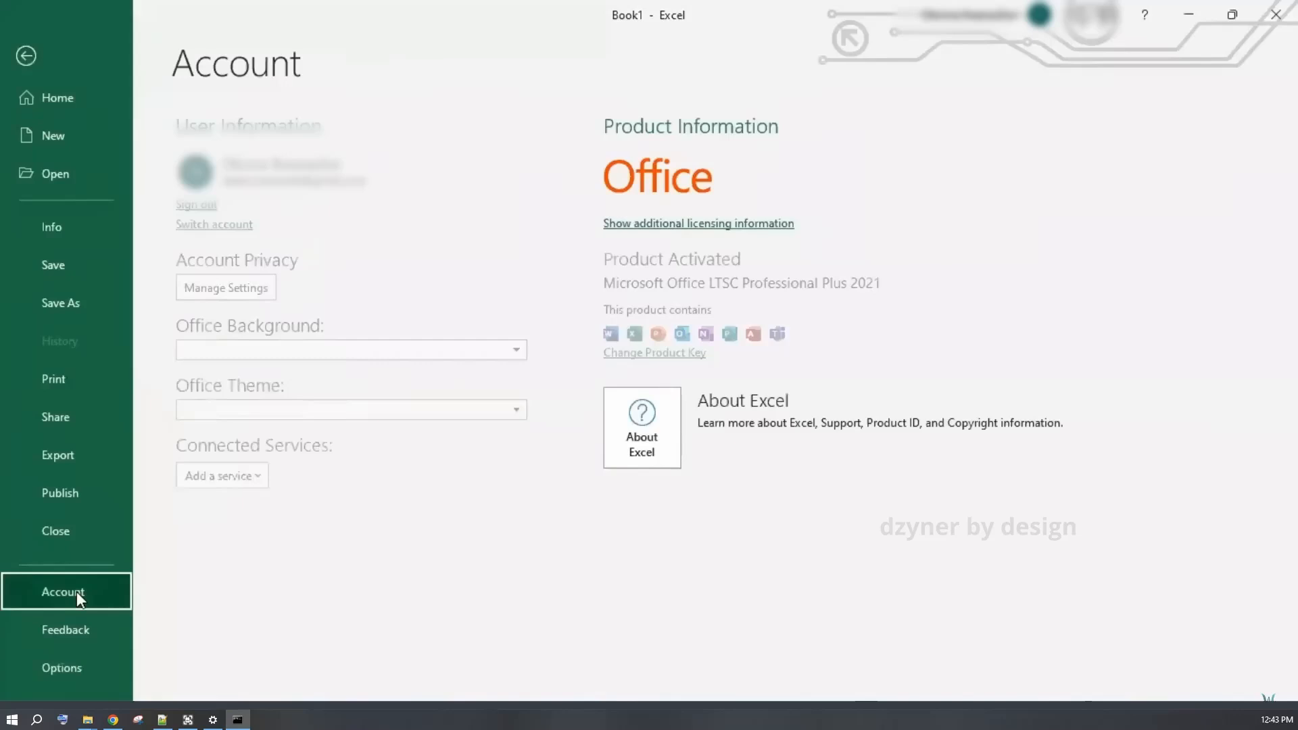